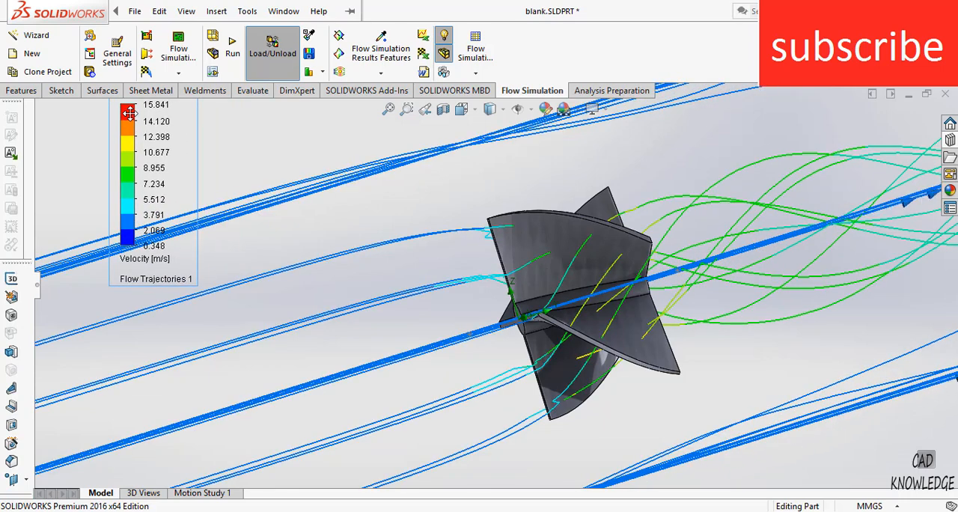
mouse_move(358, 142)
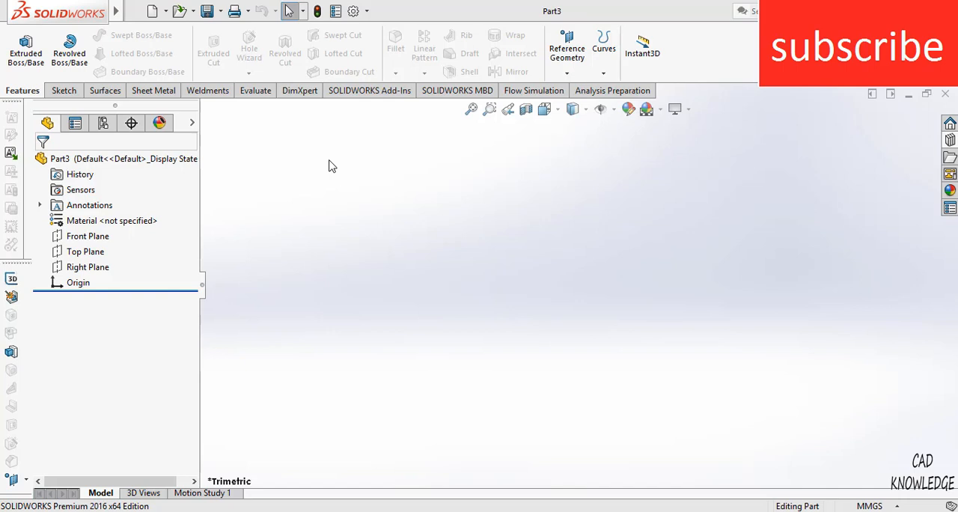
Start a Top Plane sketch and draw a 50 mm circle at the origin
left_click(62, 90)
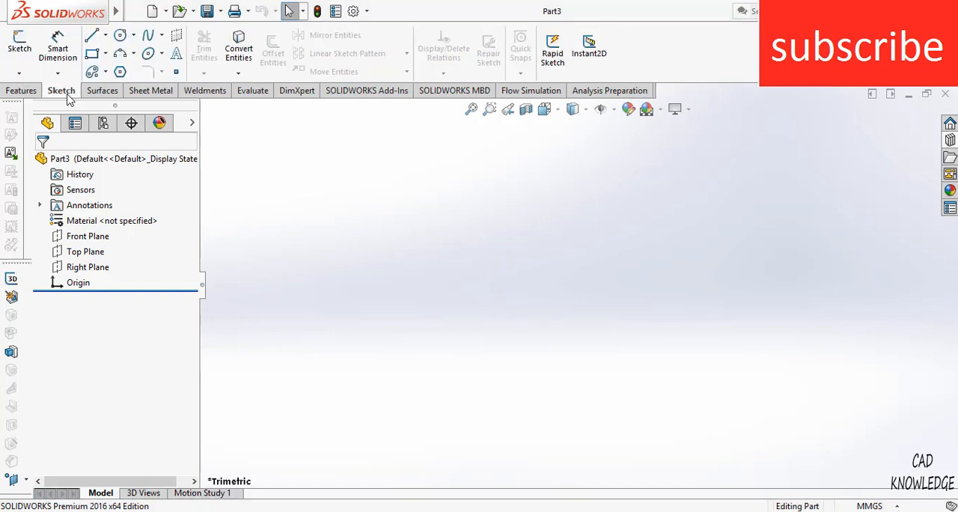
left_click(86, 251)
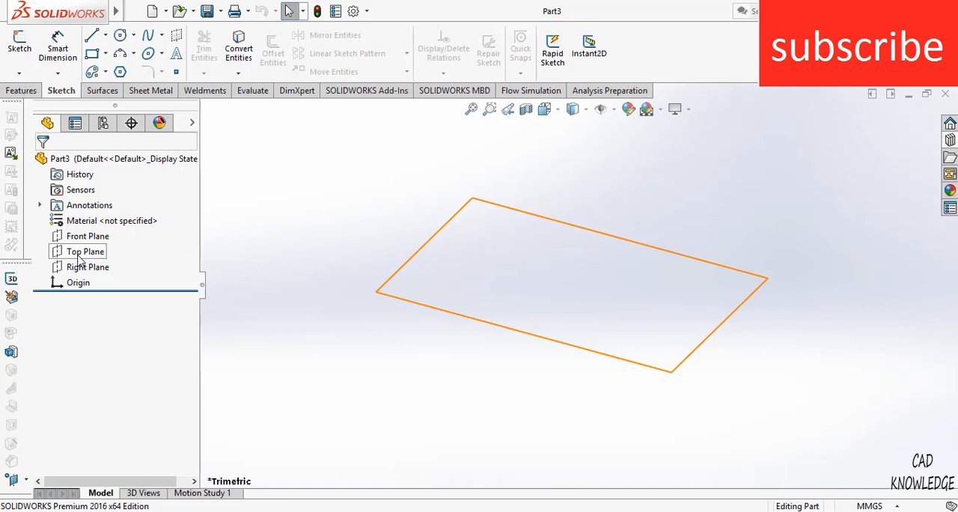
left_click(84, 252)
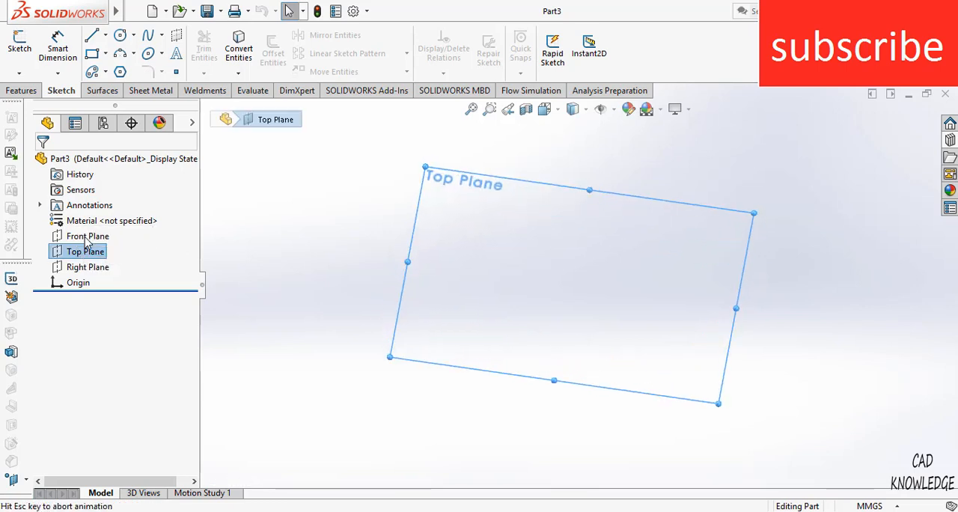
left_click(119, 36)
type("5")
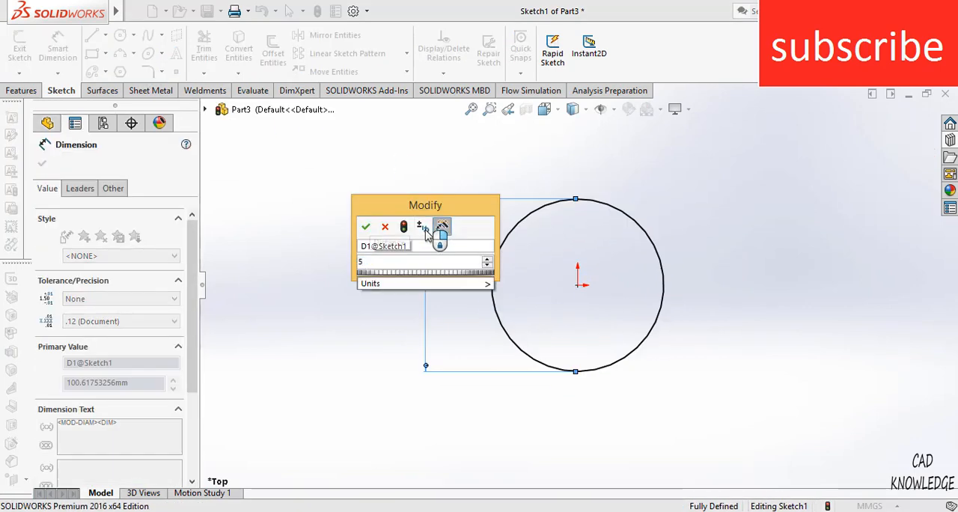
left_click(365, 228)
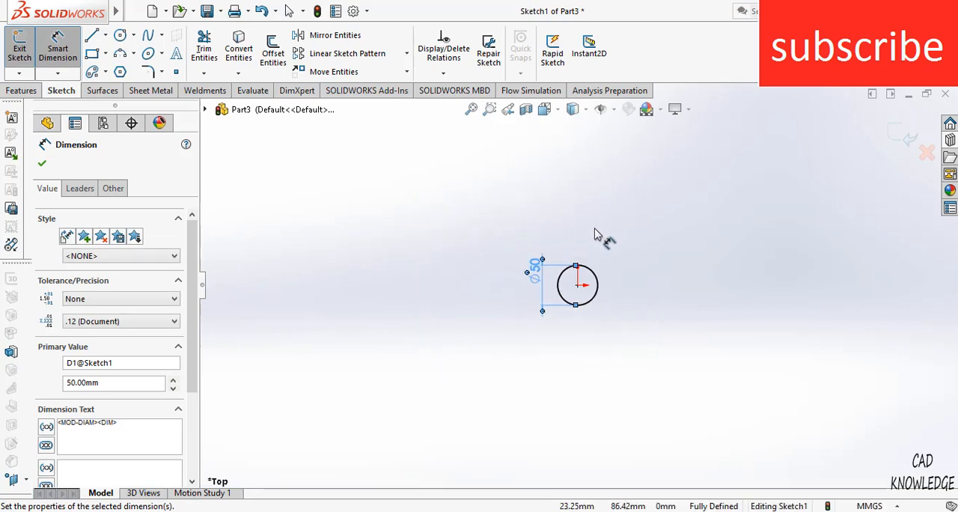
Add the rectangular bar and dimension it 10 mm wide, 5 mm offset and 150 mm long
left_click(93, 36)
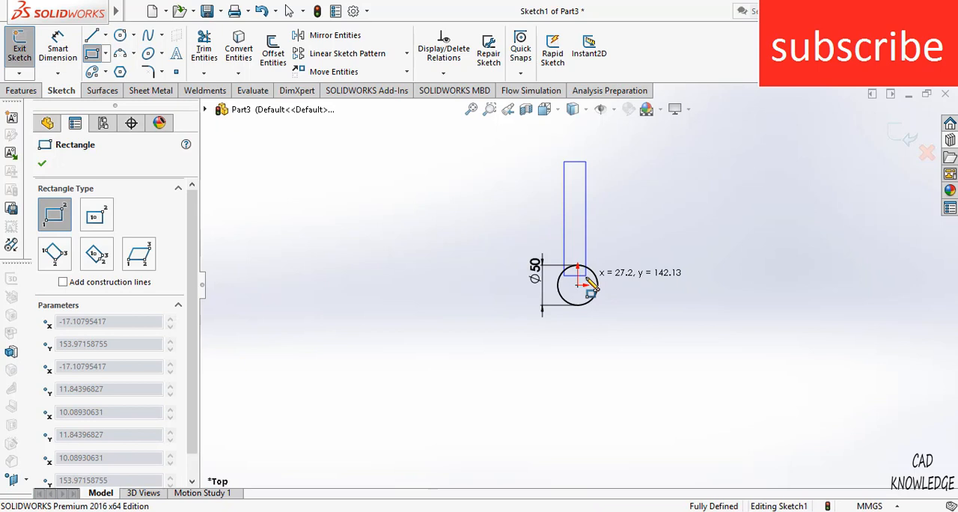
left_click(42, 164)
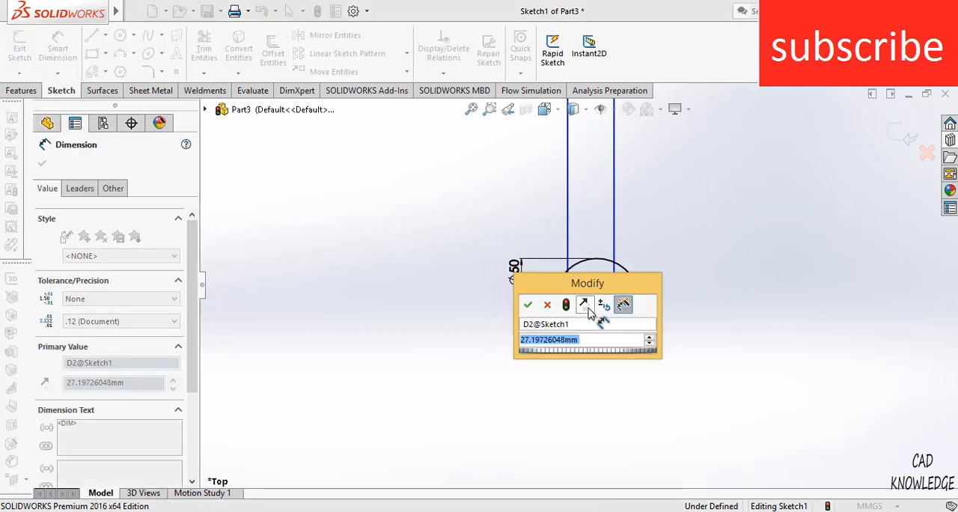
left_click(527, 306)
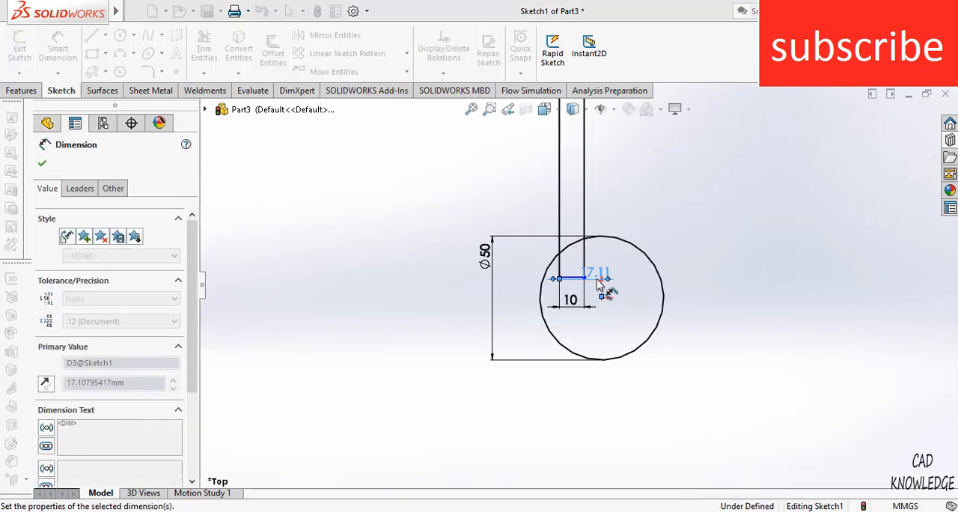
left_click(583, 188)
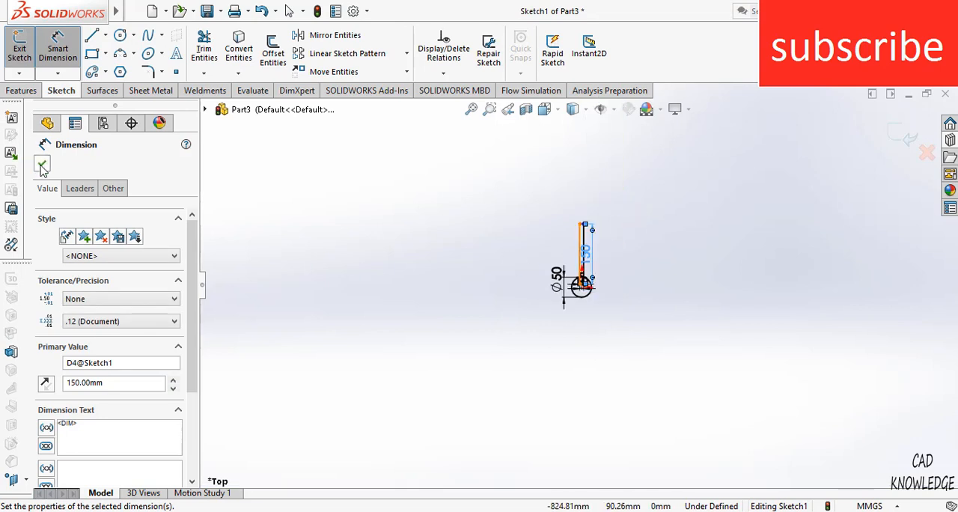
left_click(42, 165)
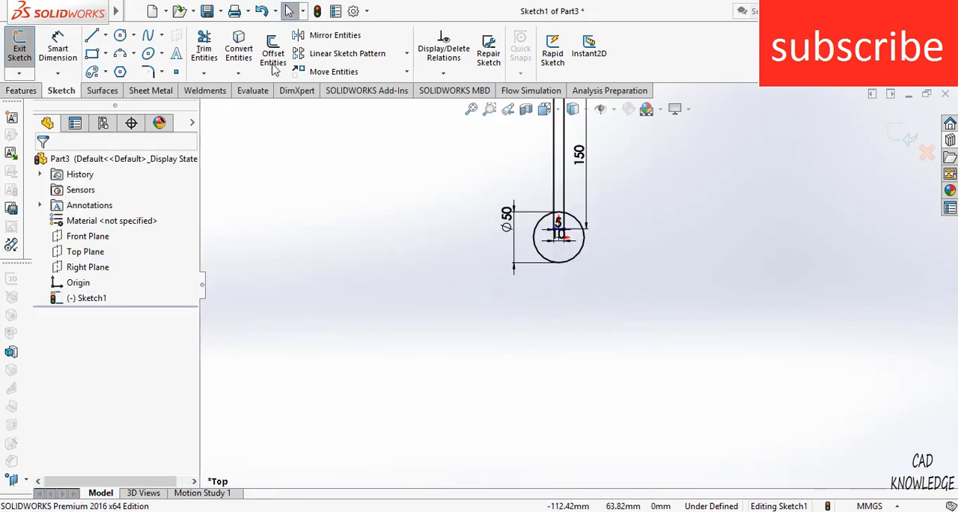
Circular-pattern the bar lines 4 times about the origin to form a cross
left_click(407, 54)
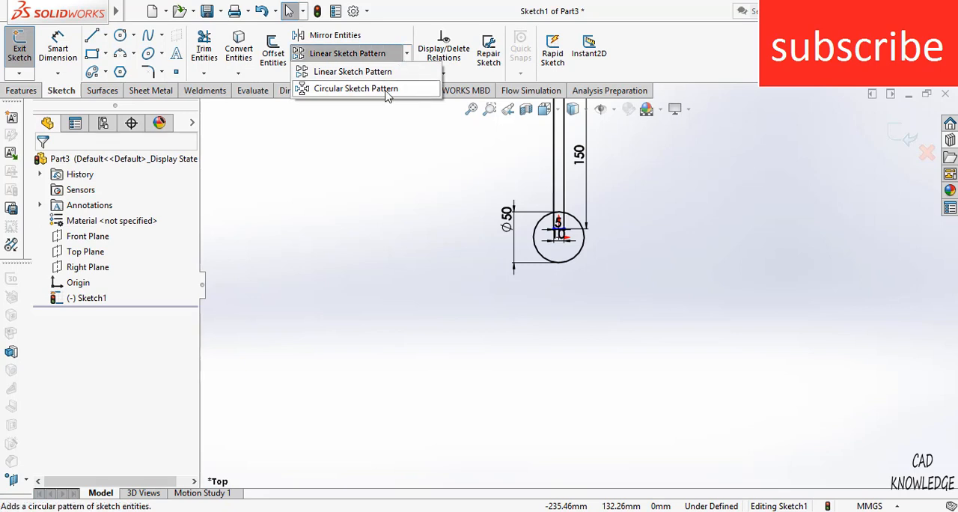
left_click(356, 89)
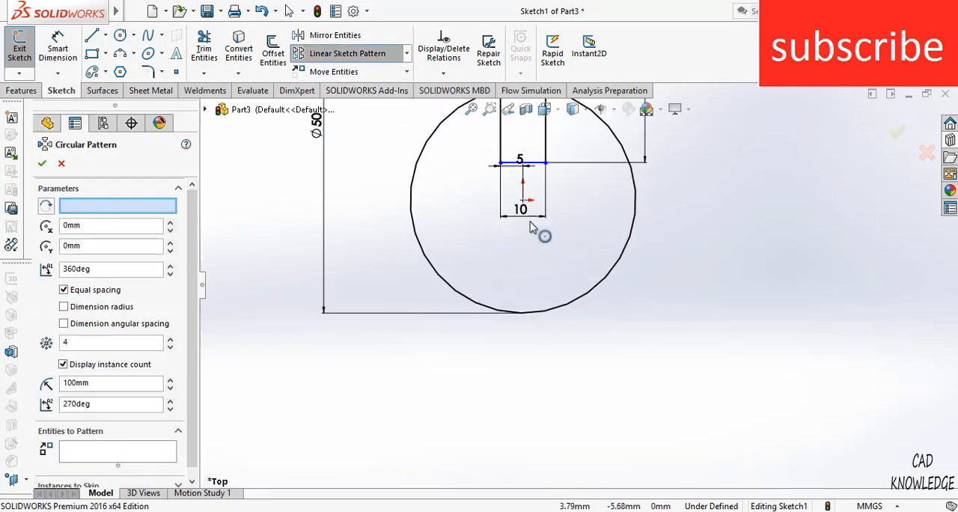
scroll("up", 3)
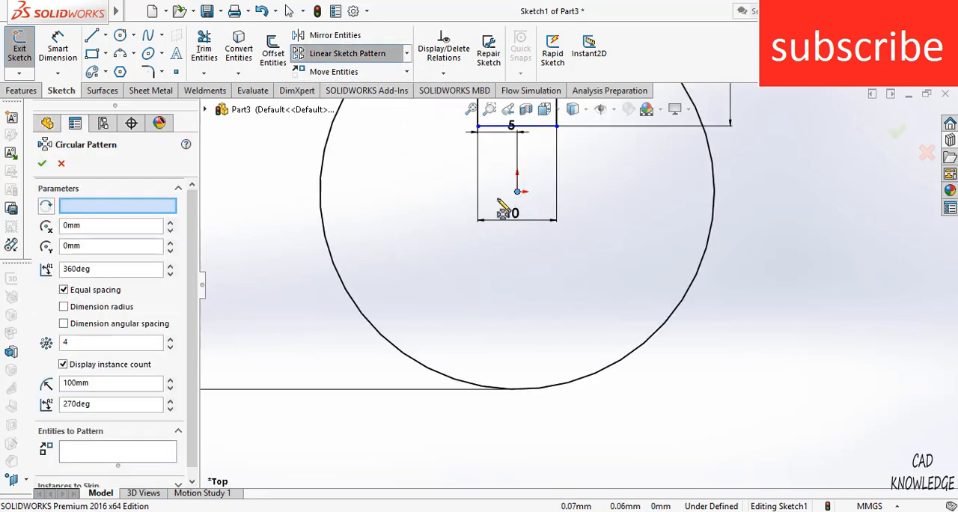
left_click(517, 191)
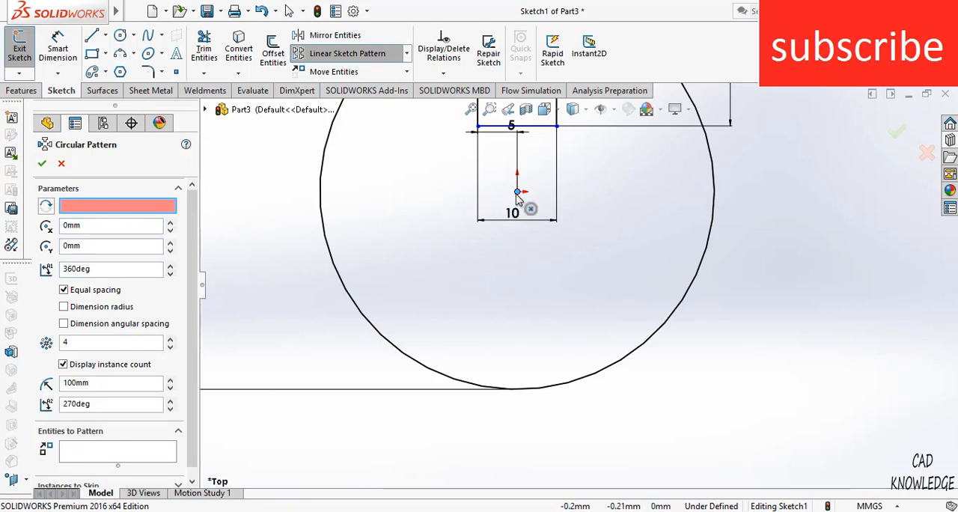
left_click(516, 192)
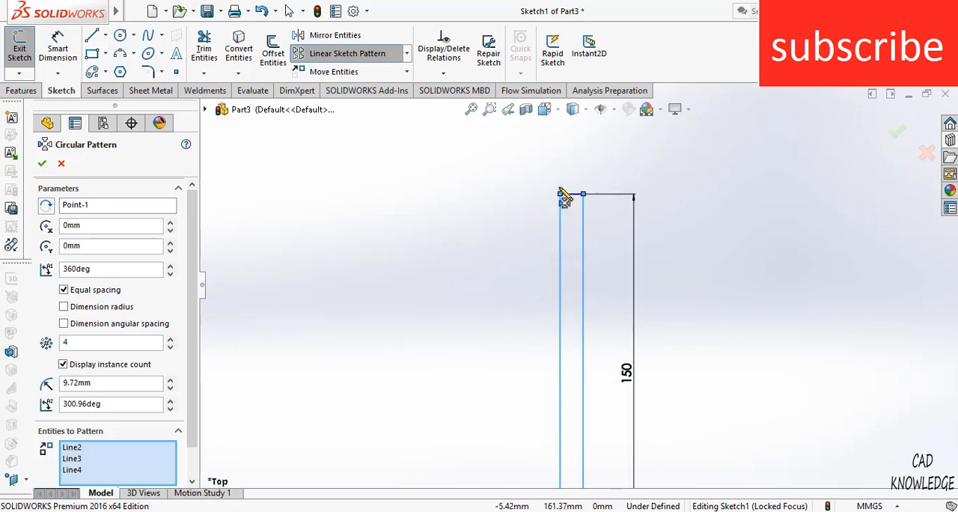
left_click(42, 163)
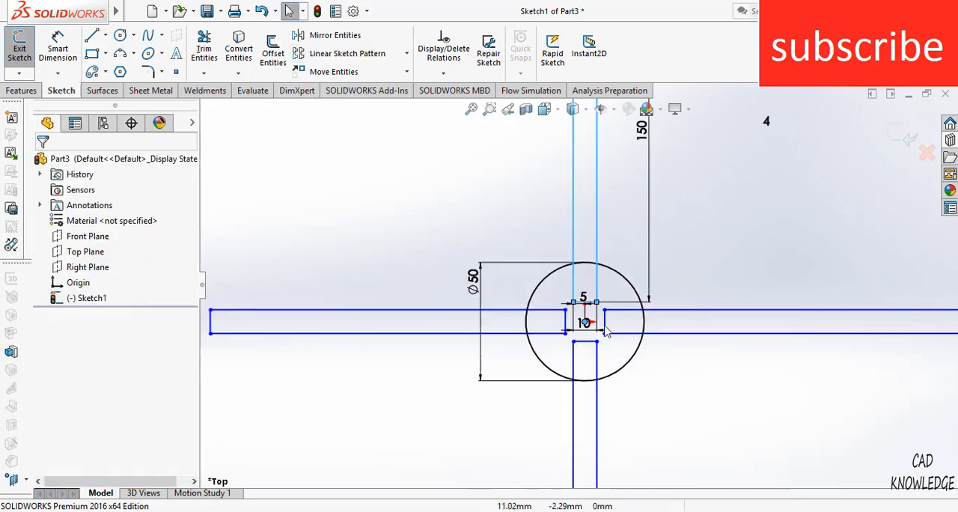
mouse_move(204, 48)
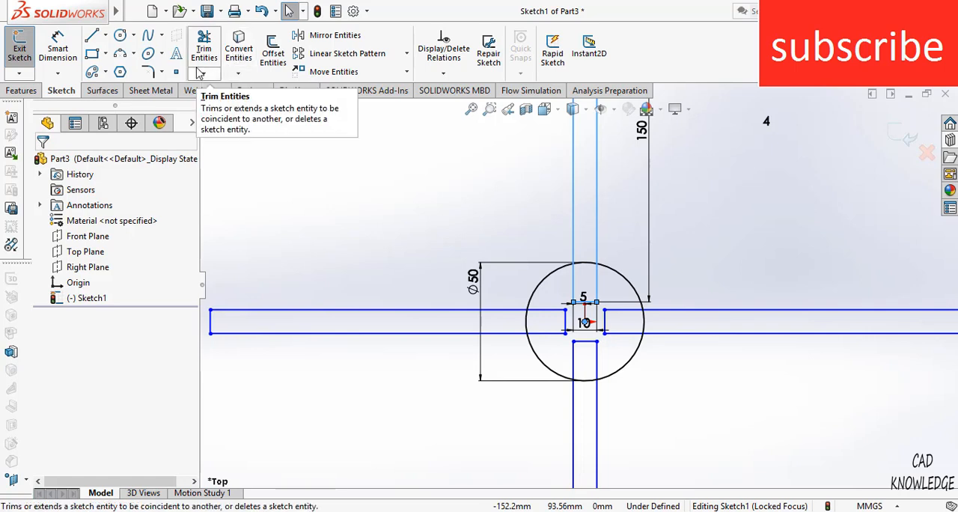
Power-trim the circle arcs between the bars into one clean cross profile
left_click(204, 48)
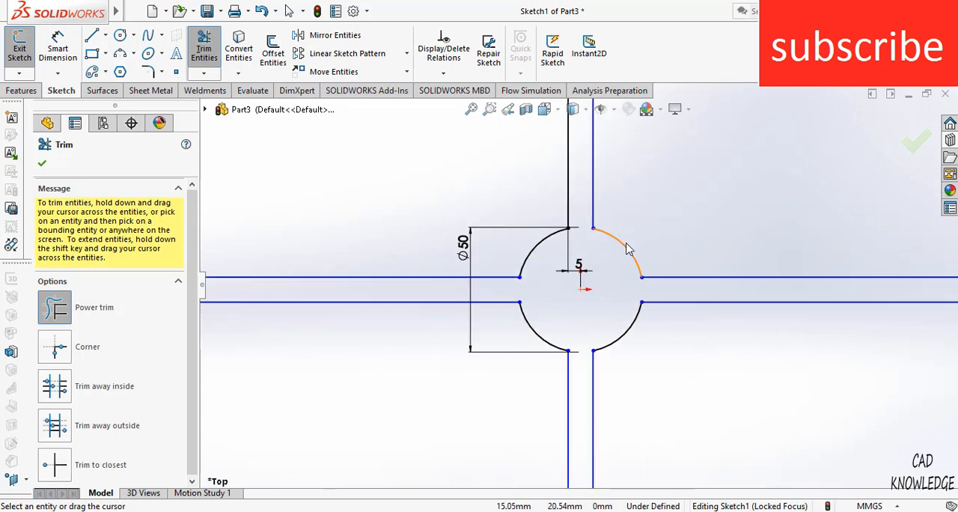
left_click(42, 163)
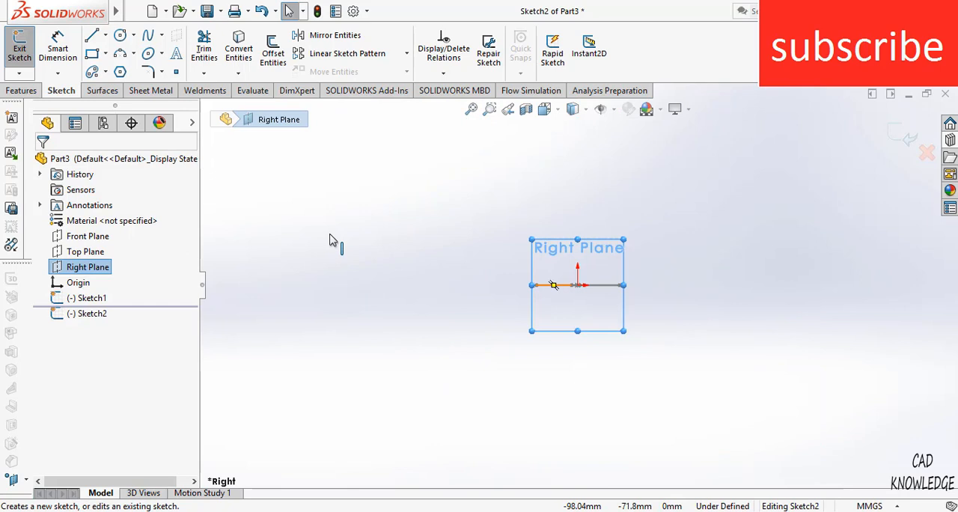
Draw a vertical line up from the origin and dimension its length as the sweep path
left_click(92, 36)
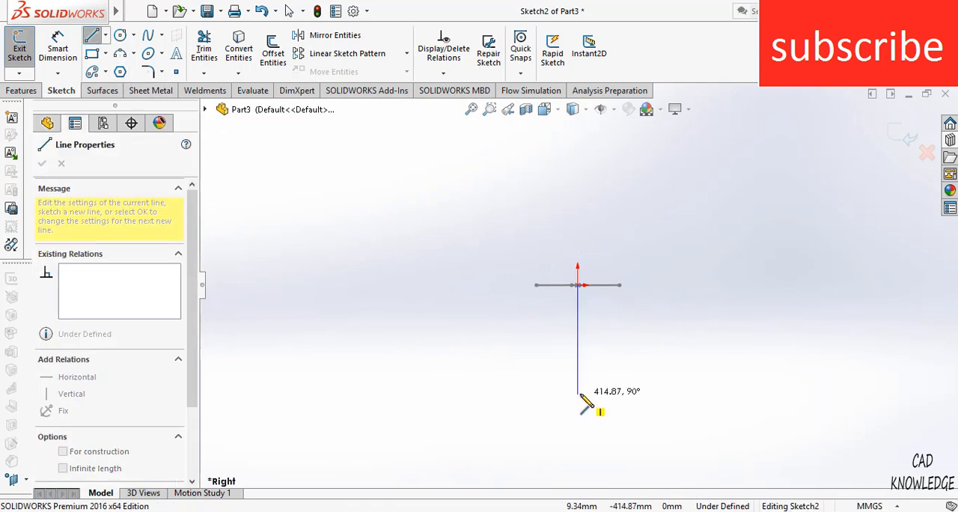
left_click(578, 162)
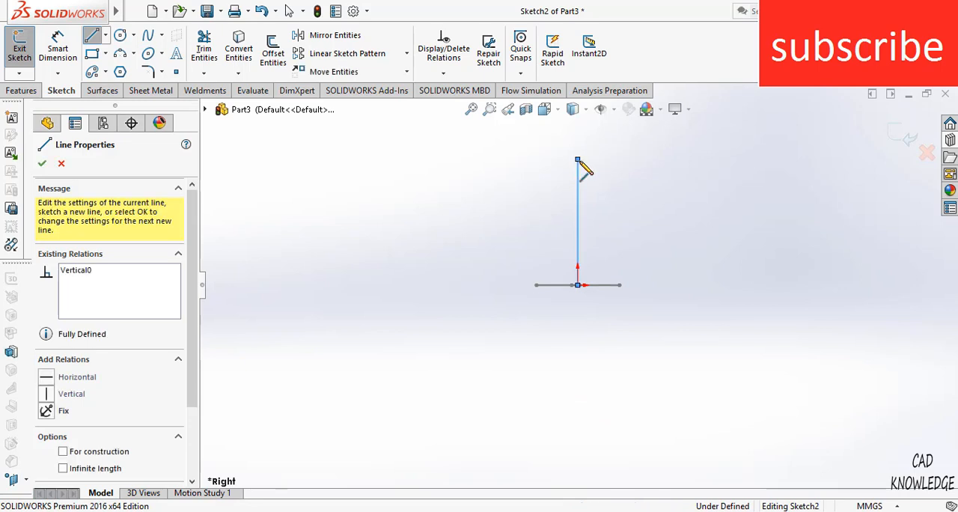
left_click(42, 163)
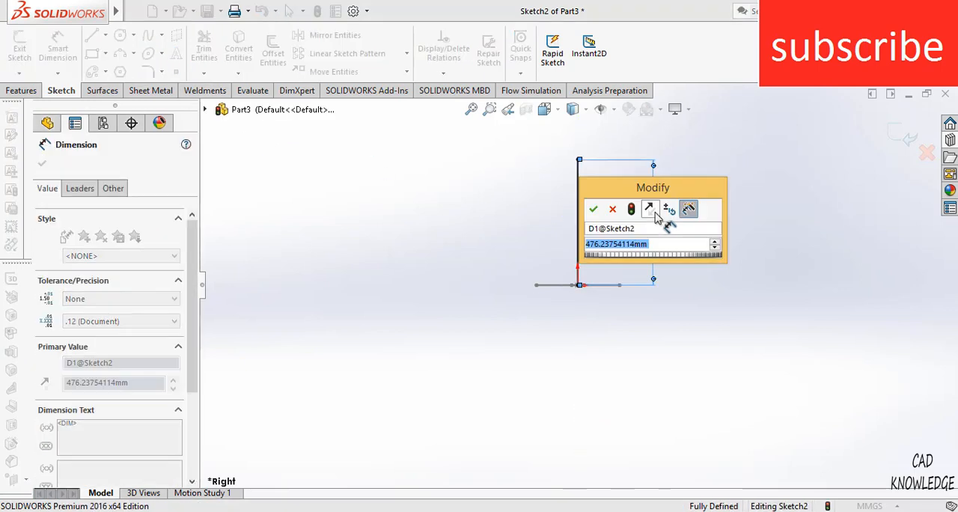
left_click(593, 209)
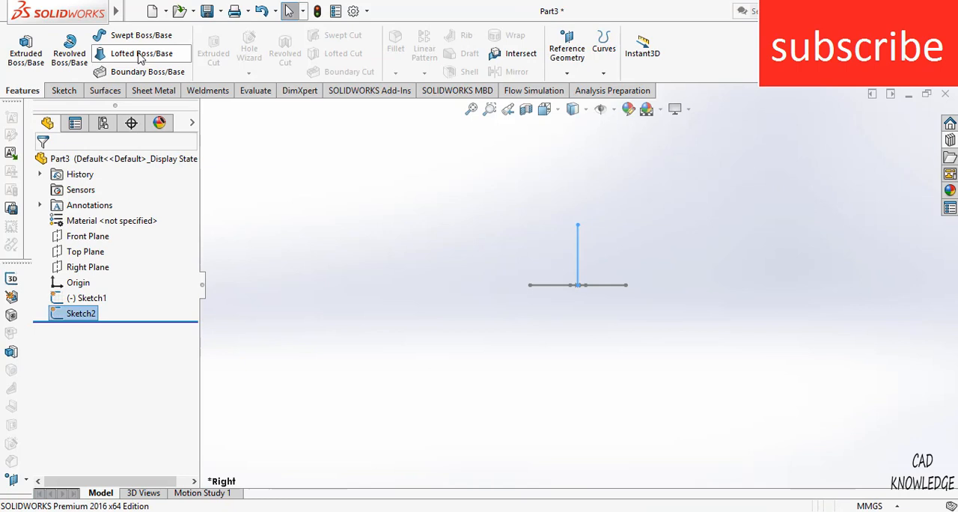
Sweep Sketch1 along Sketch2 with Profile Twist set to 70° and accept Sweep1
left_click(141, 35)
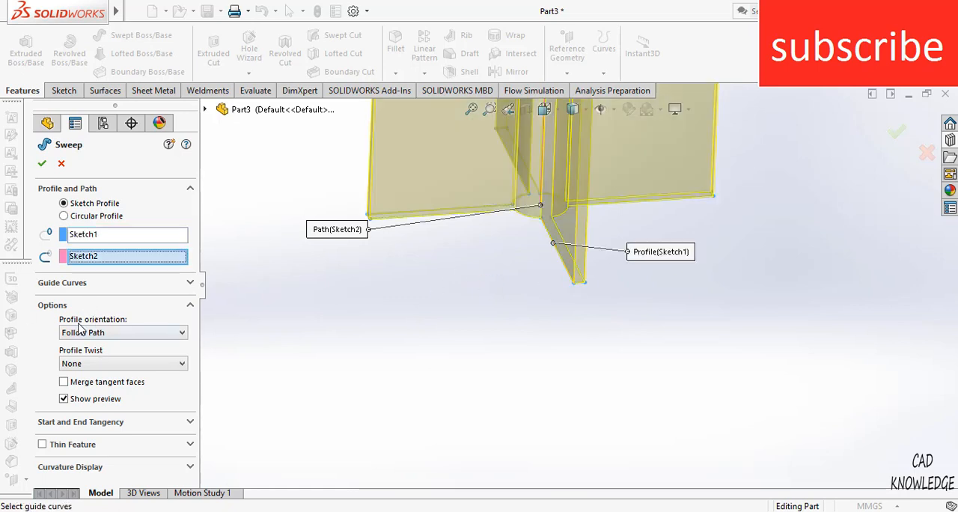
mouse_move(107, 336)
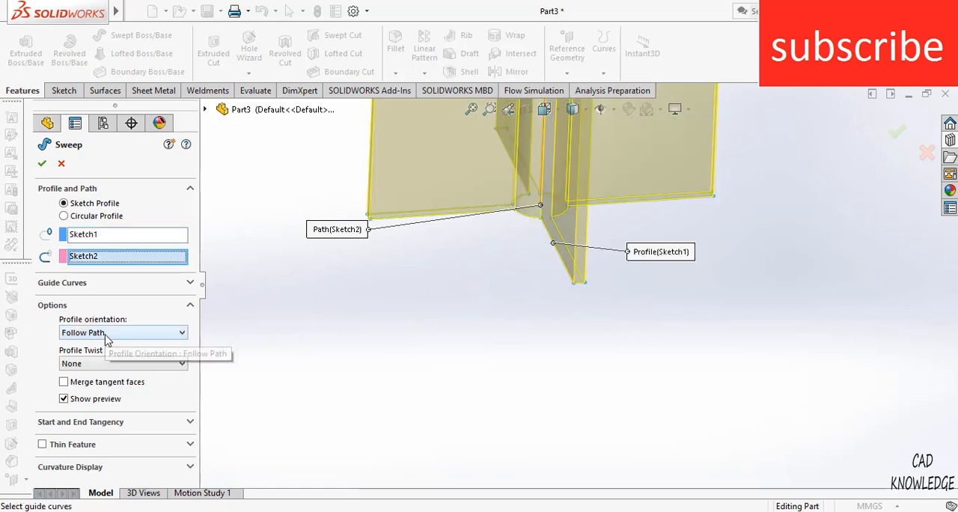
left_click(123, 363)
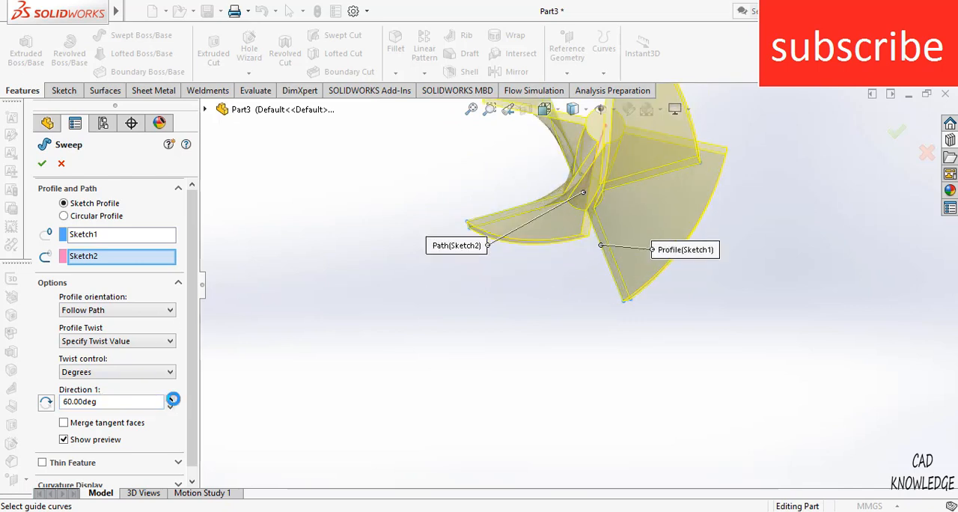
left_click(171, 399)
type("70")
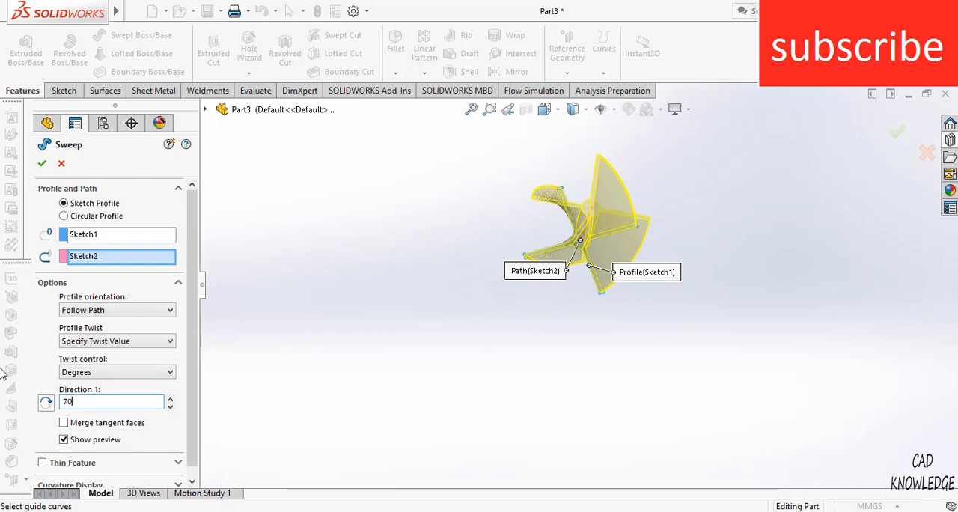
key("Return")
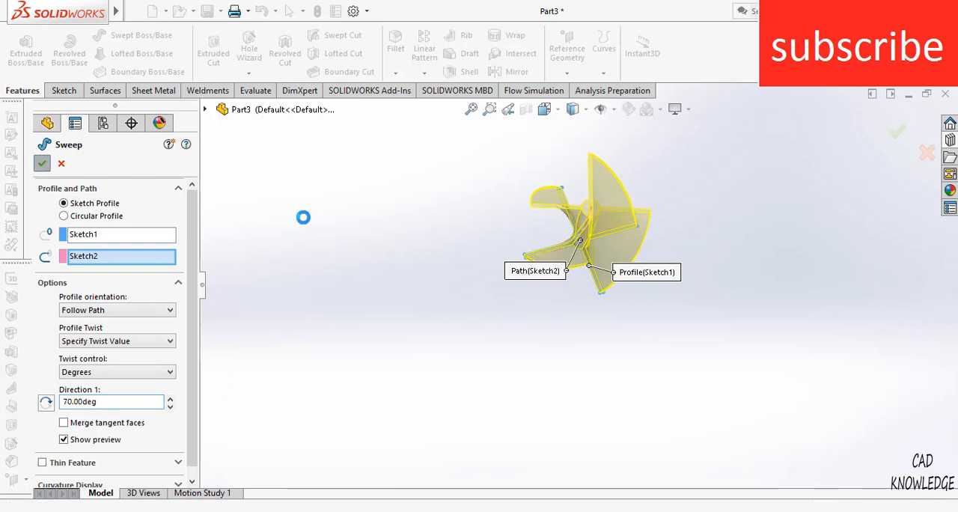
left_click(42, 163)
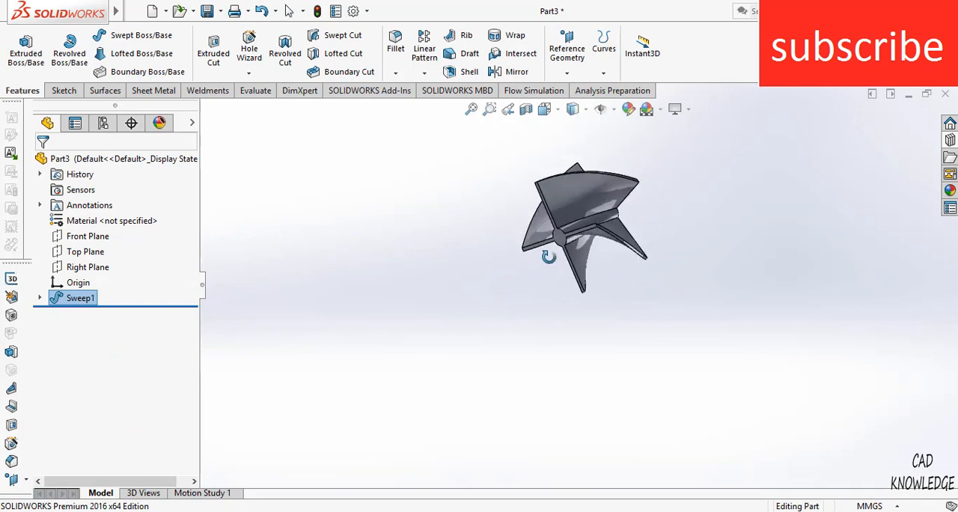
Sketch a corner rectangle on the Front Plane for the enclosure
left_click(87, 237)
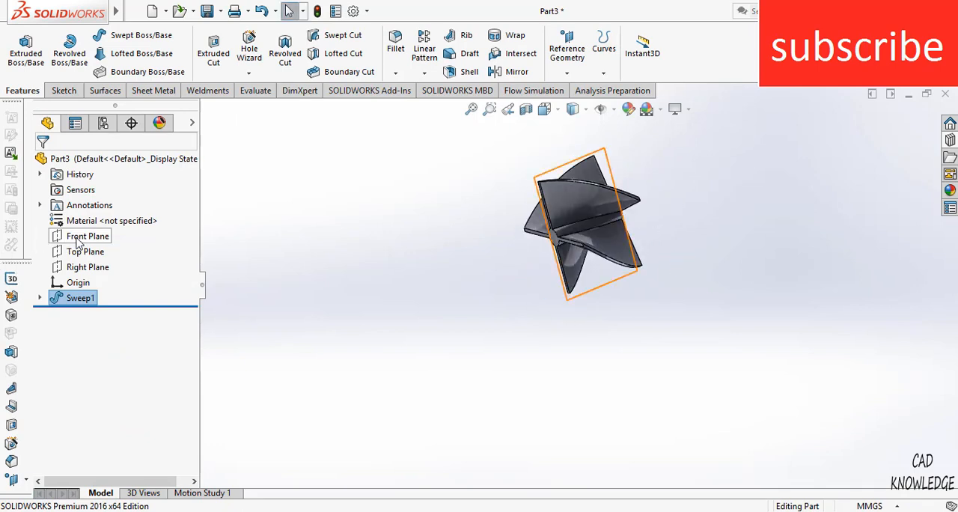
left_click(87, 235)
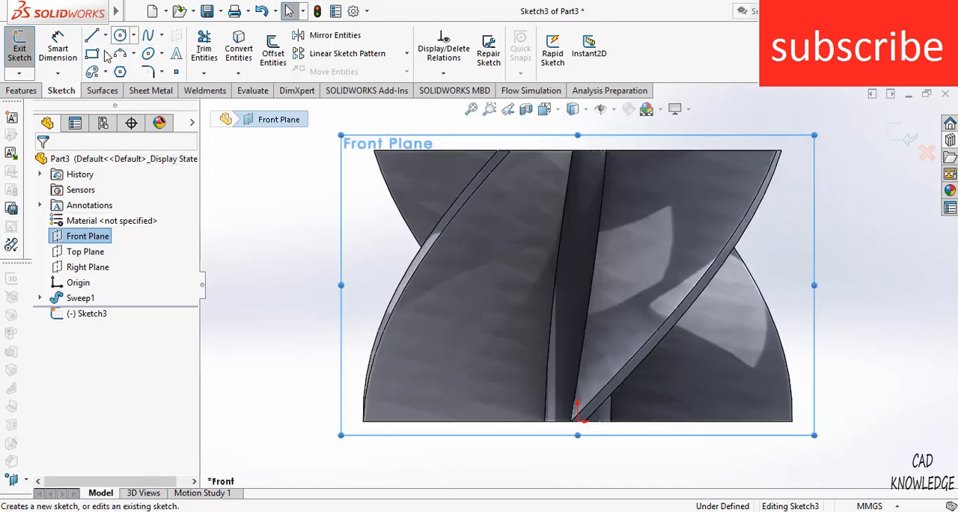
left_click(92, 54)
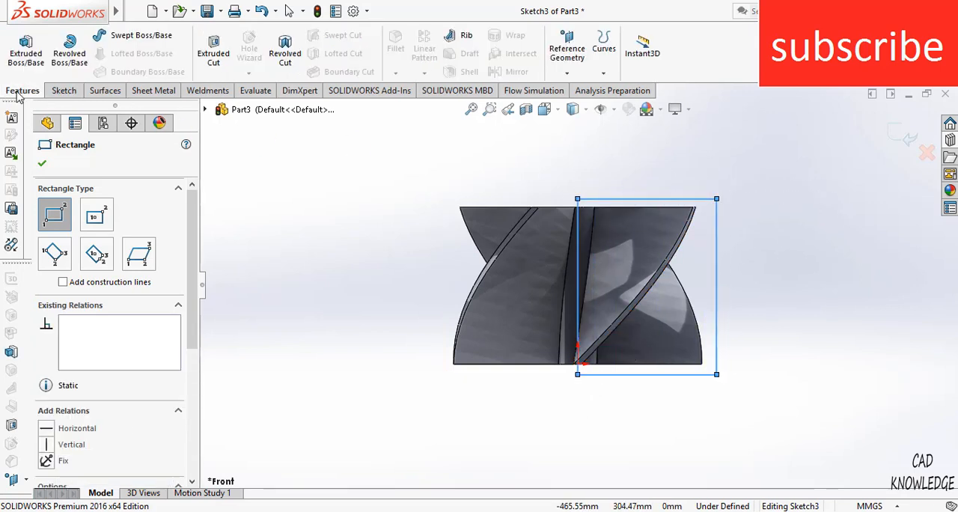
Revolve the rectangle 360° about Line2 without merging, creating Revolve1
left_click(68, 45)
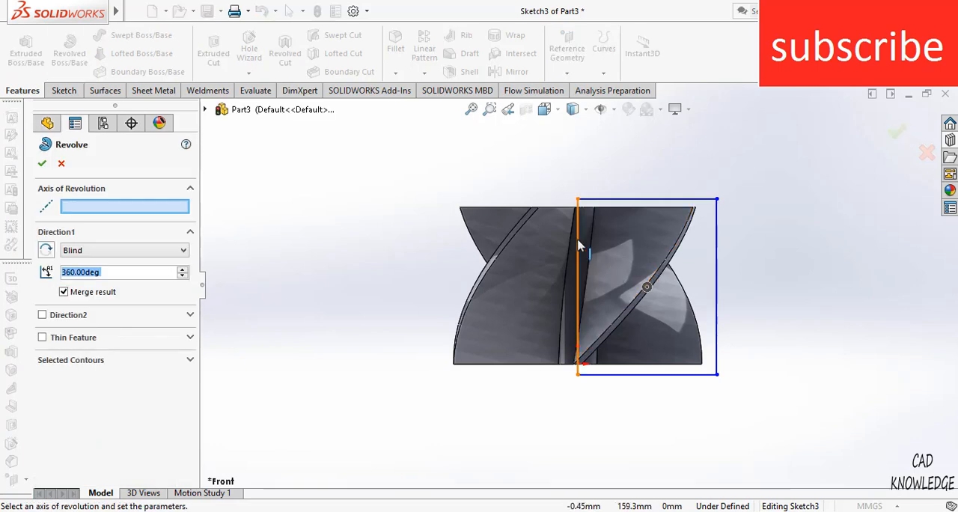
left_click(578, 285)
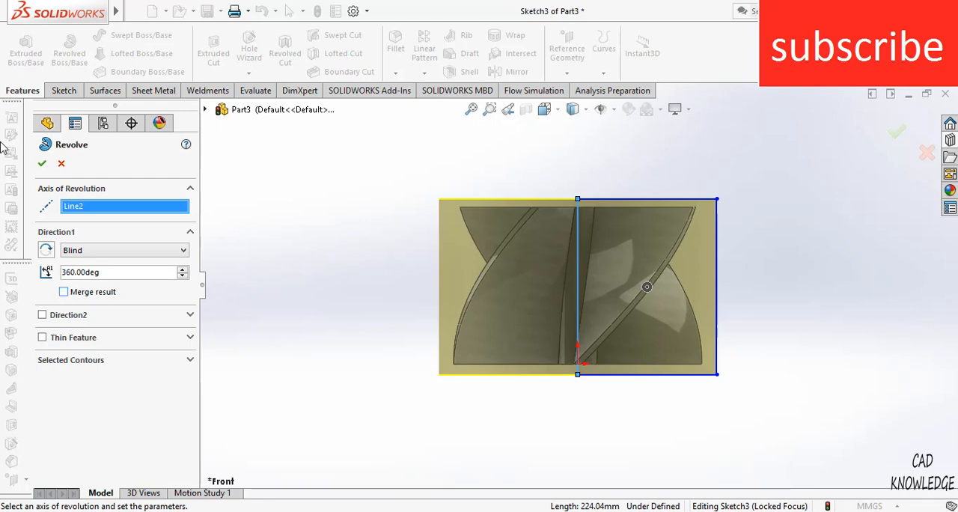
left_click(42, 164)
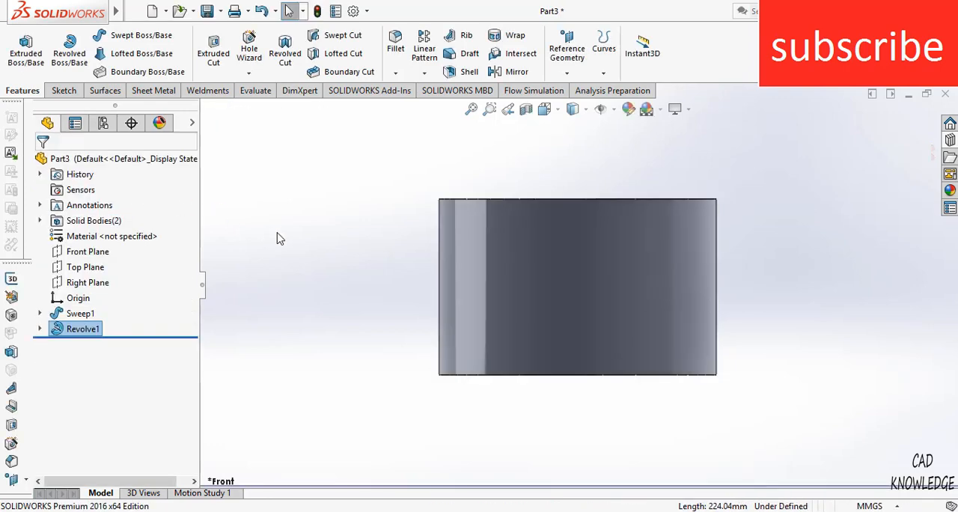
Save the part under a new file name in the blade folder
left_click(208, 10)
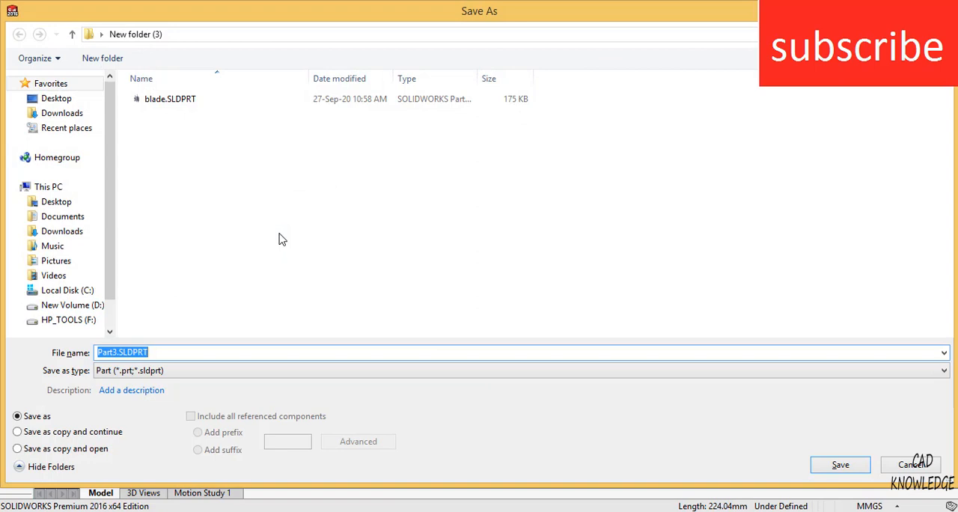
type("blade")
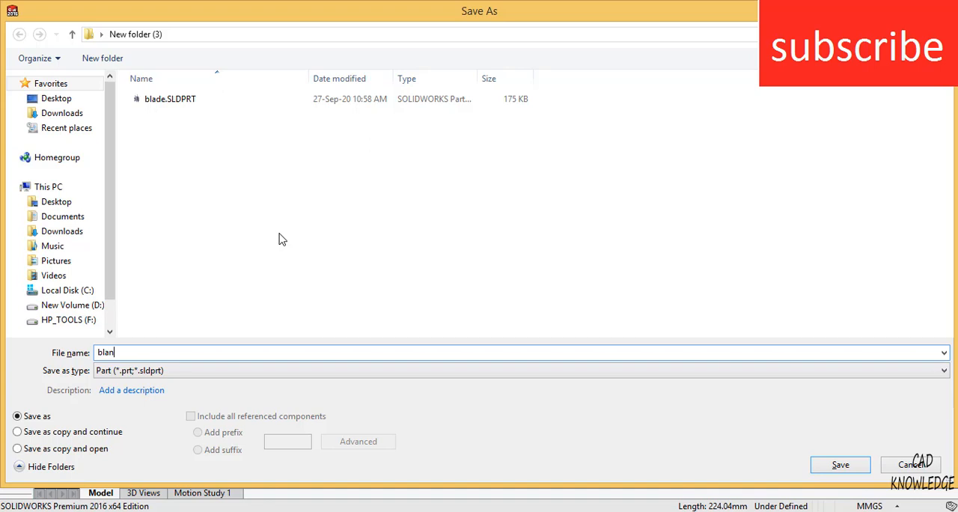
left_click(840, 464)
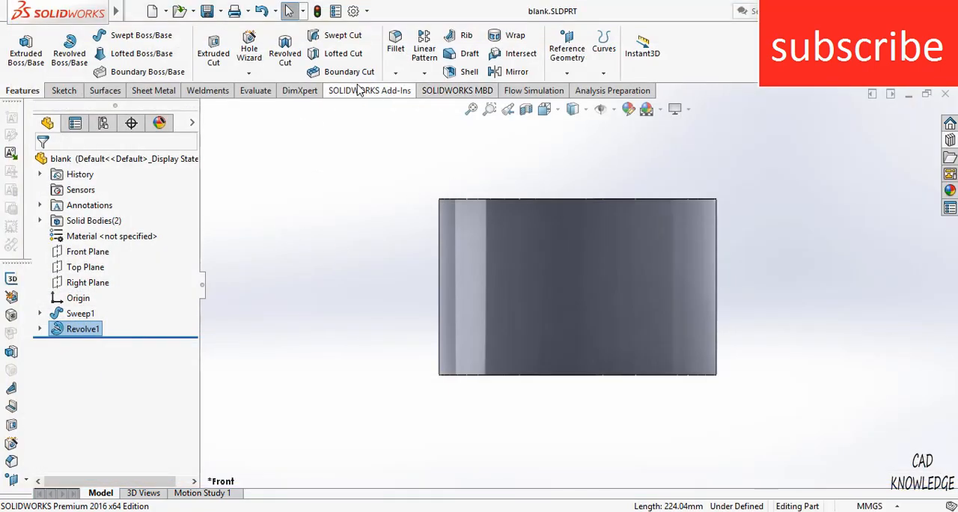
Run the Flow Simulation Wizard: default name, SI units, External flow with Rotation about X
left_click(532, 90)
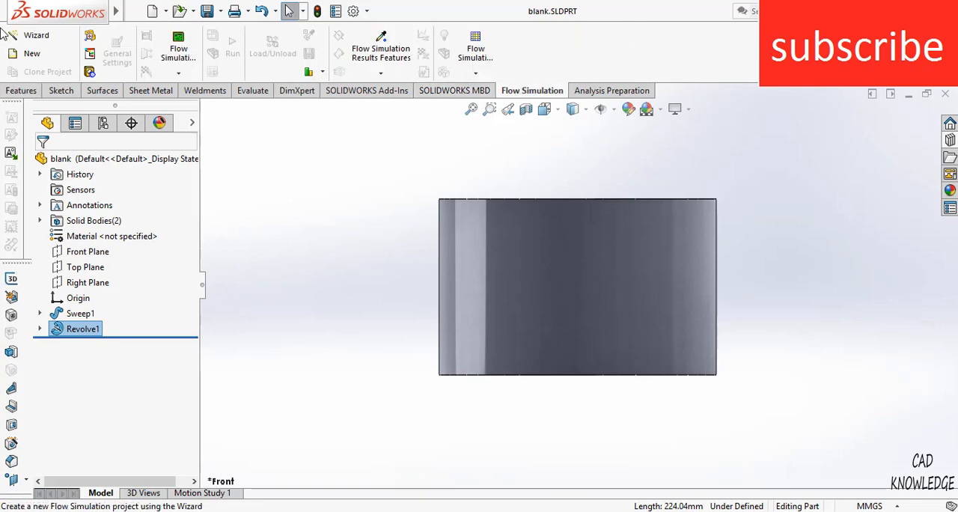
left_click(36, 36)
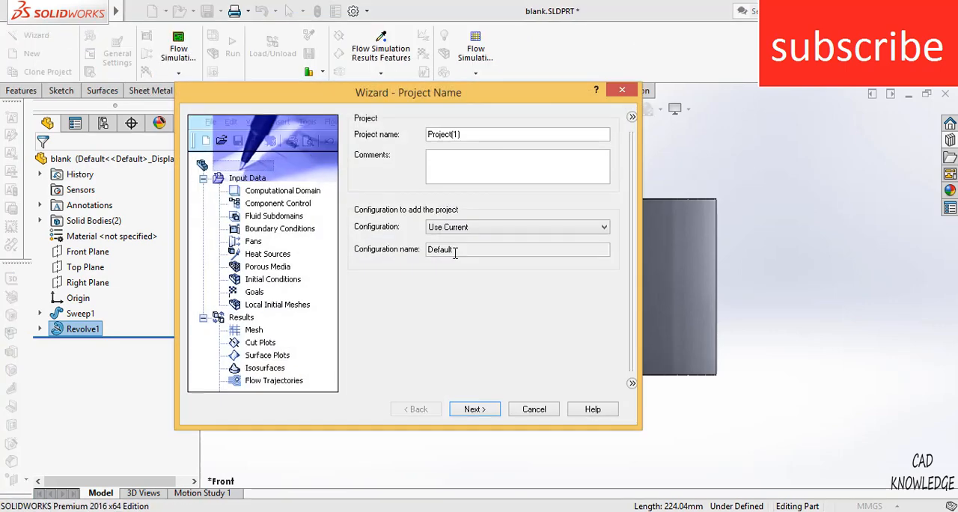
left_click(475, 409)
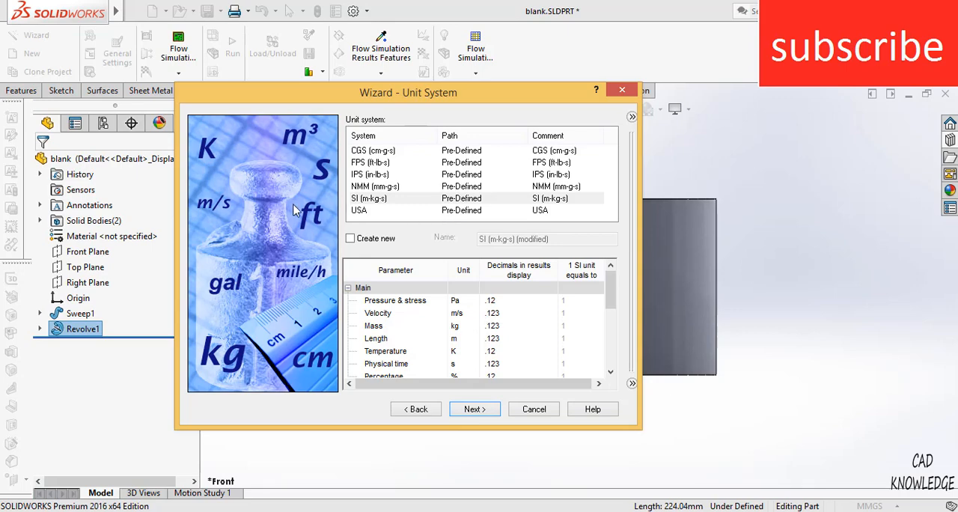
mouse_move(367, 210)
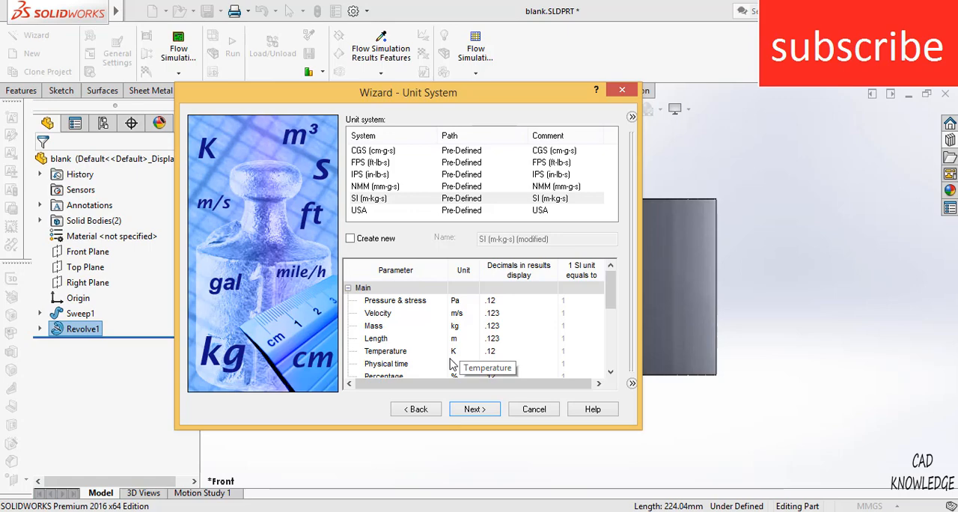
left_click(474, 409)
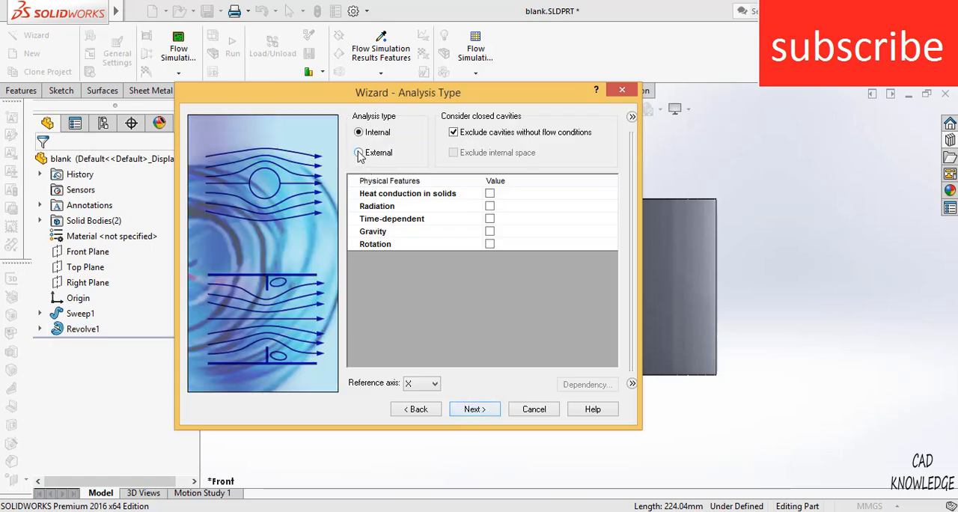
left_click(360, 152)
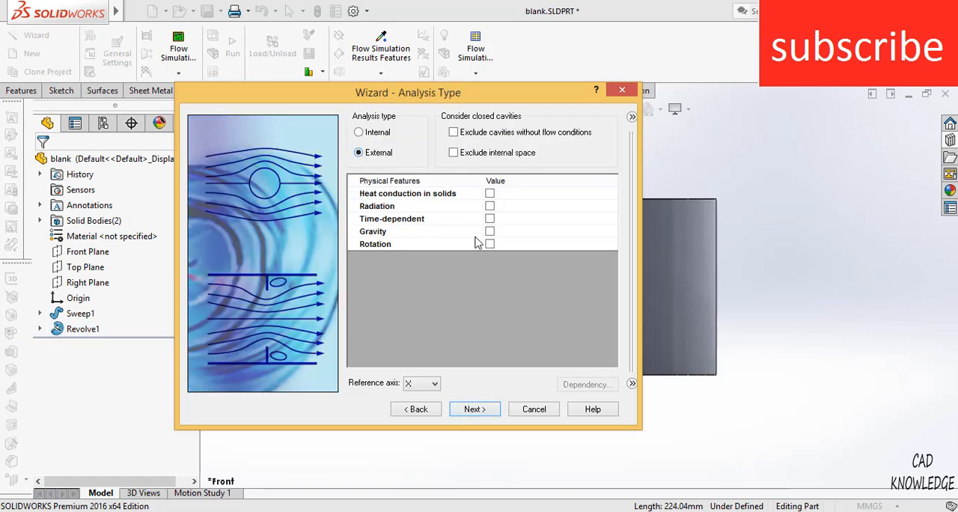
left_click(490, 242)
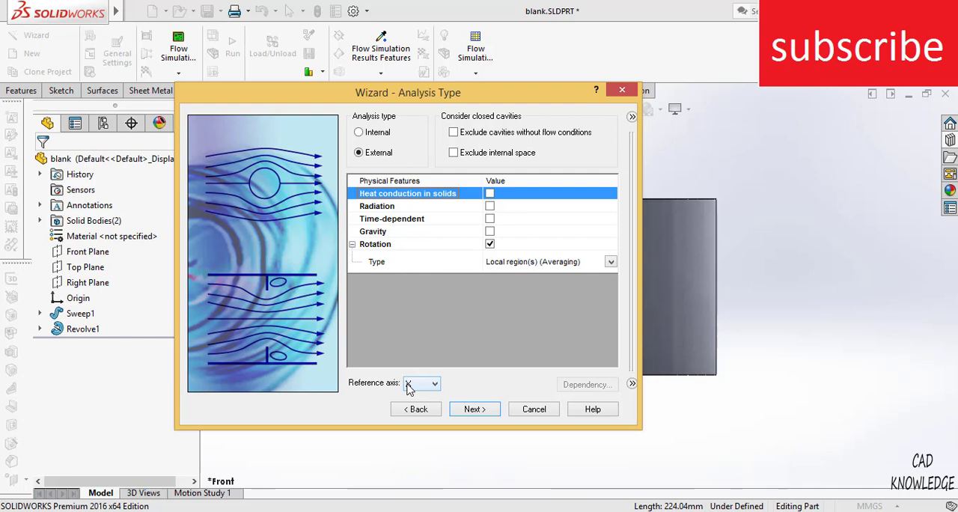
left_click(435, 383)
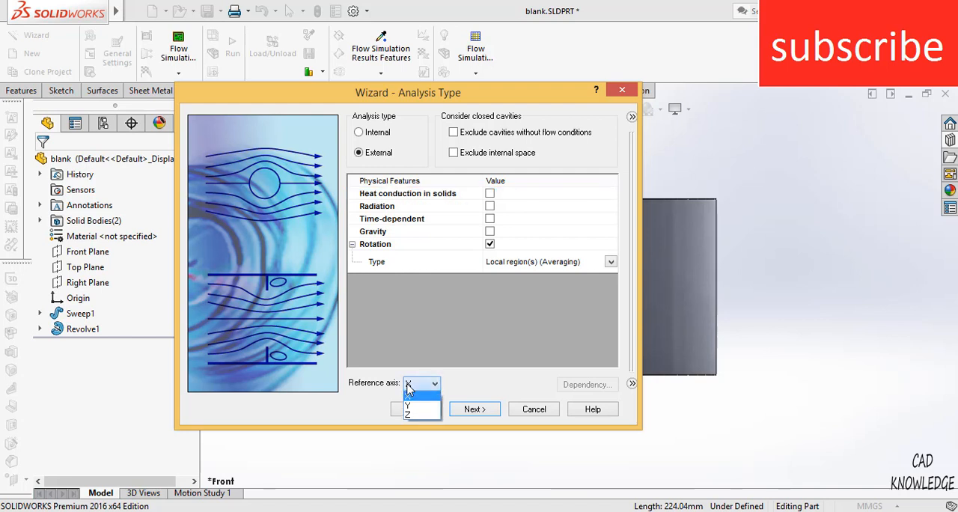
left_click(416, 384)
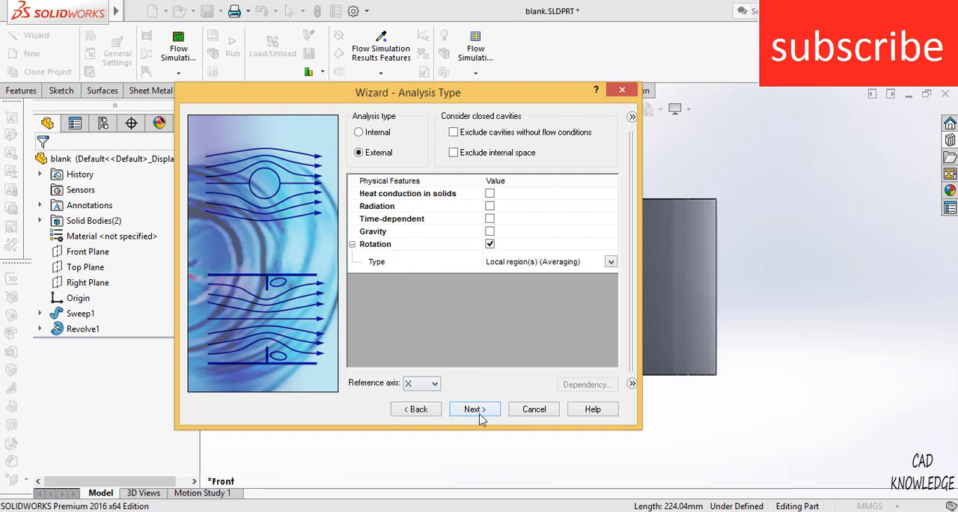
Add Air from Gases as the fluid, keep adiabatic walls and finish Project(1)
left_click(474, 409)
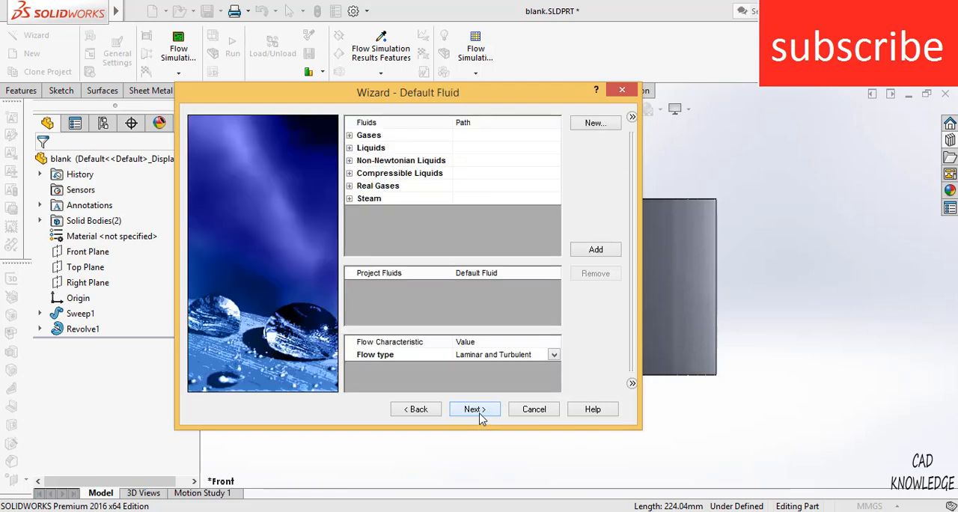
left_click(351, 135)
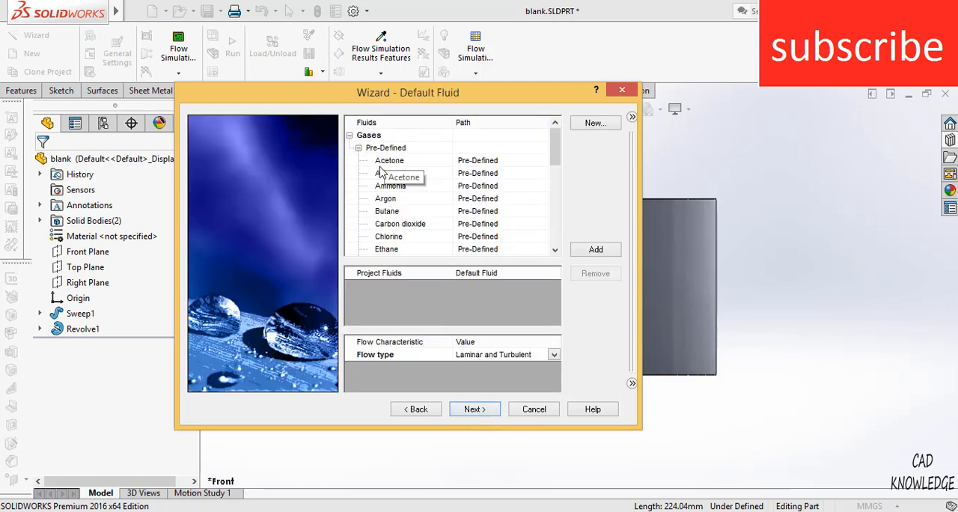
left_click(596, 248)
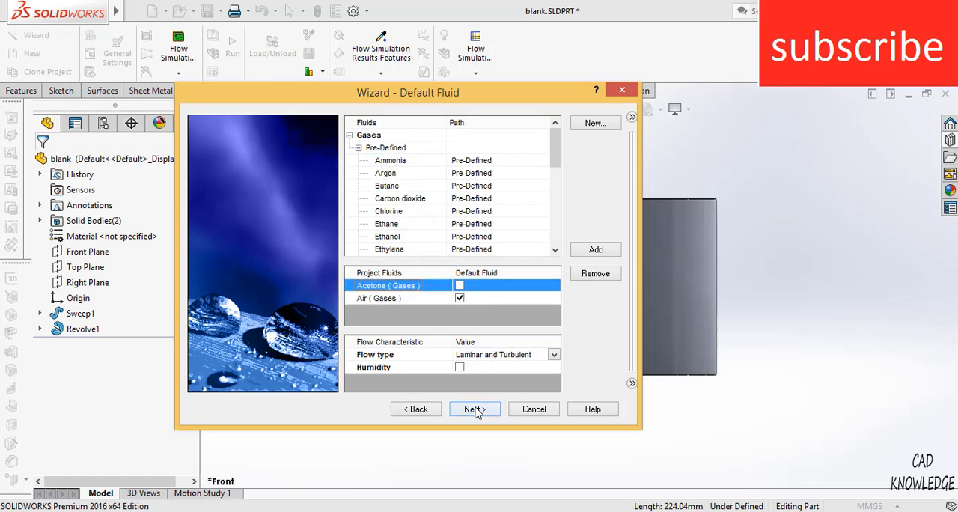
left_click(474, 409)
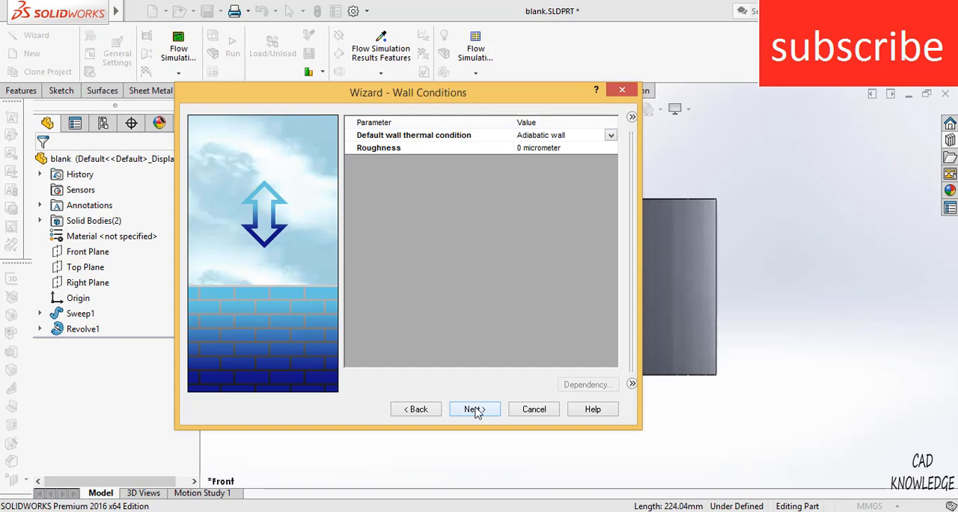
left_click(475, 409)
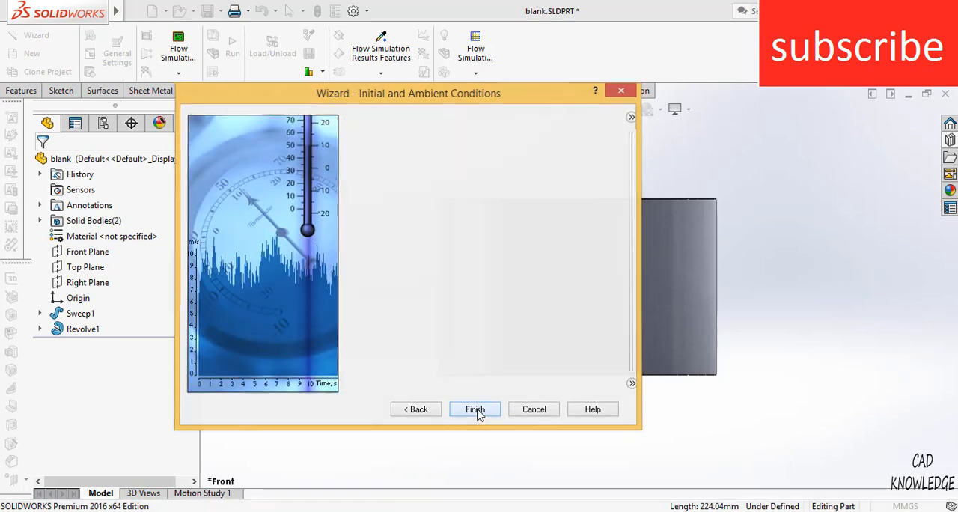
left_click(475, 409)
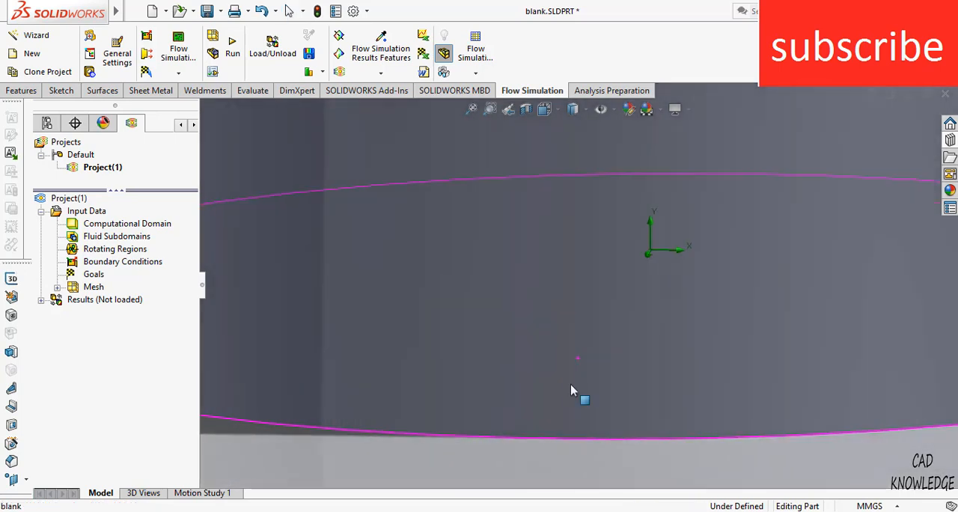
Delete Project(1) and its directory from the Flow Simulation tree
left_click(101, 168)
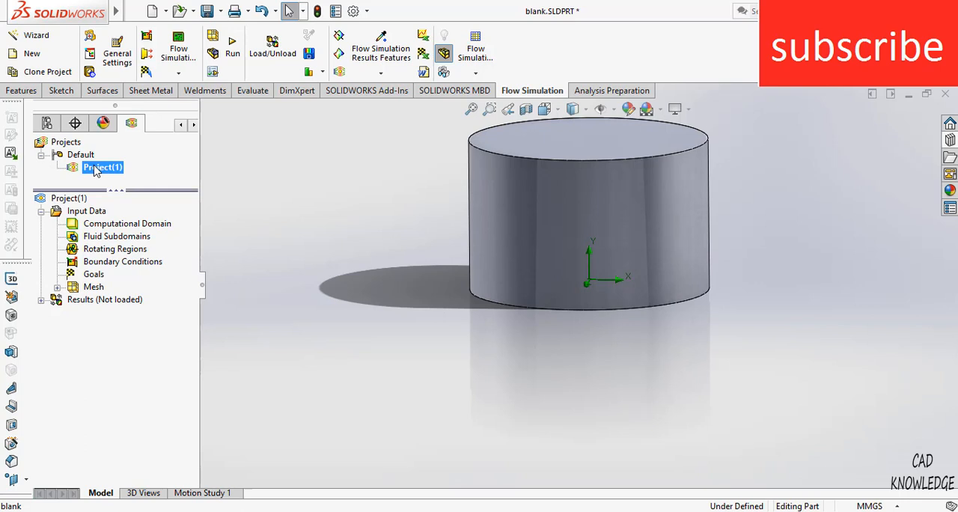
key("Delete")
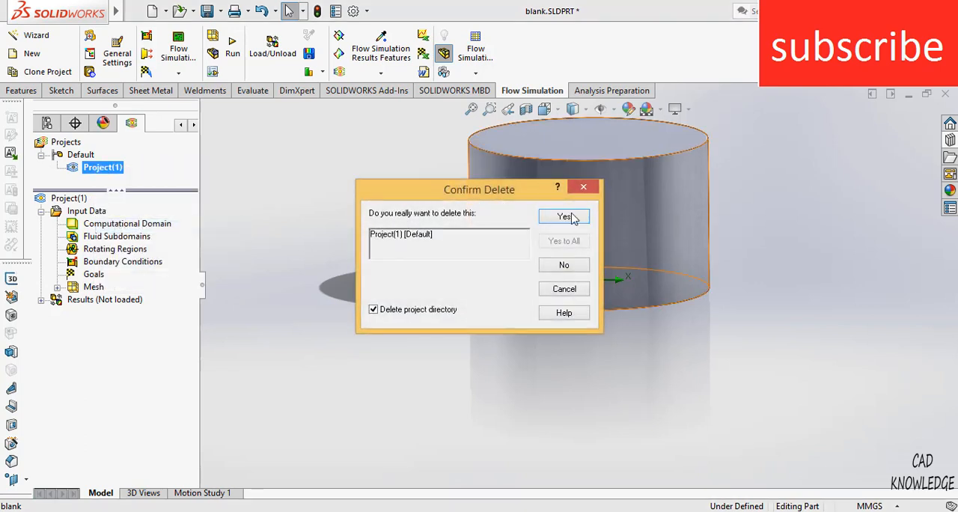
left_click(564, 215)
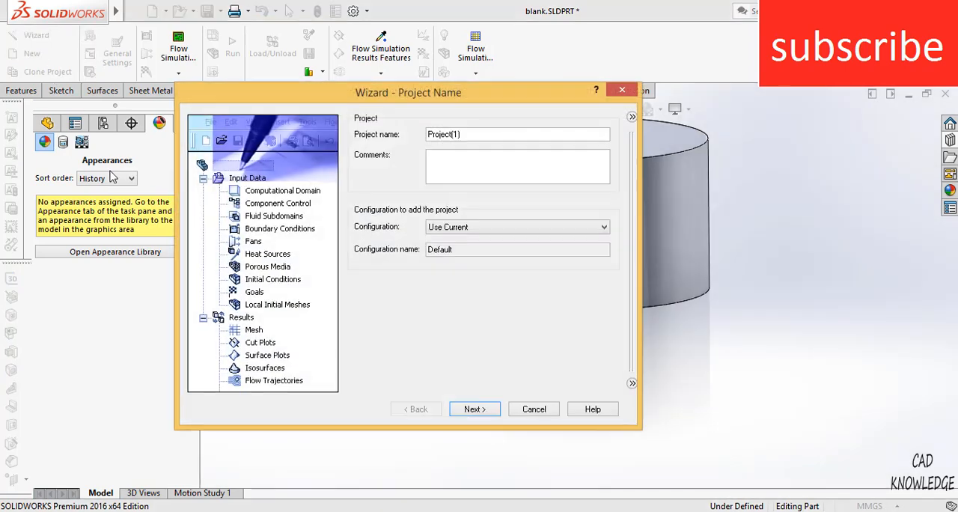
Recreate the project: default name, SI units, External flow, Y reference axis
left_click(475, 409)
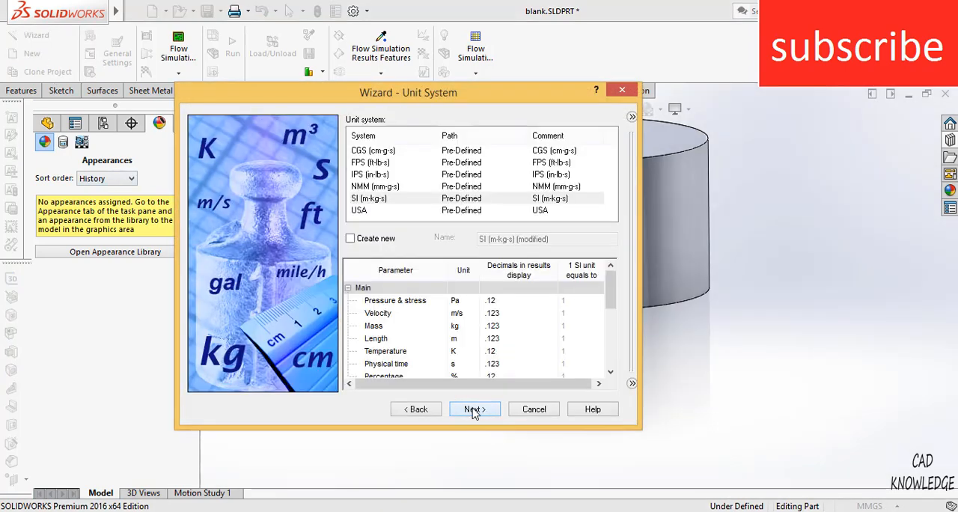
left_click(473, 409)
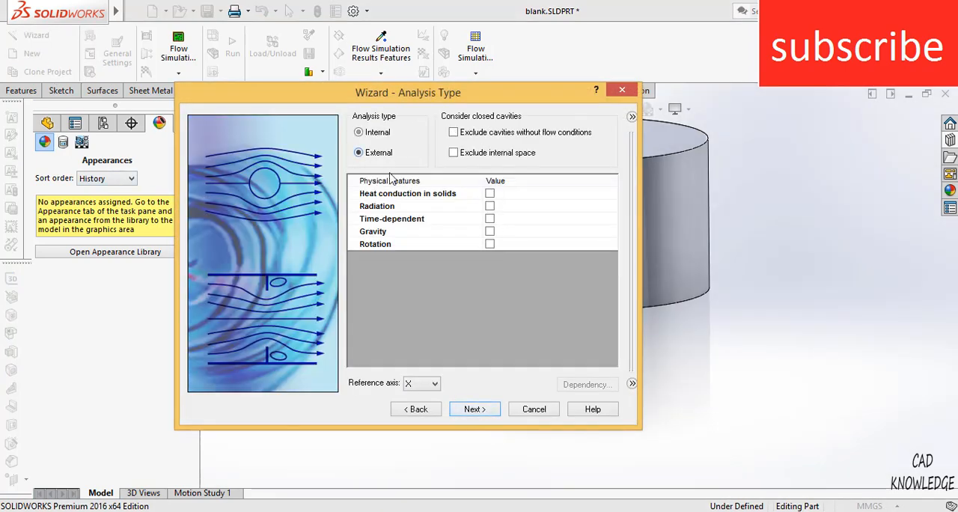
left_click(490, 242)
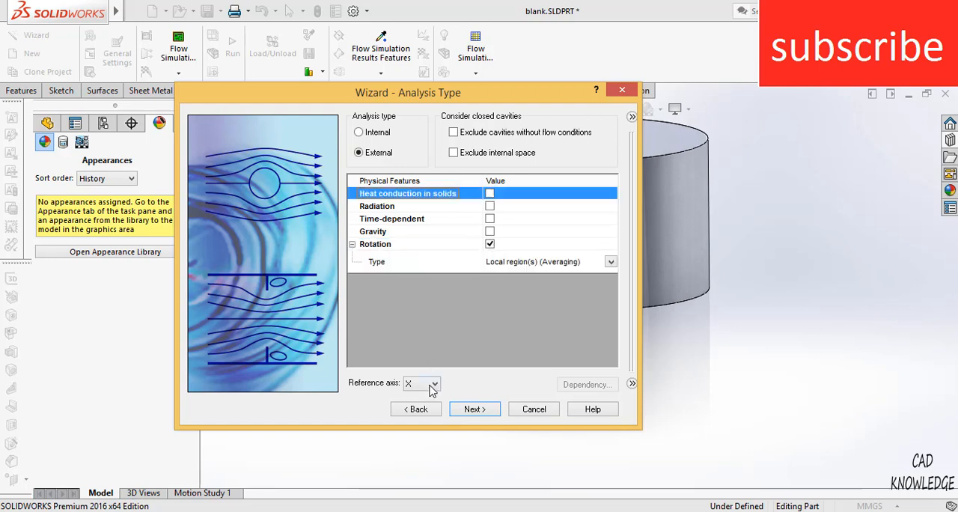
left_click(434, 383)
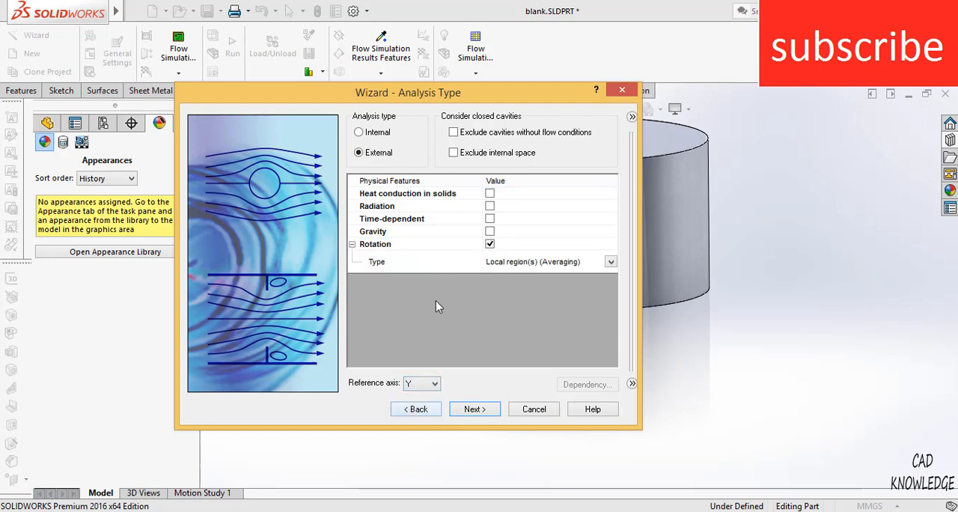
mouse_move(412, 148)
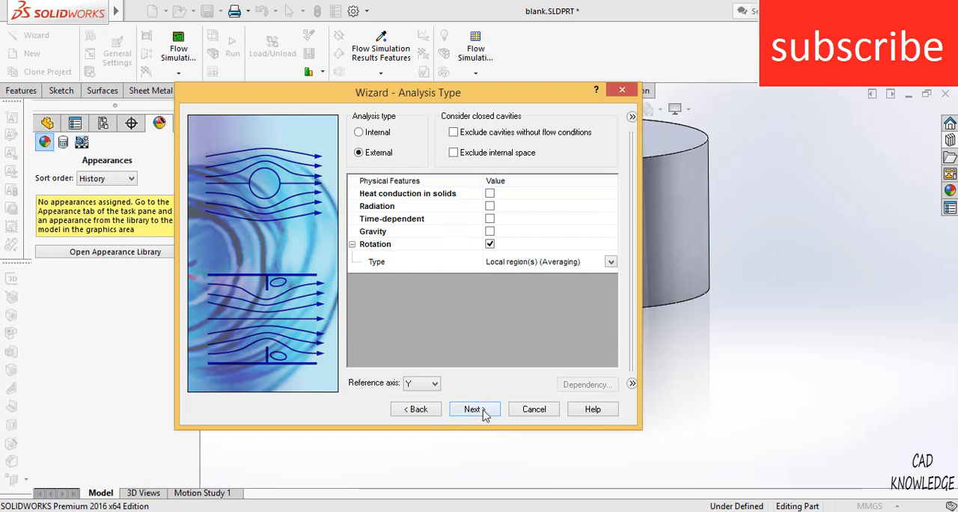
left_click(473, 409)
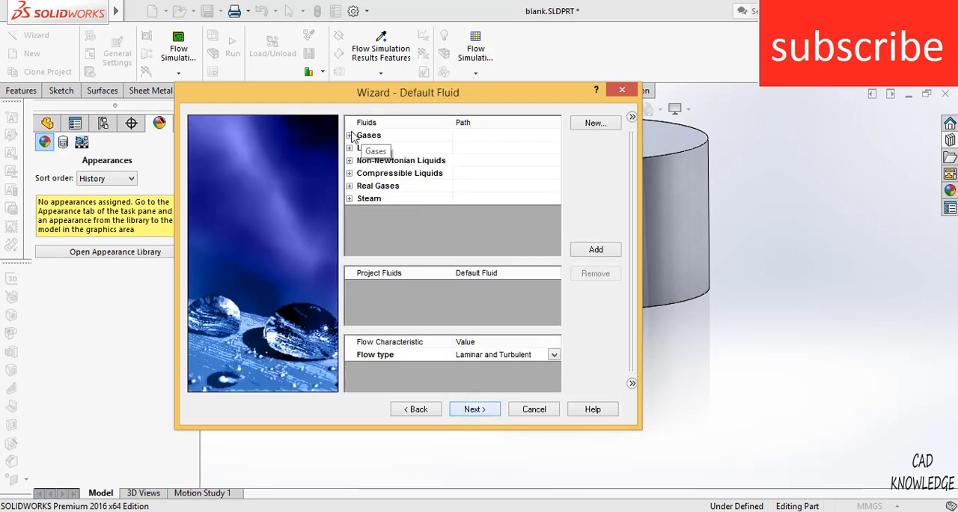
Keep Air and default walls, set initial Y velocity to 3 and finish
left_click(351, 135)
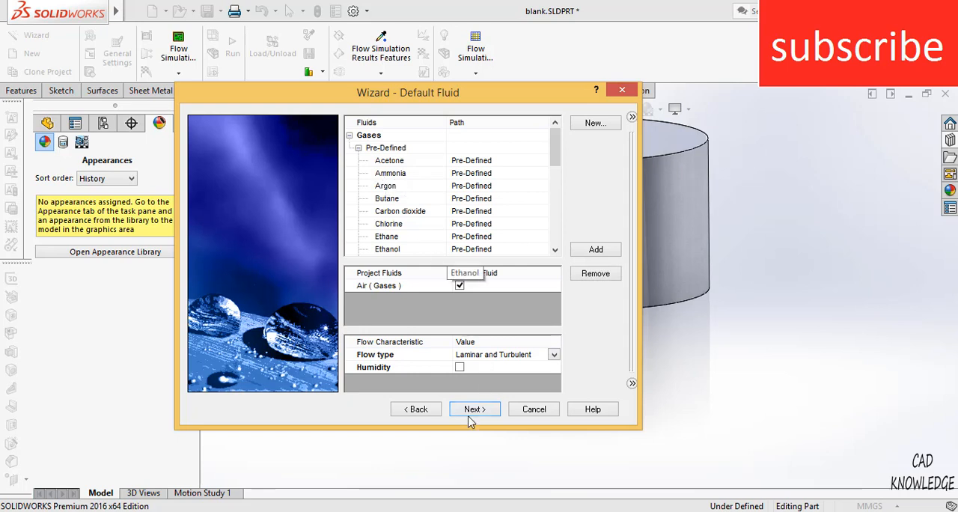
left_click(473, 409)
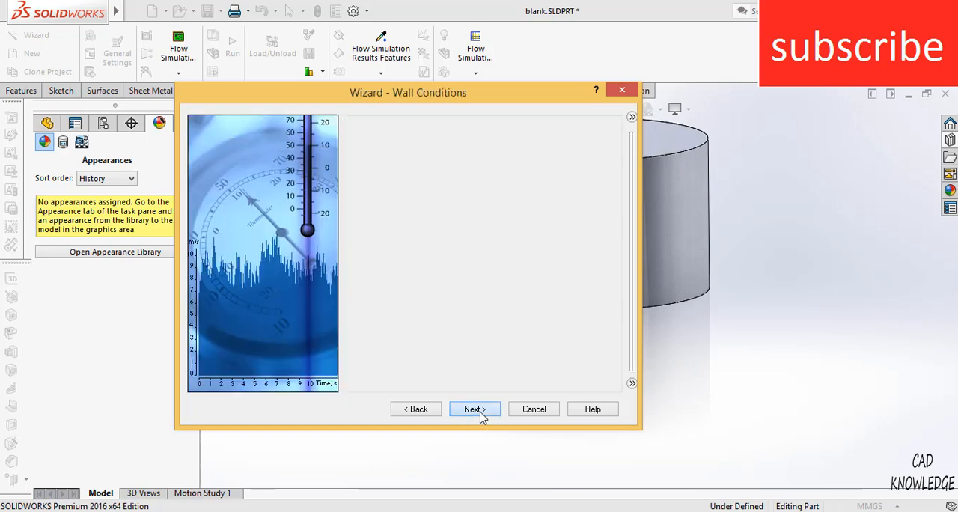
left_click(474, 409)
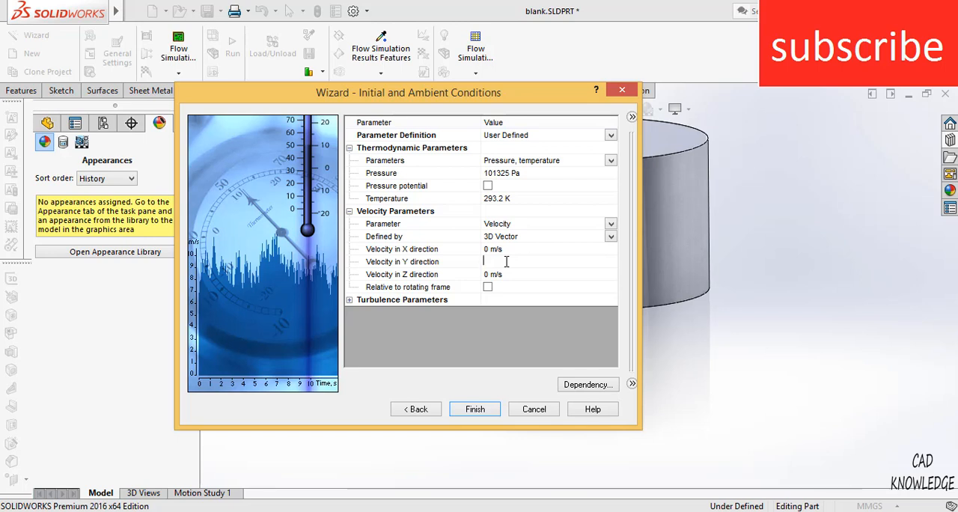
type("3")
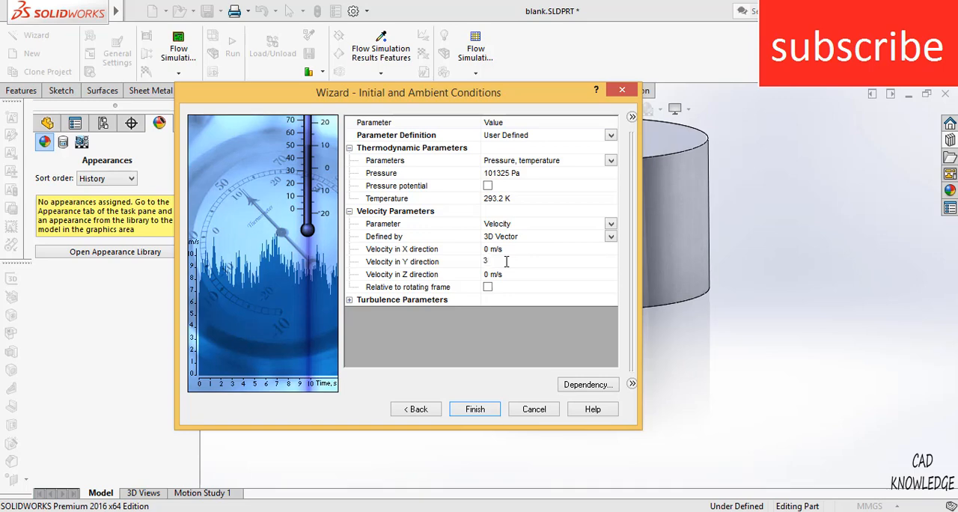
left_click(475, 409)
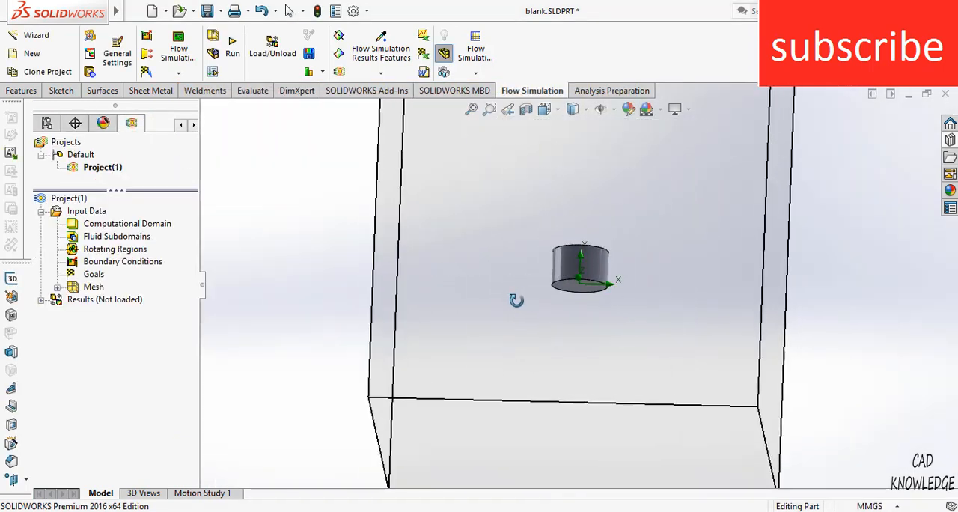
Insert a rotating region on the Revolve1 cylinder body
right_click(114, 249)
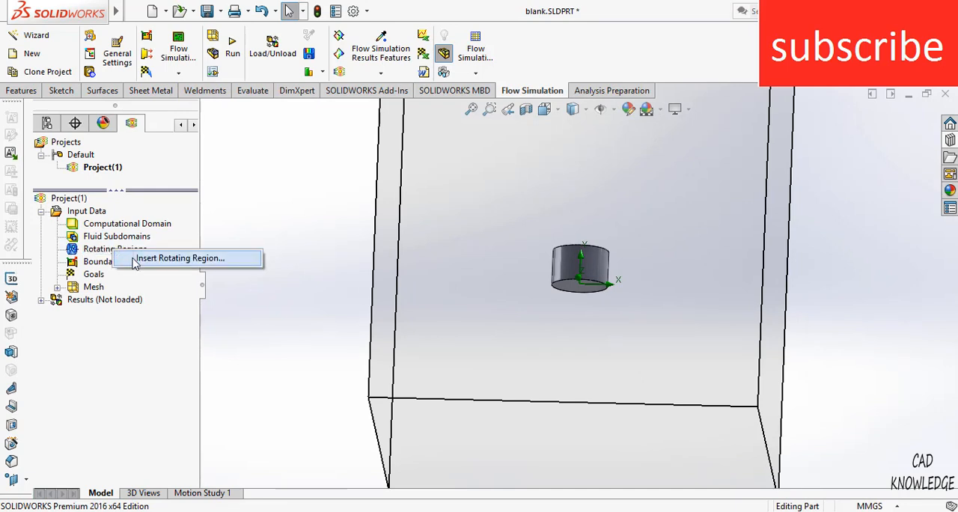
left_click(180, 257)
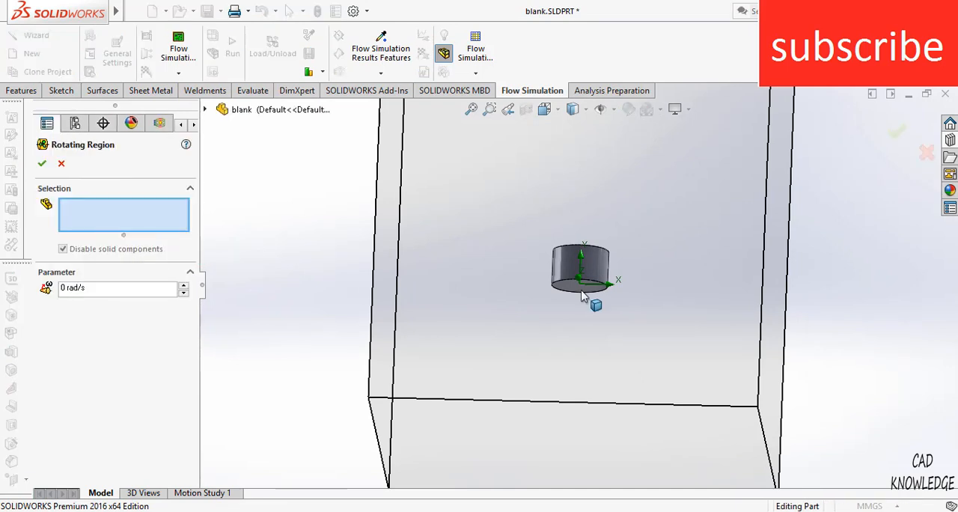
left_click(583, 273)
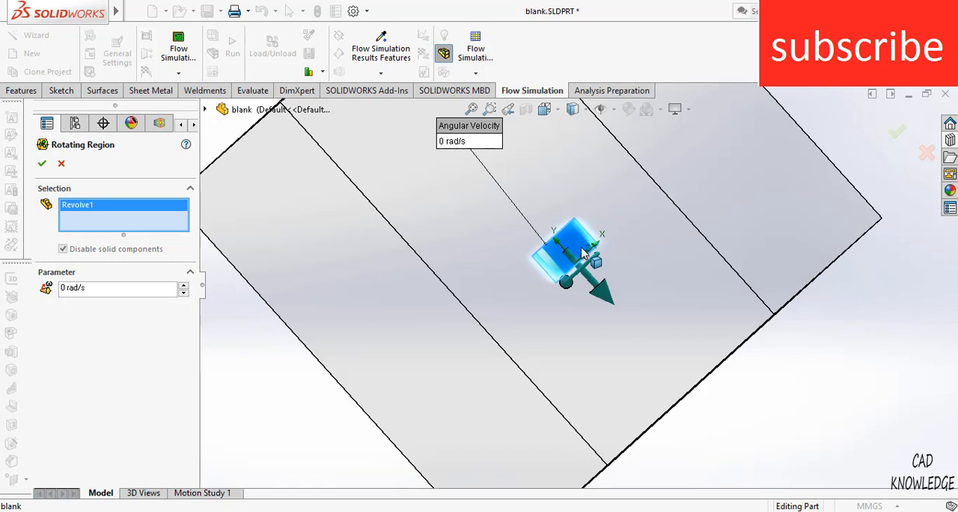
mouse_move(584, 269)
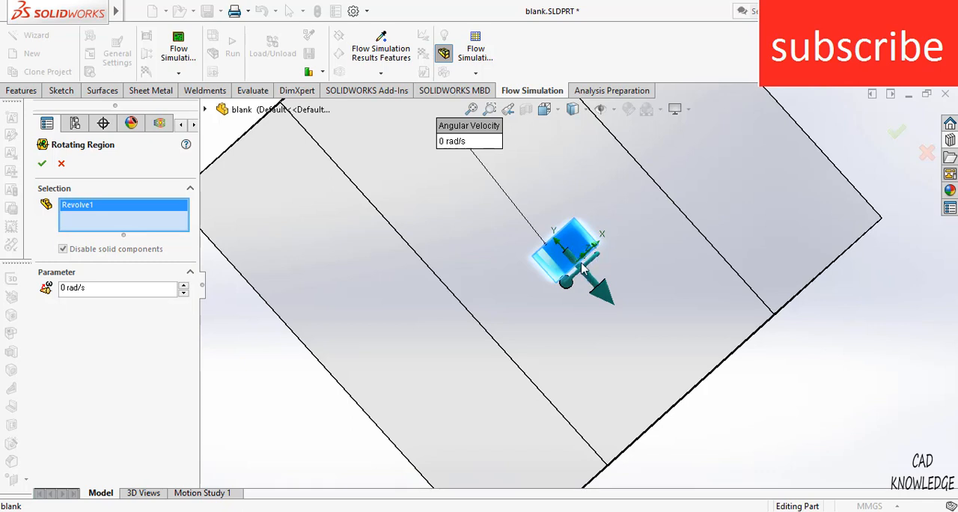
mouse_move(587, 298)
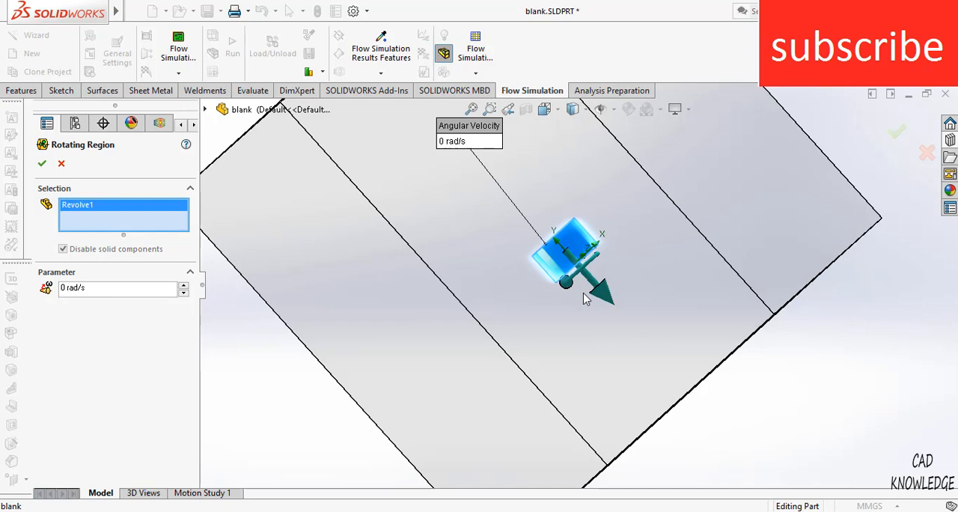
mouse_move(554, 293)
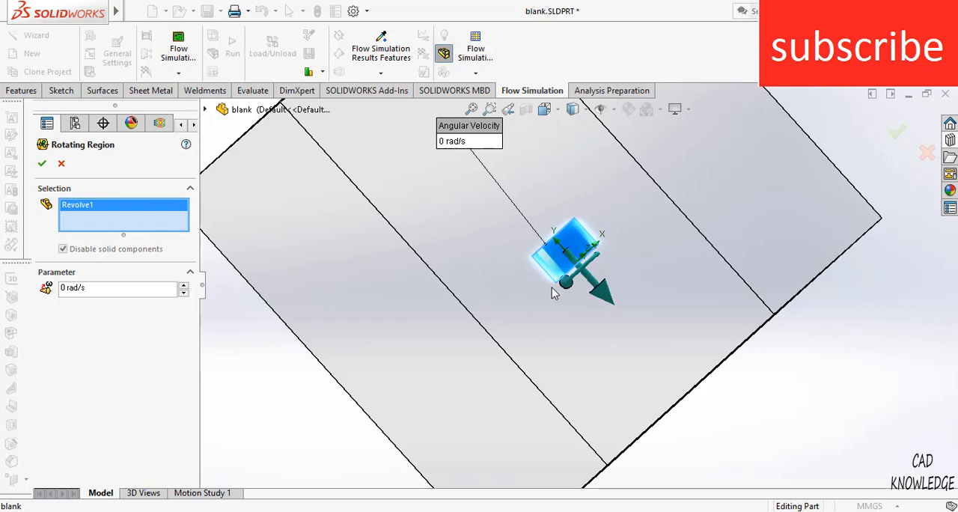
Set the rotating region's angular velocity to 100 rad/s and confirm it
left_click_drag(569, 262, 569, 255)
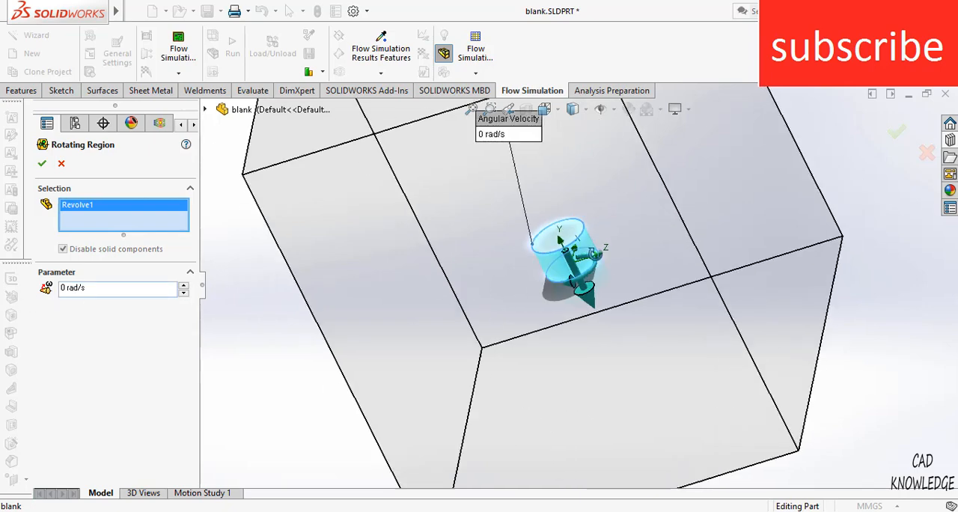
left_click_drag(577, 263, 569, 239)
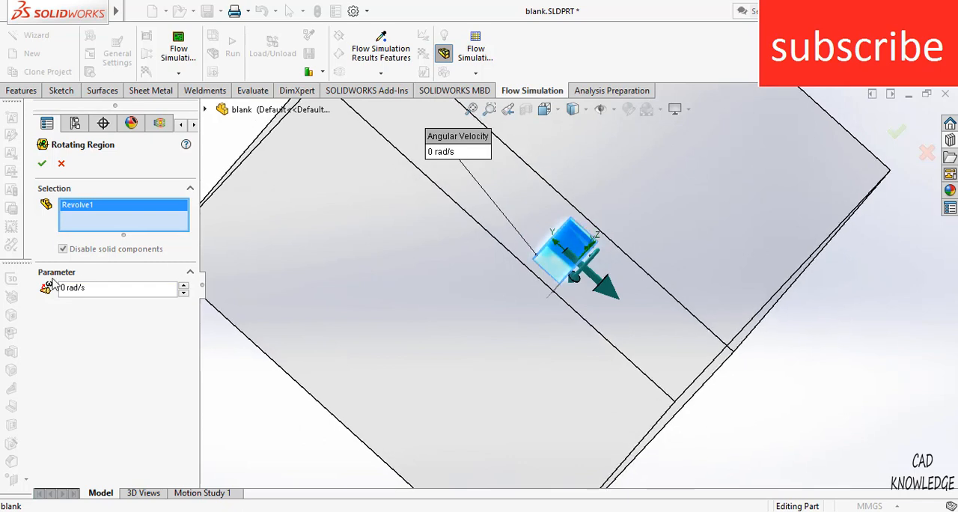
triple_click(113, 287)
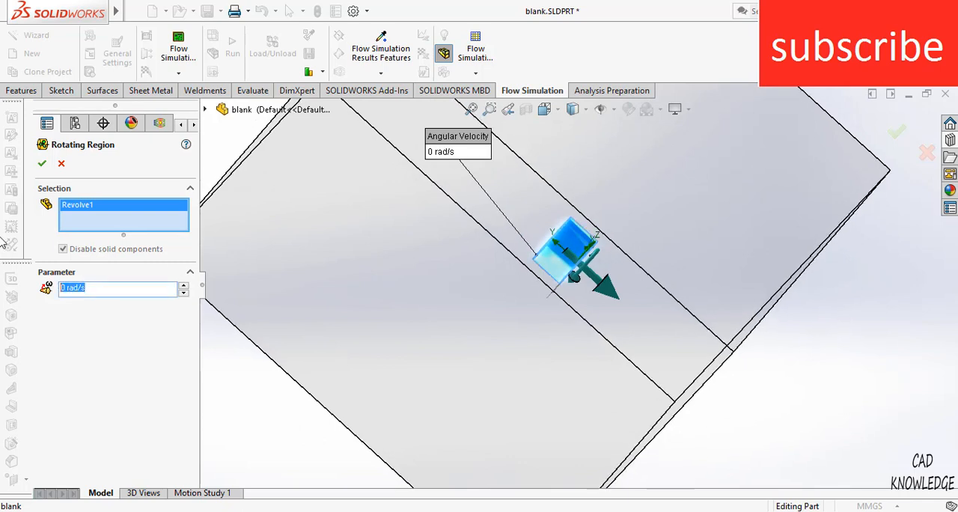
type("100")
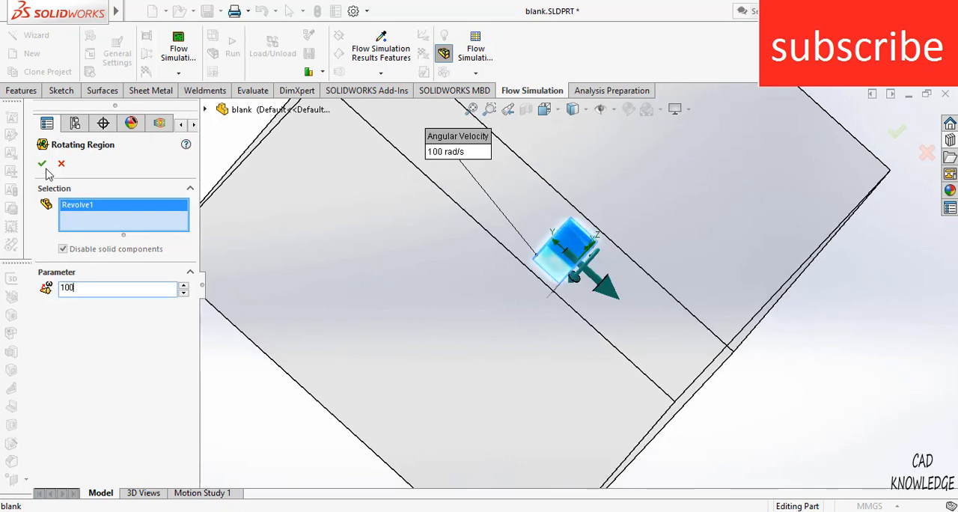
left_click(41, 164)
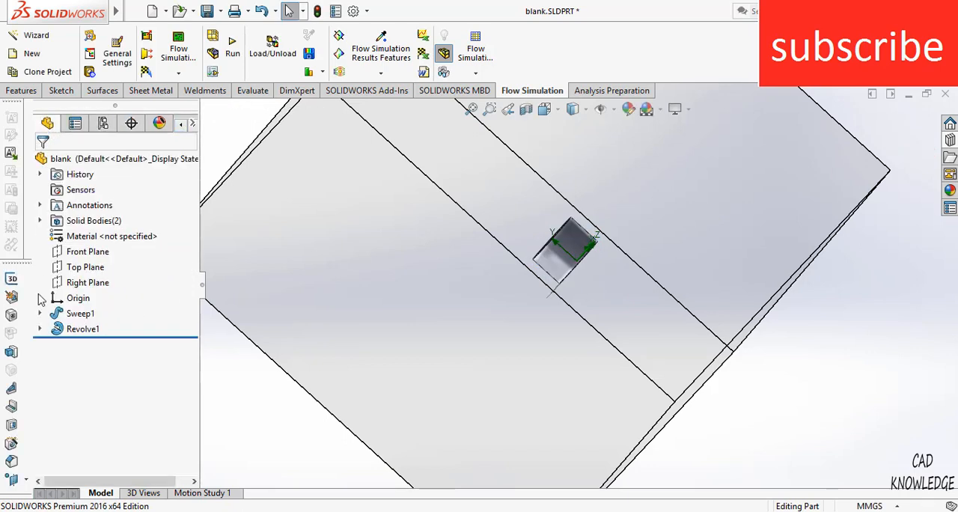
Hide the Revolve1 body so the rotor shows, then return to the Flow Simulation tree
right_click(83, 330)
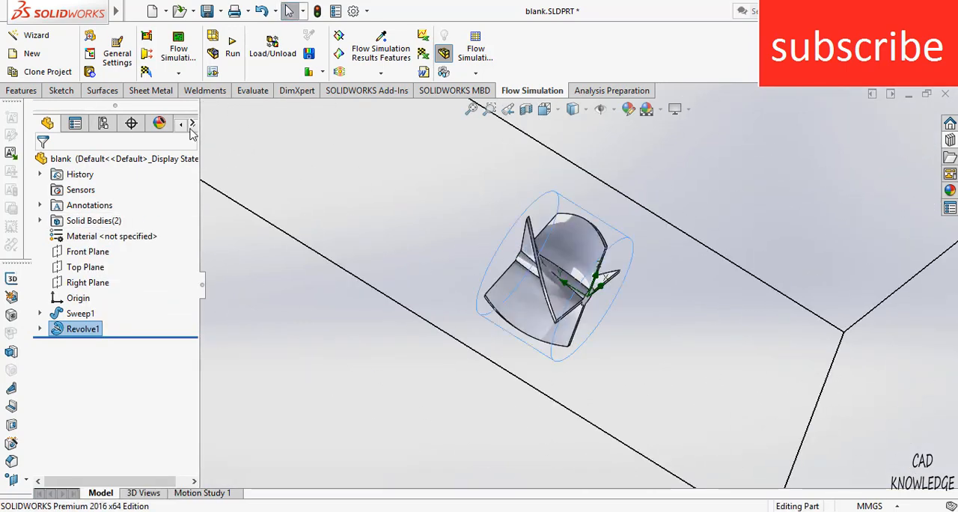
left_click(192, 123)
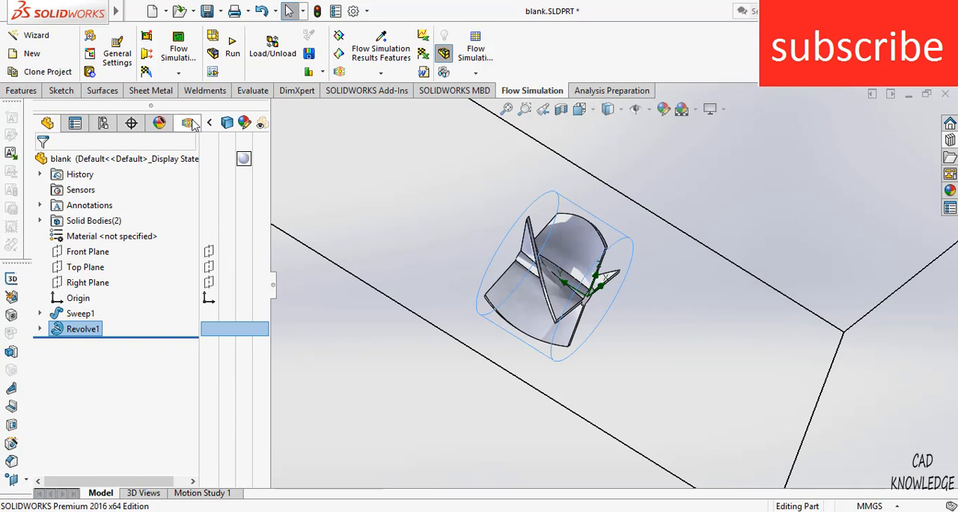
left_click(188, 123)
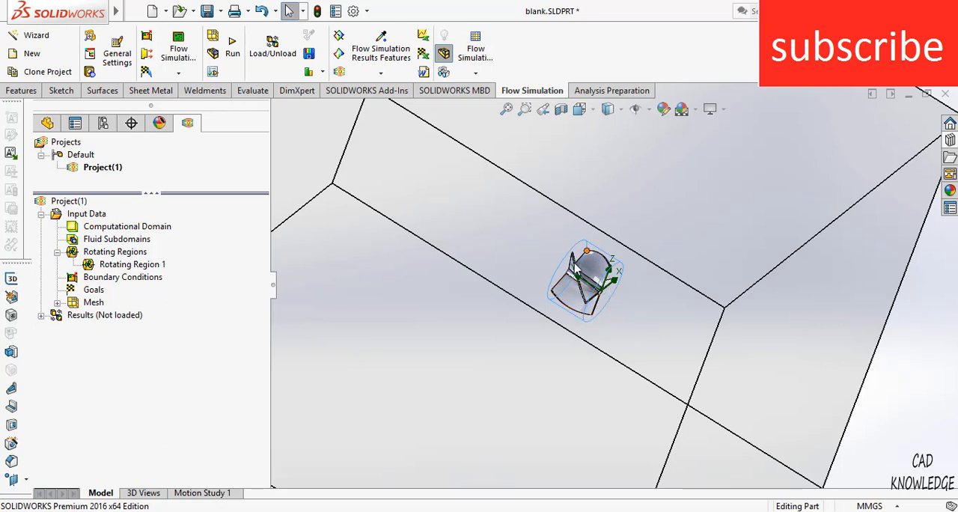
mouse_move(584, 323)
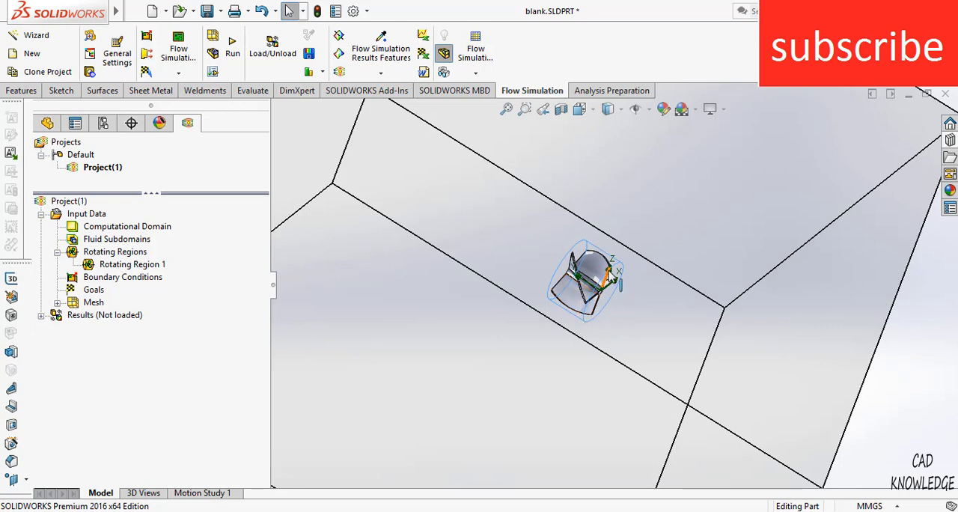
mouse_move(542, 269)
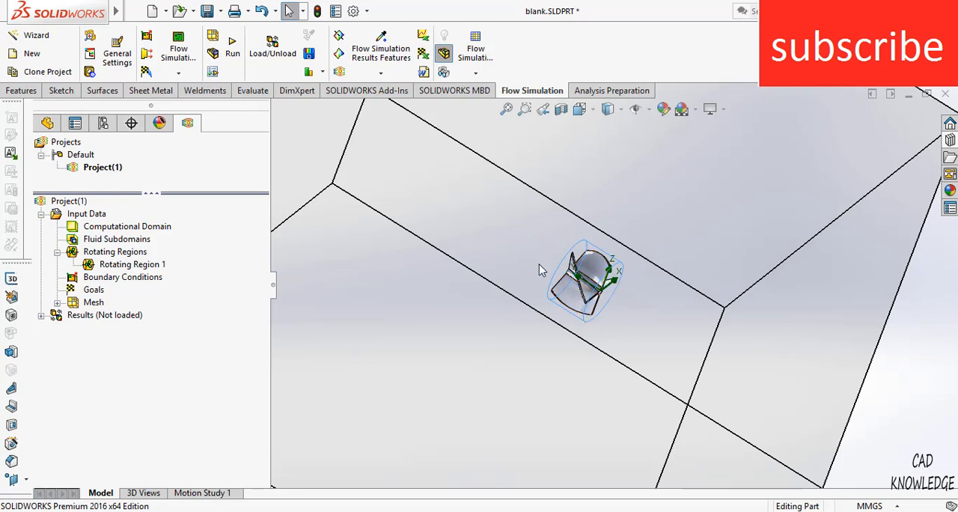
mouse_move(596, 296)
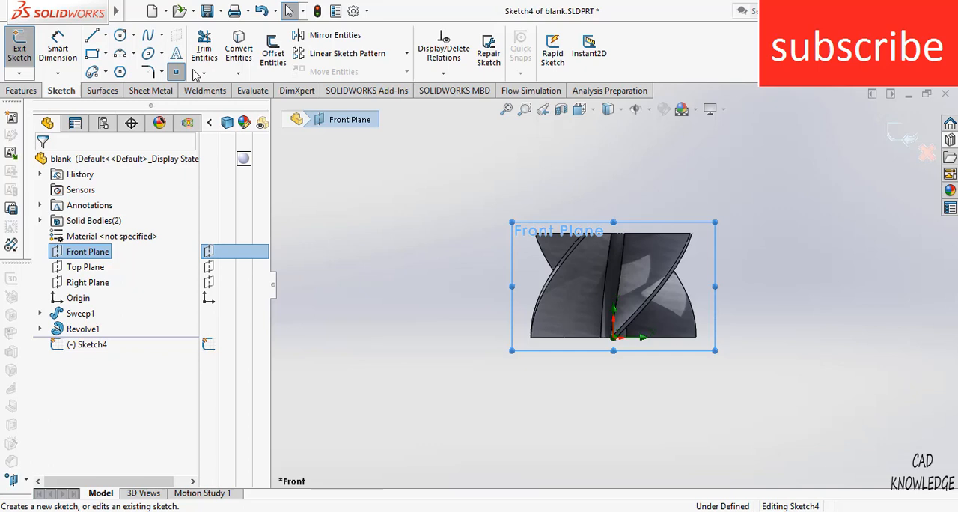
Sketch points above and below the rotor on the Front Plane and exit Sketch4
left_click(614, 379)
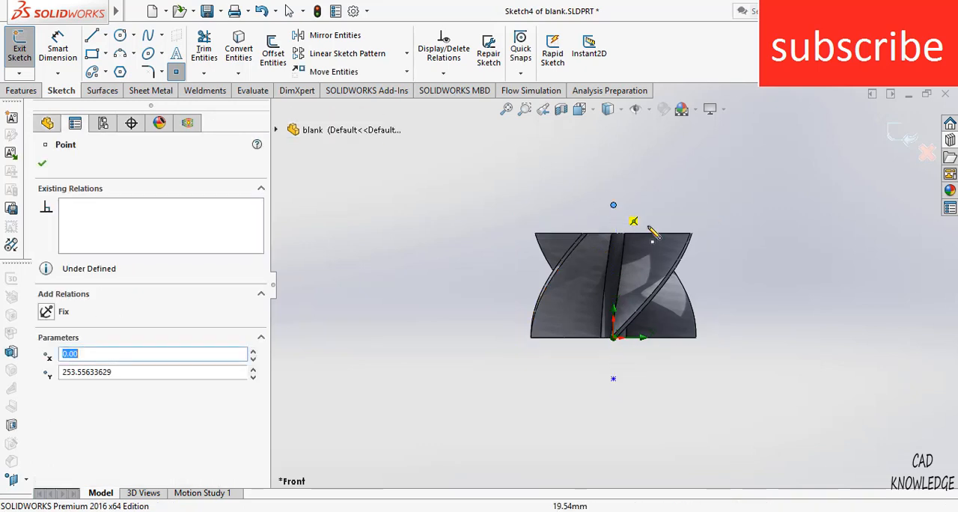
left_click(42, 163)
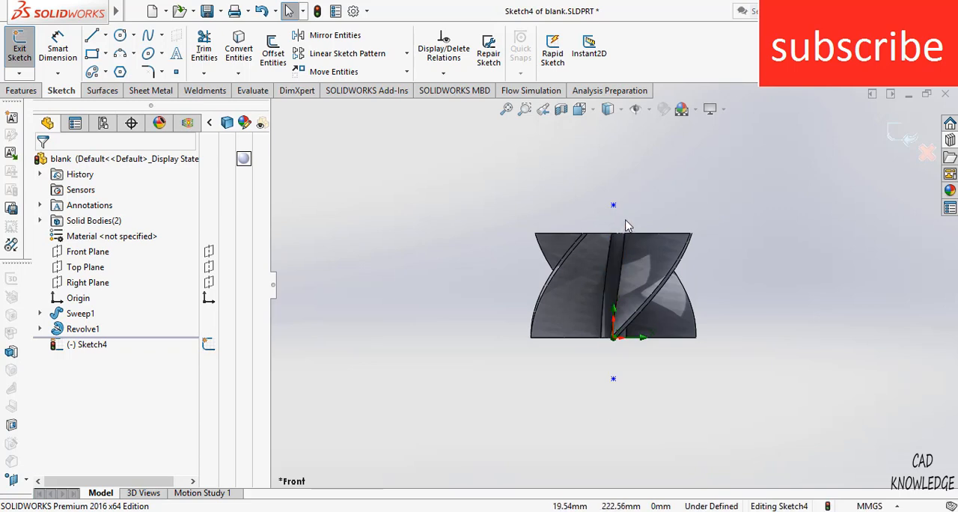
mouse_move(620, 369)
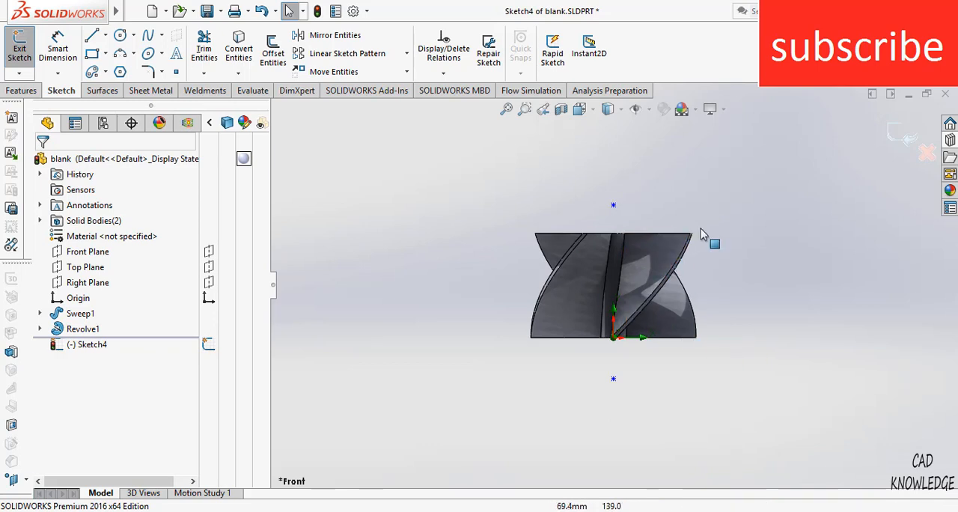
mouse_move(898, 137)
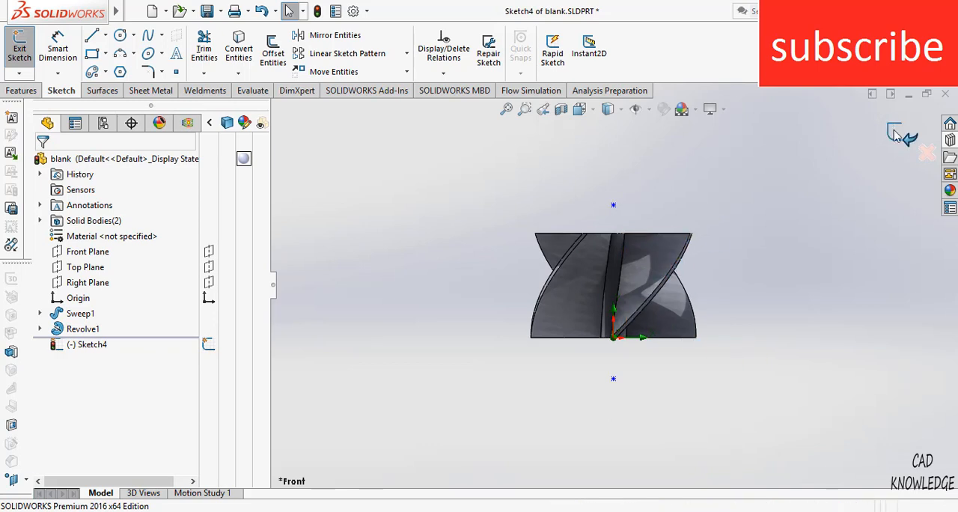
left_click(532, 90)
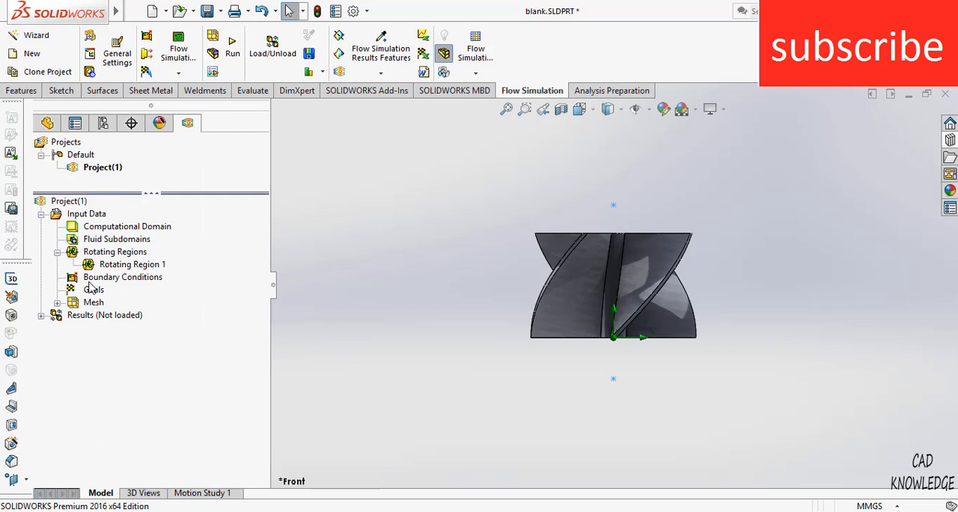
Insert total pressure and velocity point goals at the lower sketch point
right_click(95, 290)
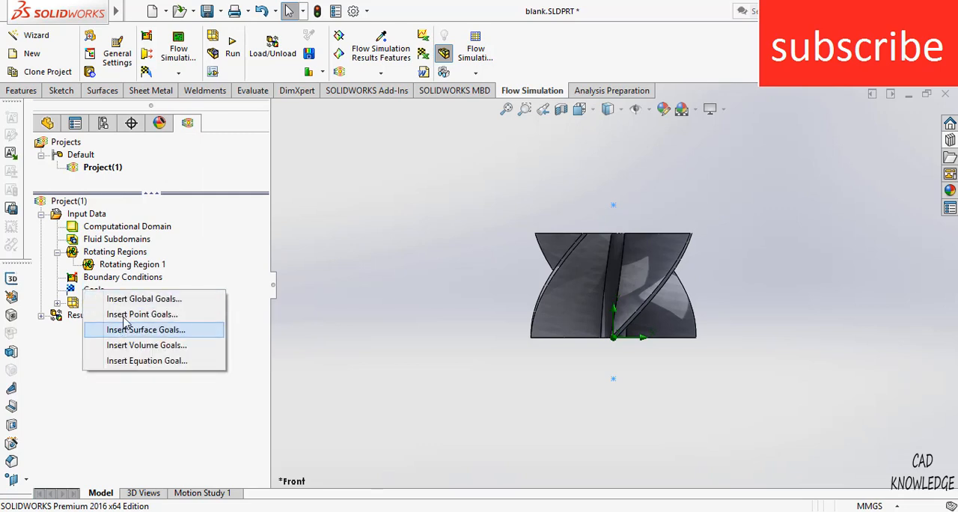
left_click(141, 314)
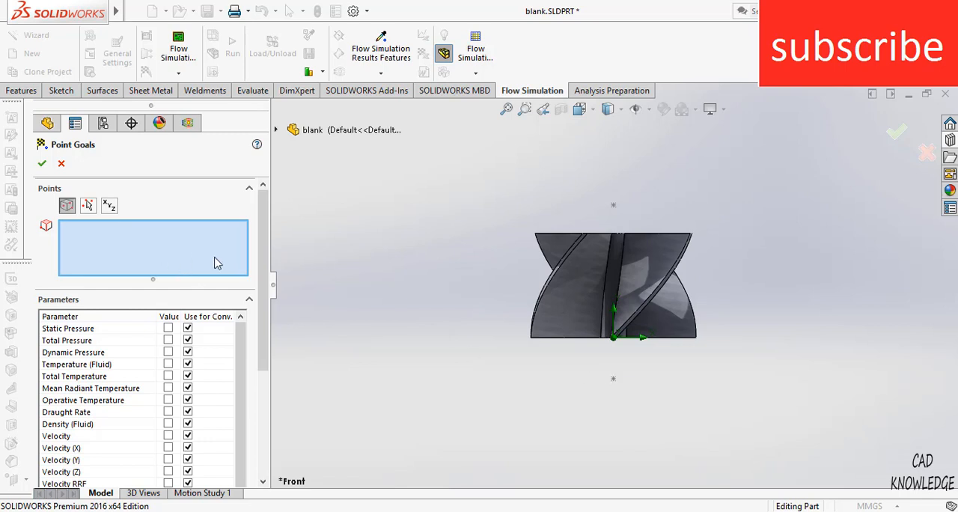
left_click(614, 378)
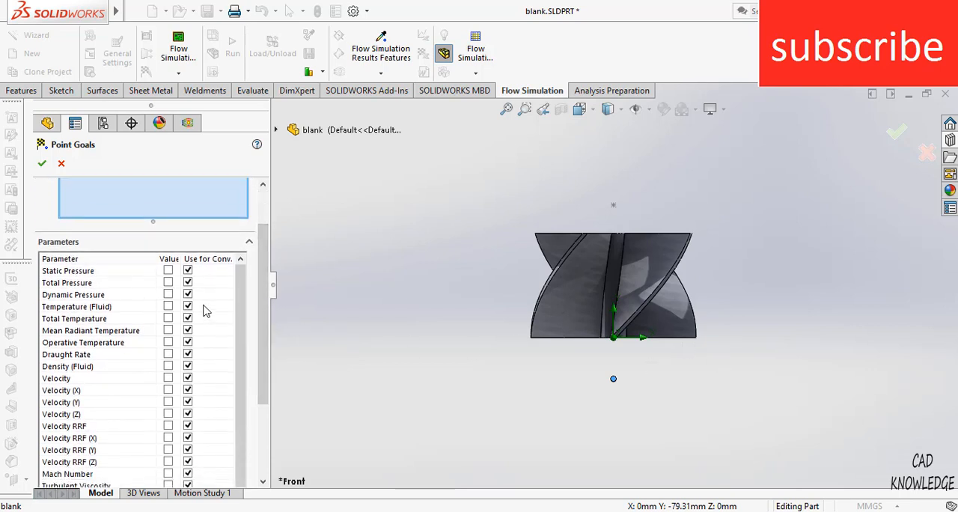
left_click(168, 281)
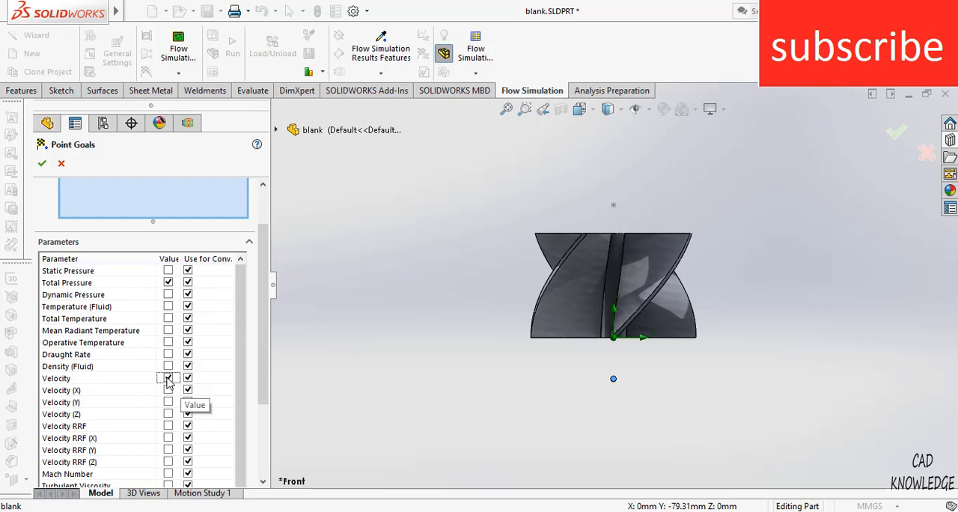
left_click(42, 164)
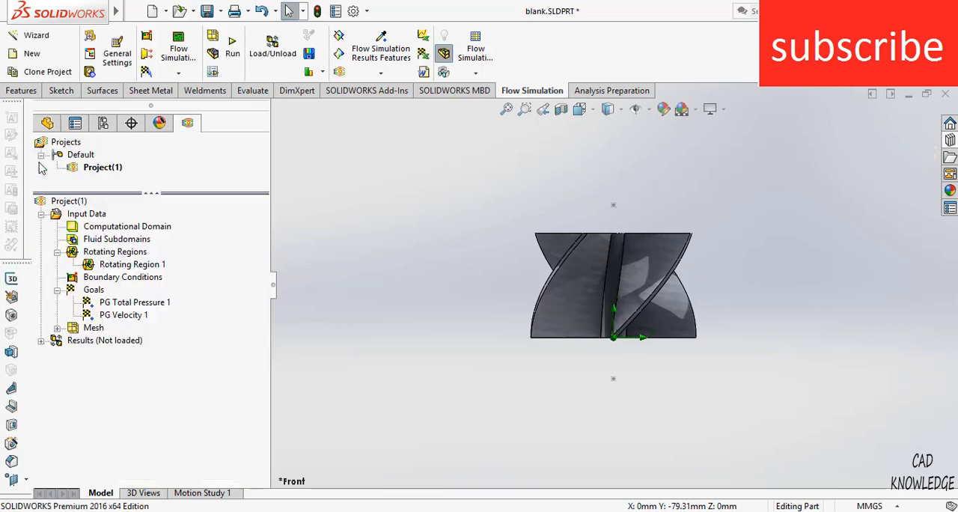
Rename the new goals as 'input total pressure' and begin renaming the velocity goal
left_click(135, 303)
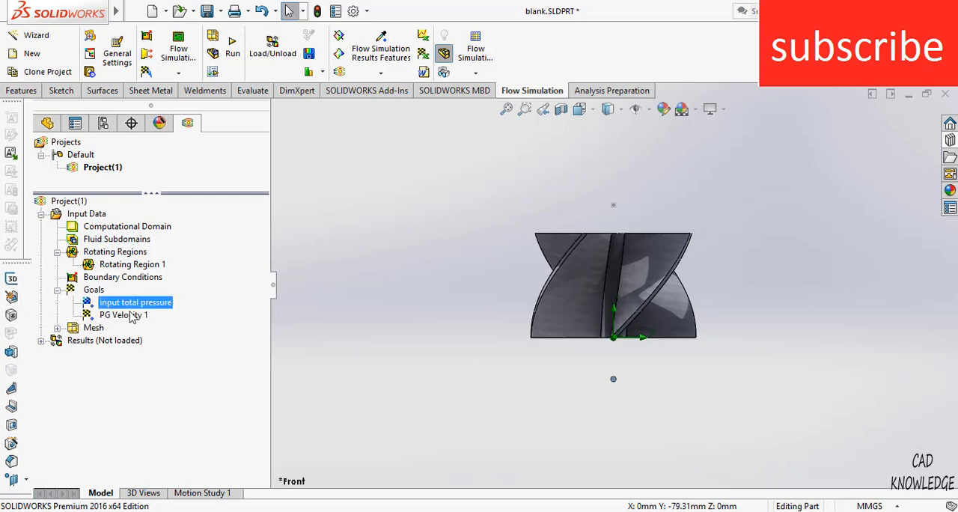
left_click(123, 314)
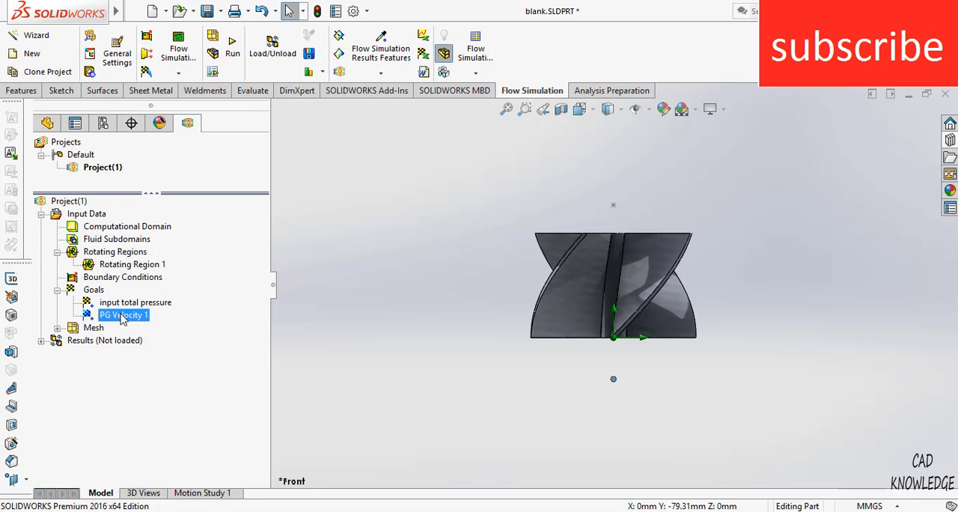
double_click(123, 315)
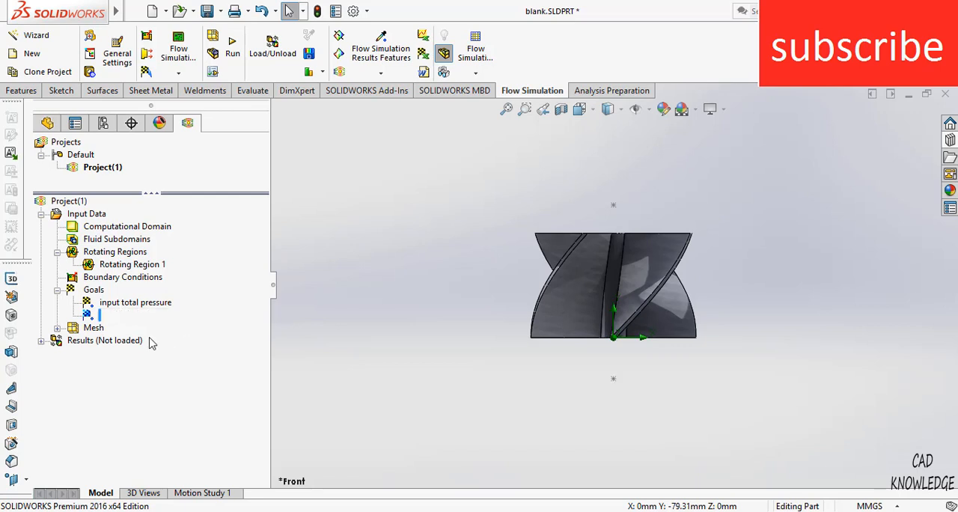
Insert total pressure and velocity point goals at Point2@Sketch4 above the rotor
right_click(93, 291)
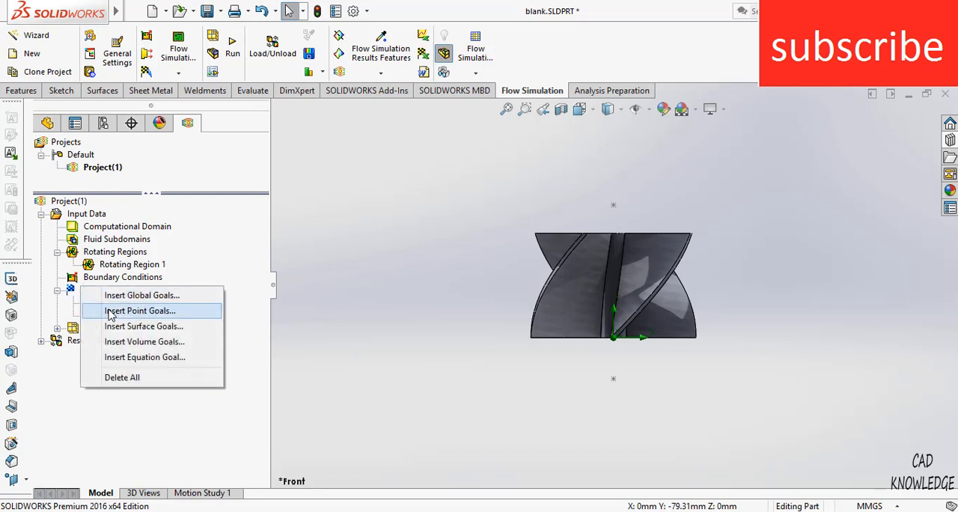
left_click(139, 312)
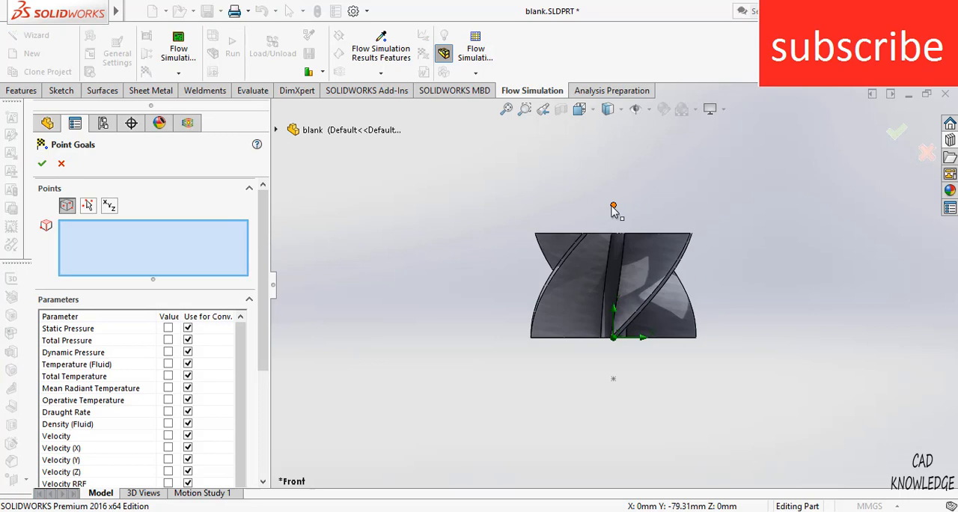
left_click(614, 206)
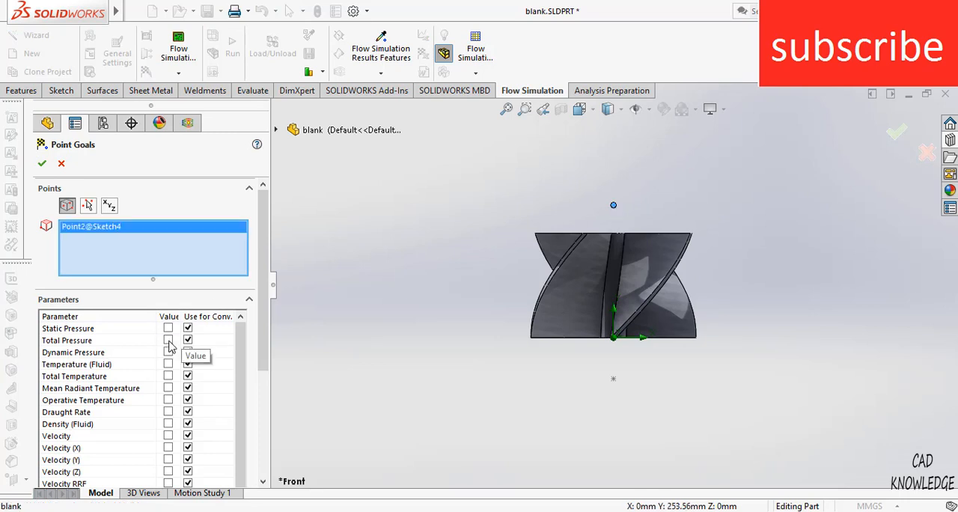
left_click(168, 342)
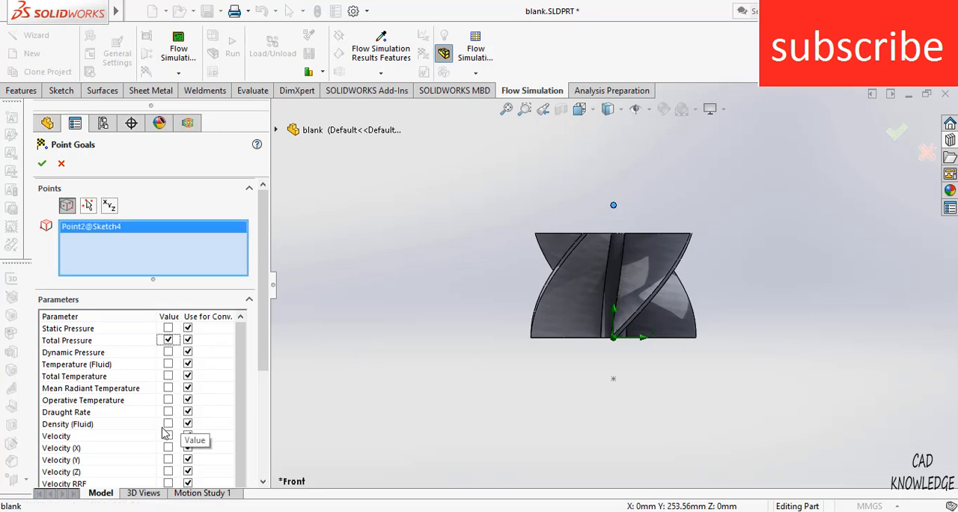
left_click(42, 163)
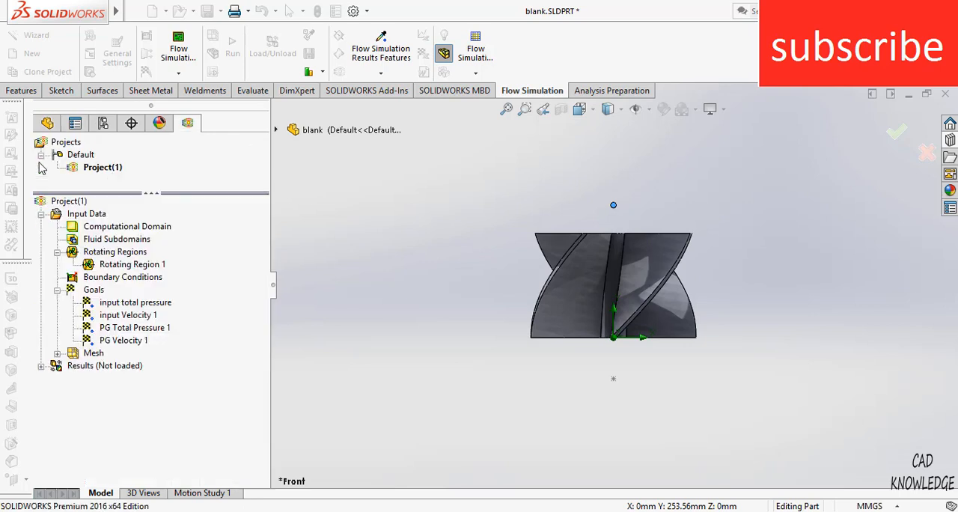
Review the new velocity goal and rename it 'output Velocity 1'
left_click(134, 327)
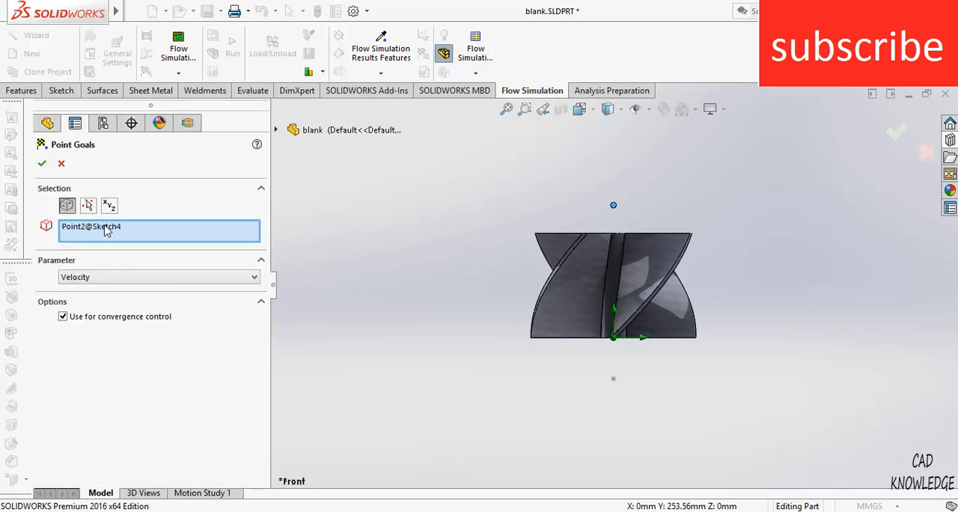
left_click(42, 163)
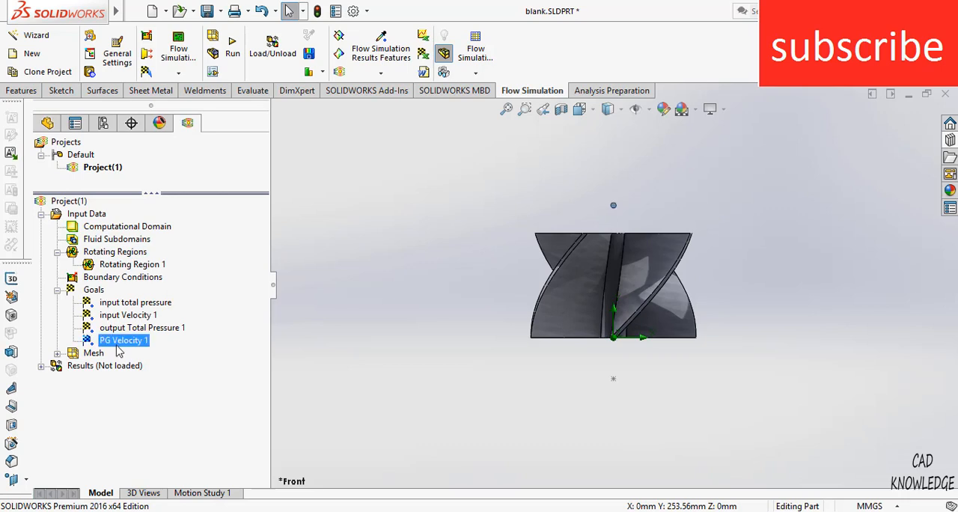
double_click(122, 338)
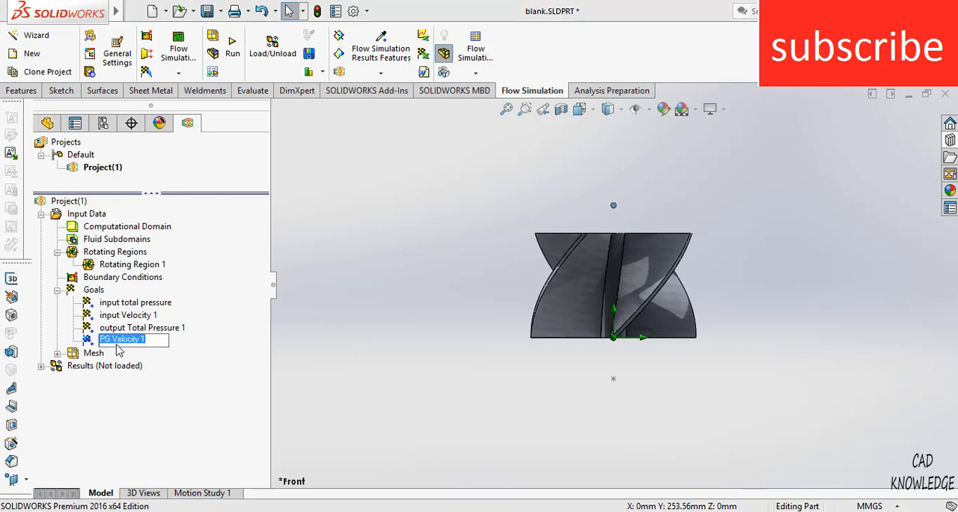
left_click(104, 338)
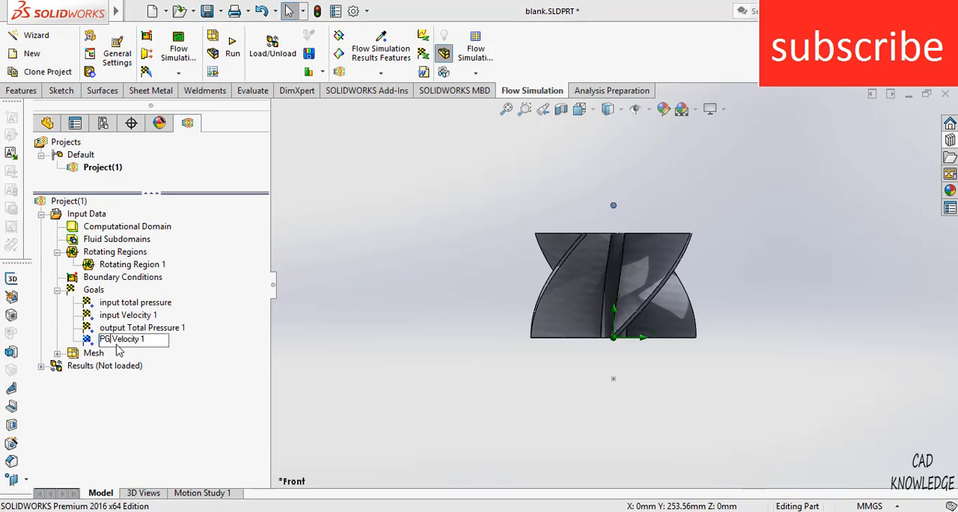
type("ou")
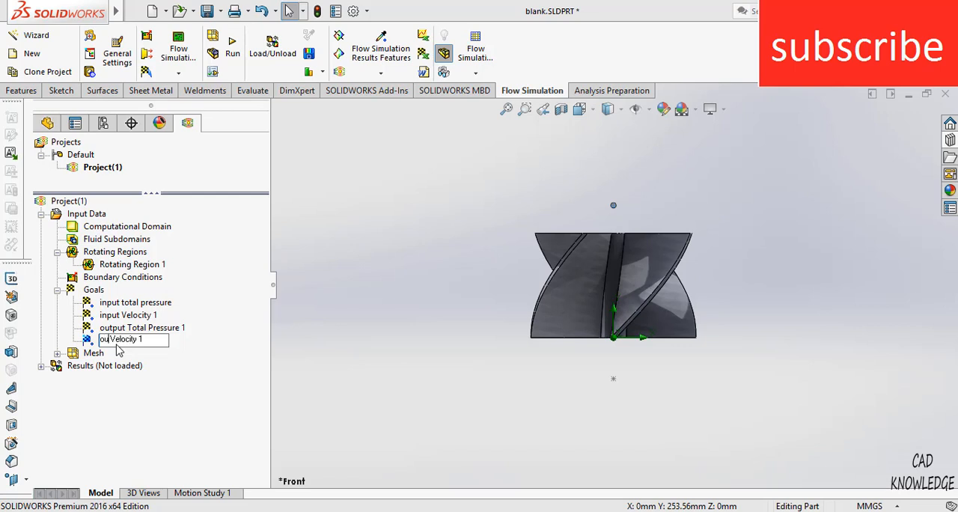
type("output Velocity 1")
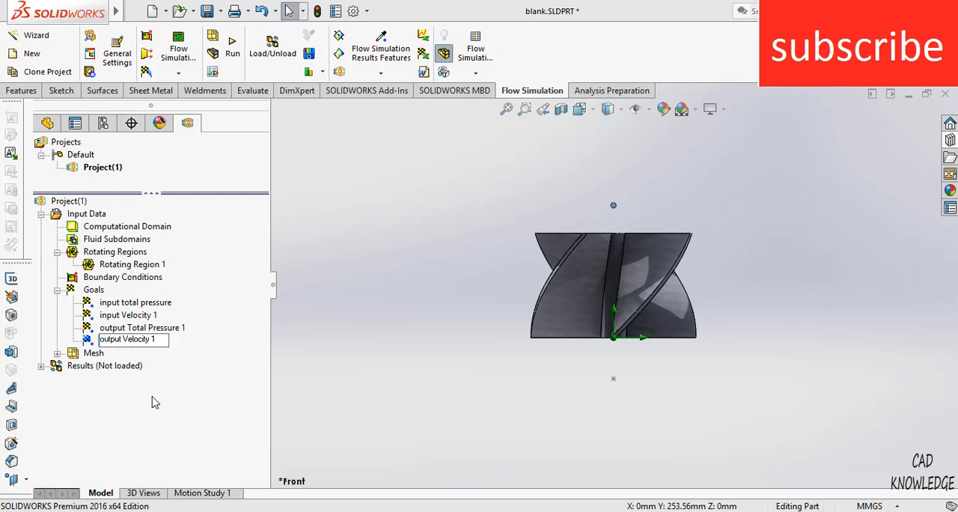
right_click(92, 290)
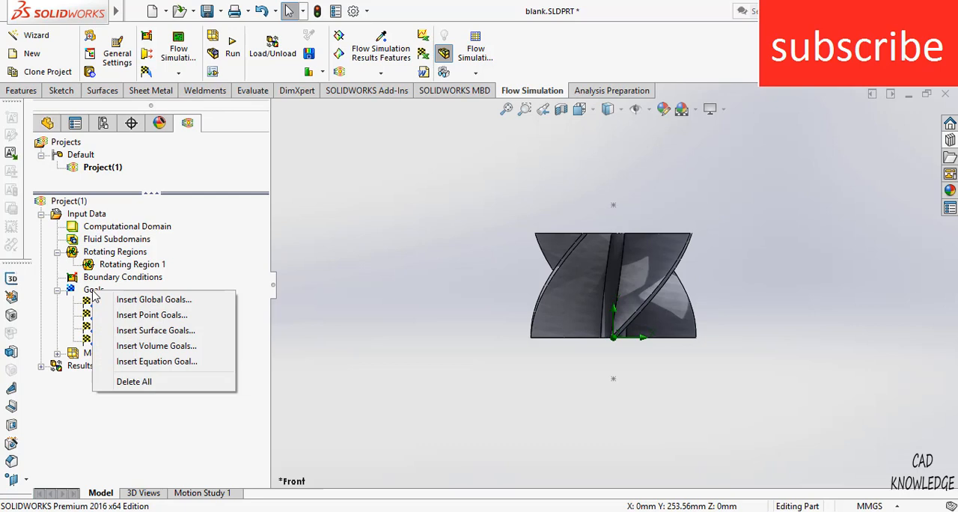
mouse_move(156, 362)
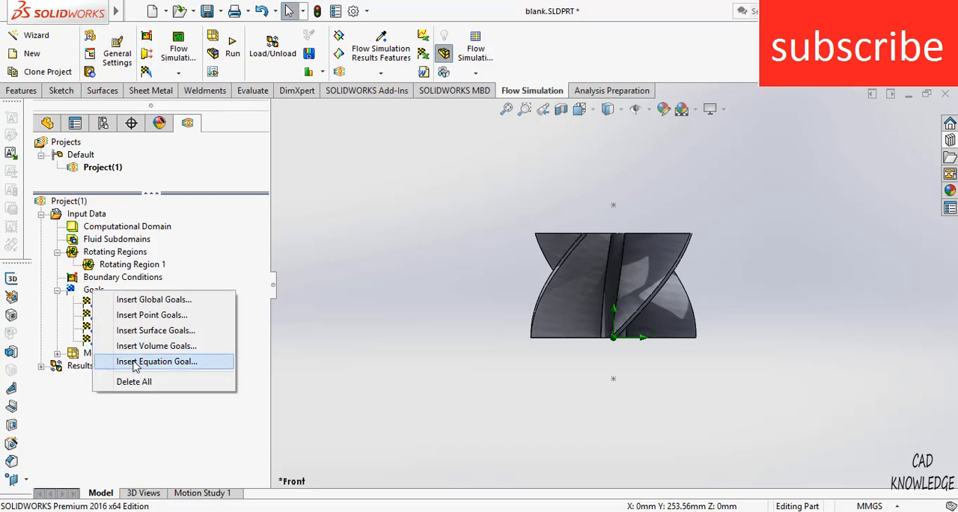
Create equation goal 'change in pressure' starting with output Total Pressure 1 minus the input goal
left_click(158, 362)
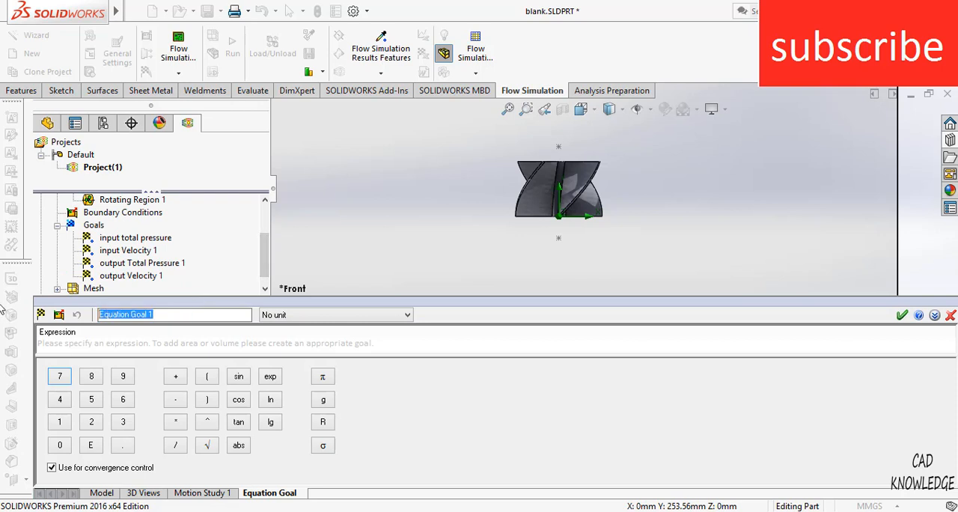
type("change in")
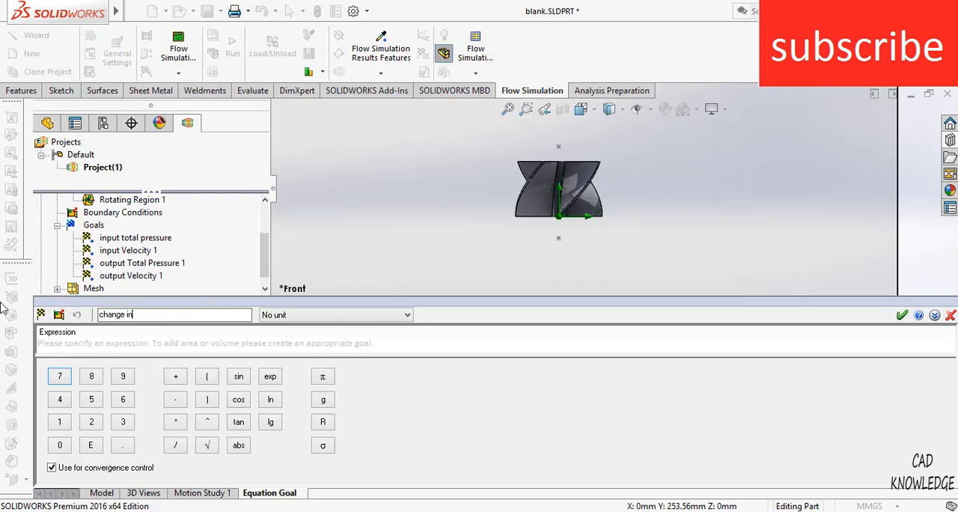
type("pressure")
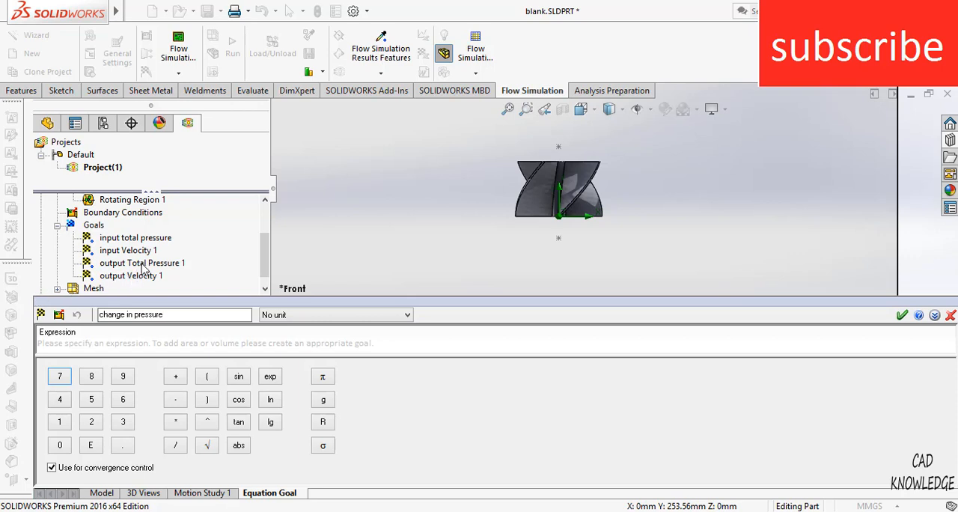
left_click(142, 263)
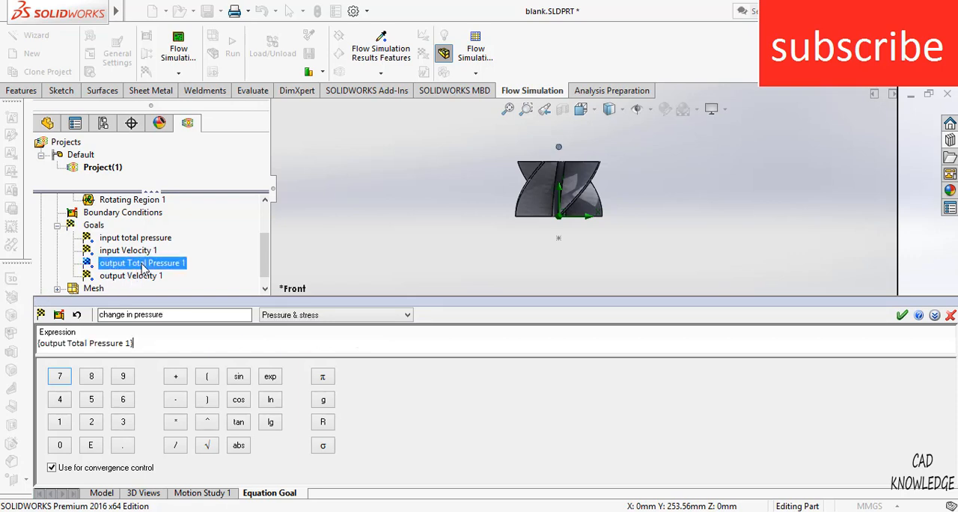
left_click(176, 399)
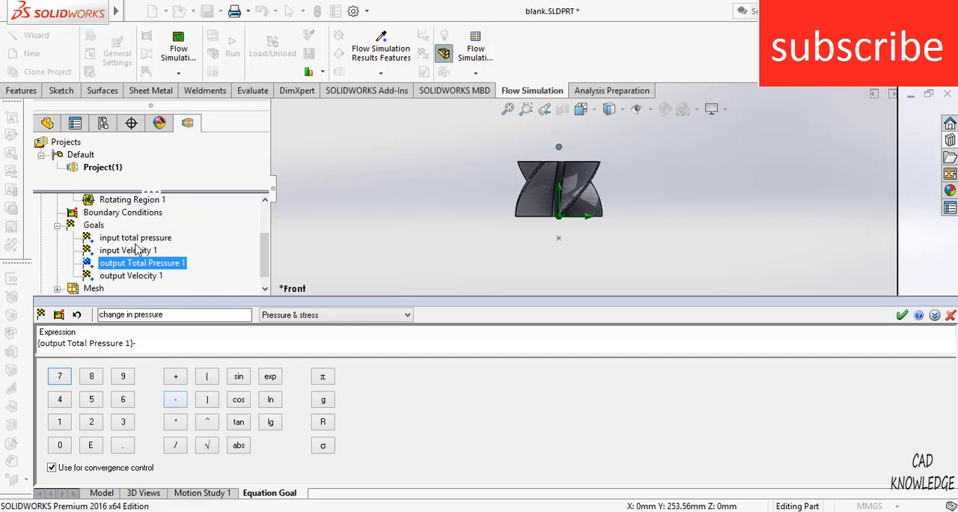
left_click(134, 236)
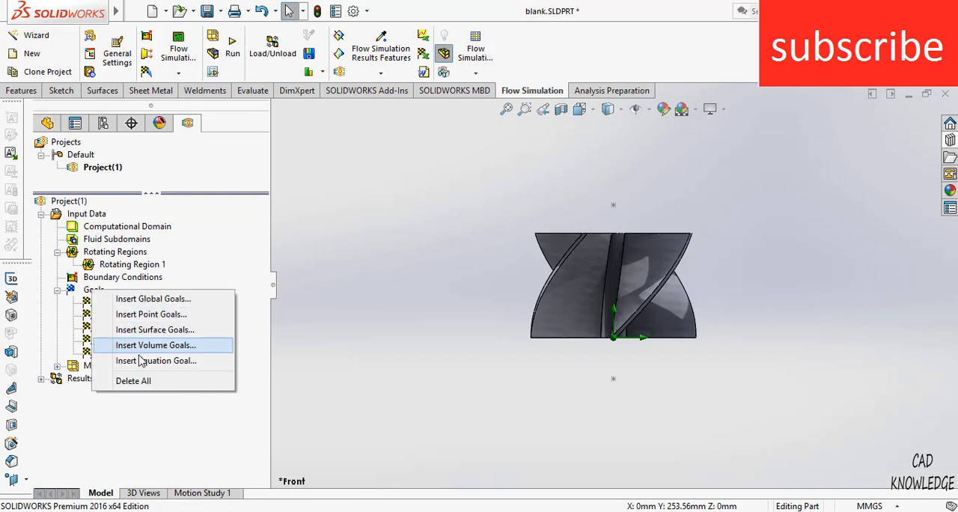
Create equation goal 'change in velocity' as output Velocity 1 minus input Velocity 1
left_click(156, 361)
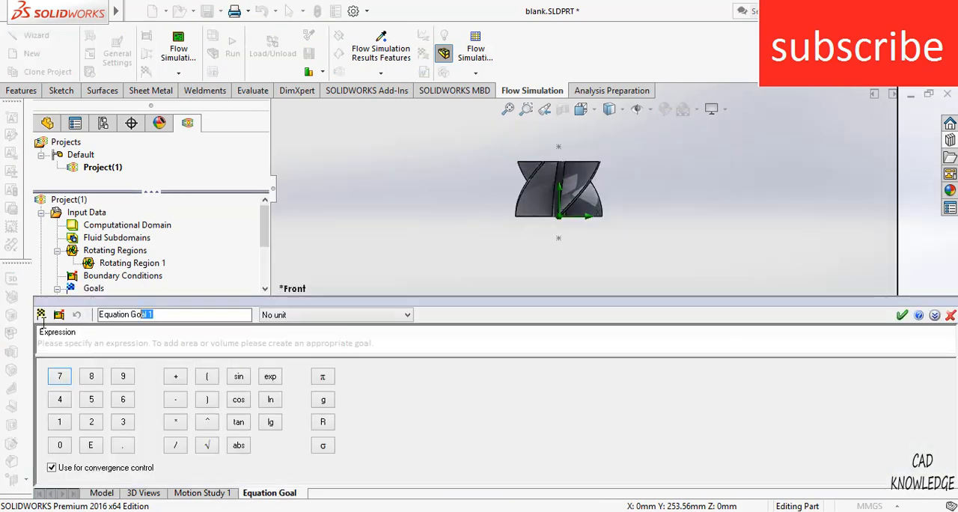
type("change")
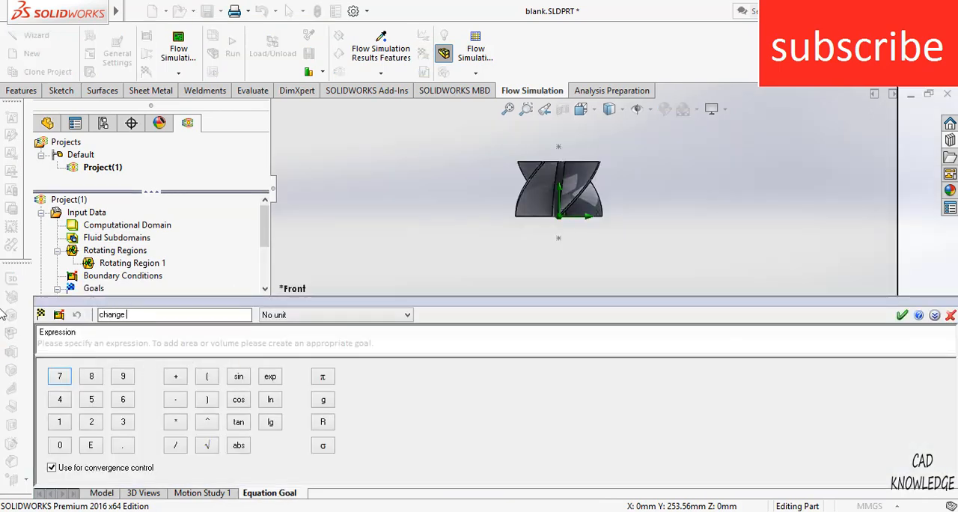
type("in veloci")
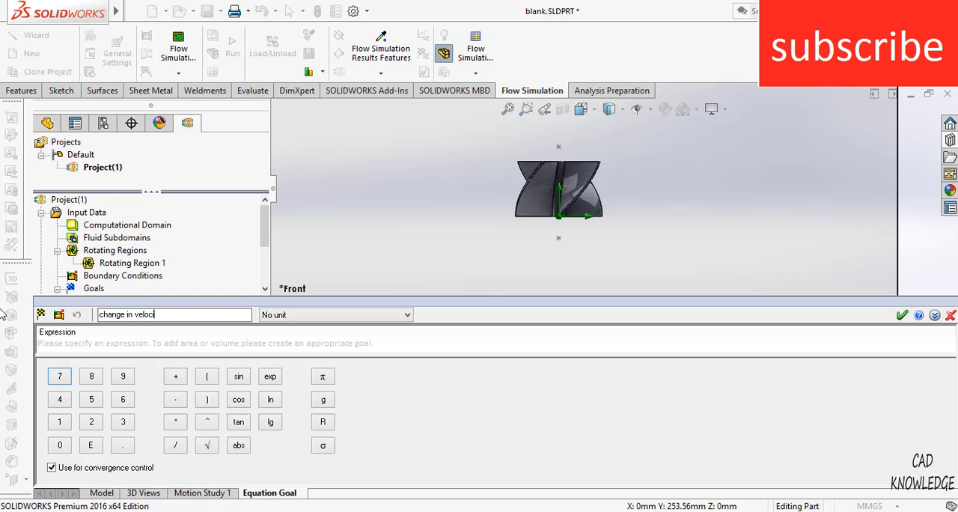
type("ty")
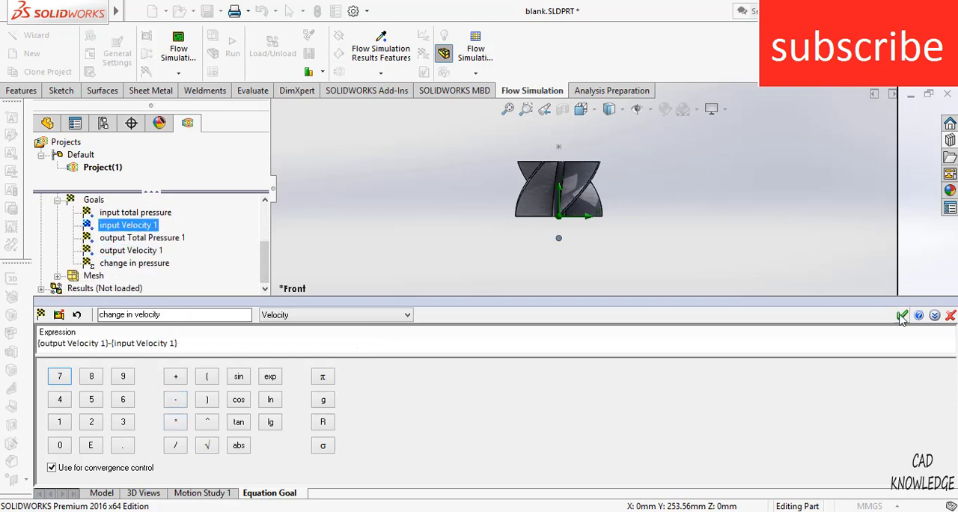
left_click(903, 315)
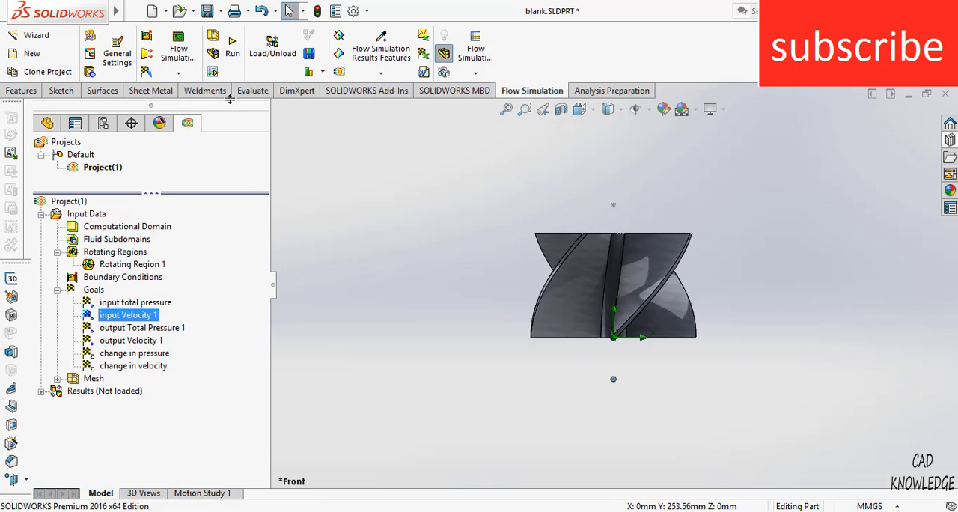
mouse_move(234, 41)
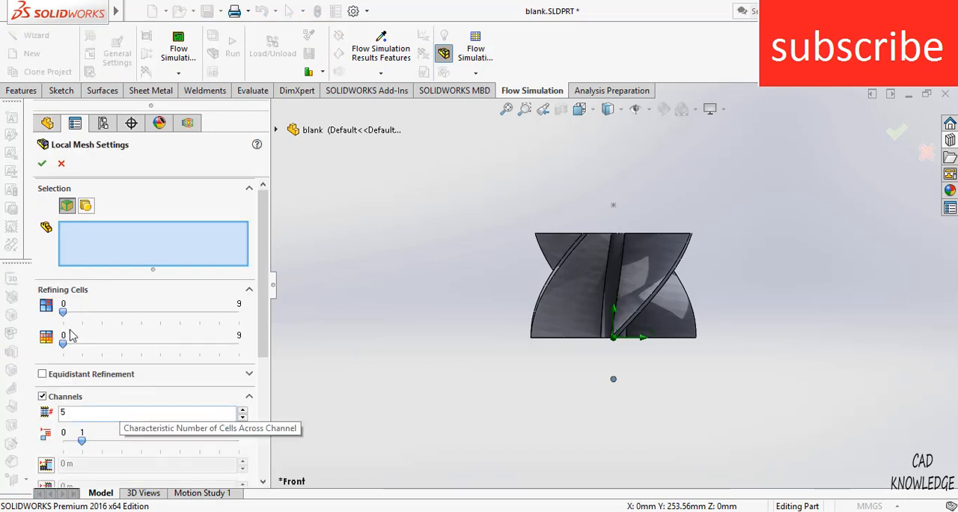
mouse_move(62, 163)
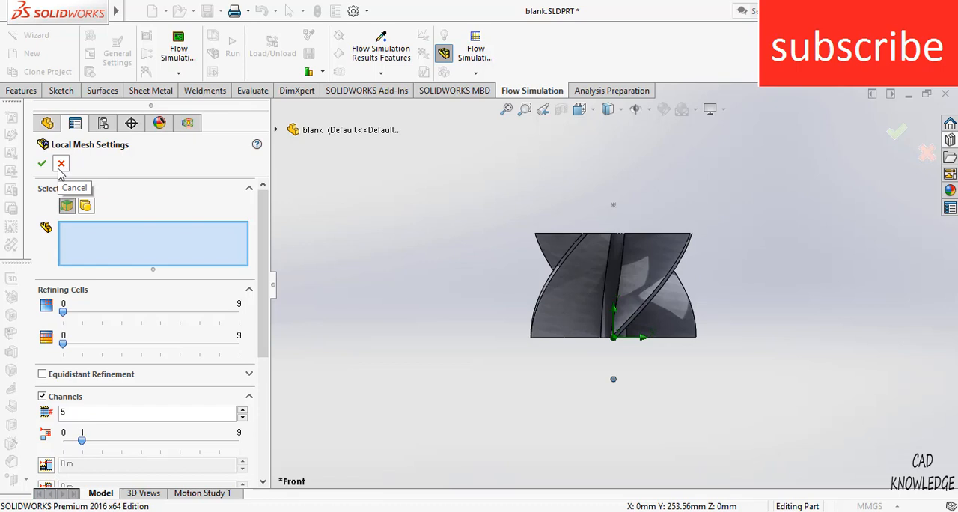
Discard local mesh settings, check global mesh, and bring up the Run dialog
left_click(60, 163)
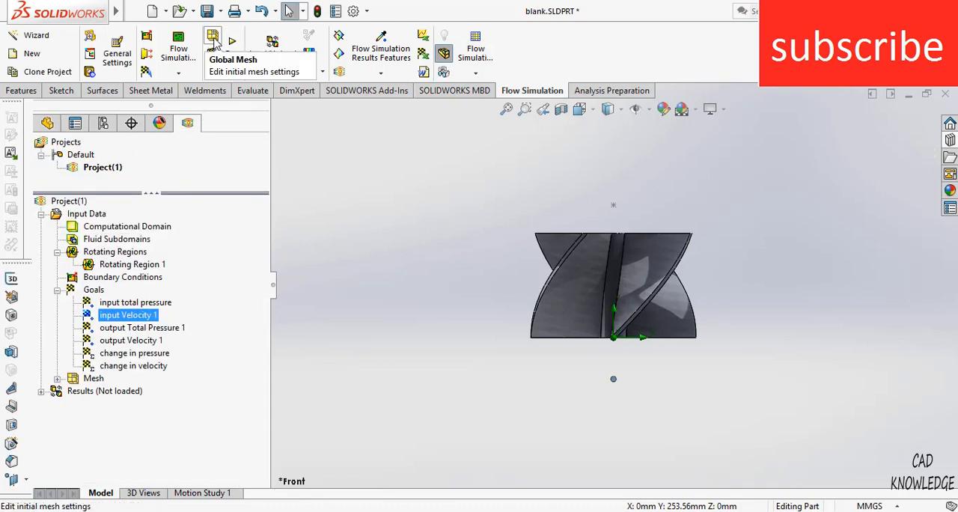
left_click(213, 41)
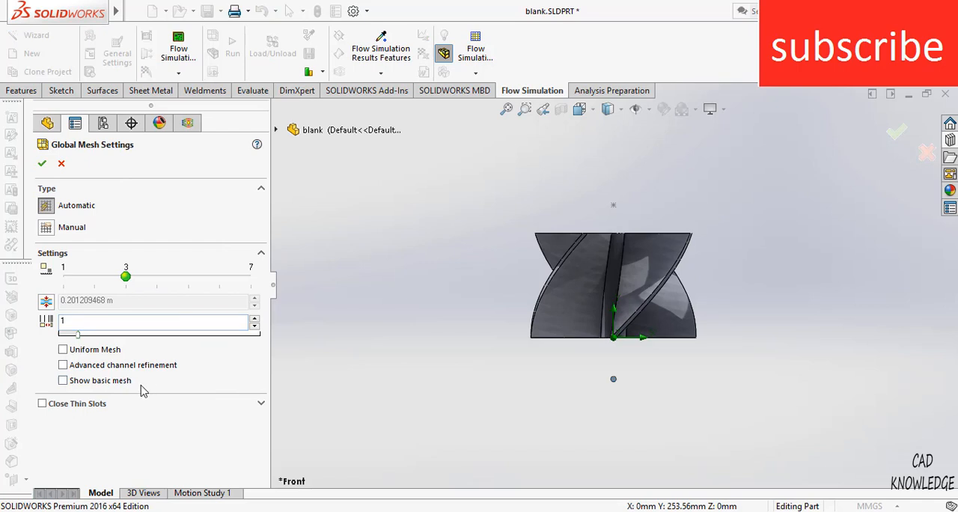
mouse_move(126, 277)
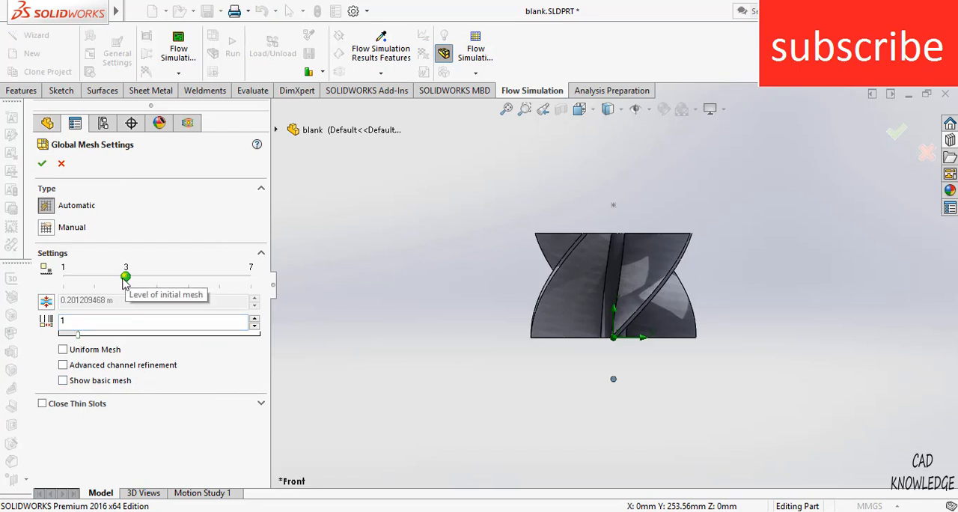
mouse_move(119, 291)
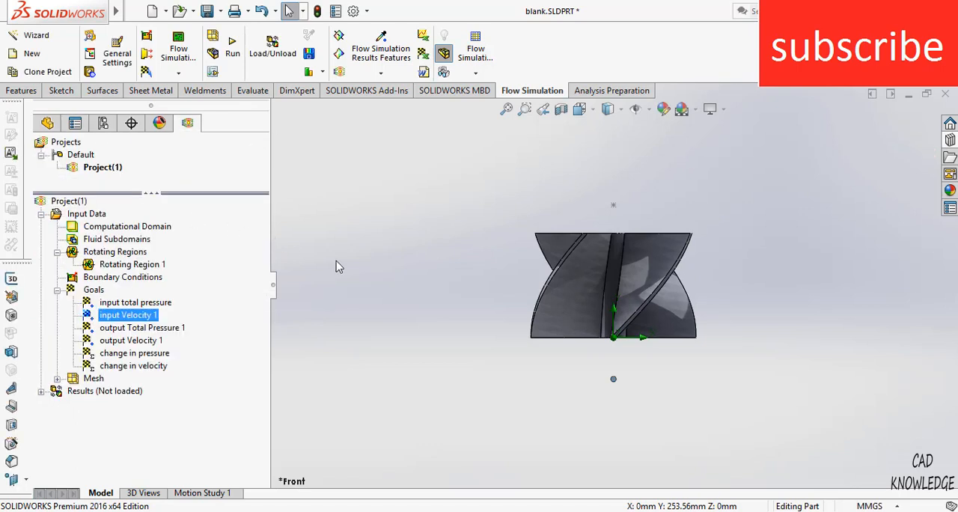
mouse_move(190, 249)
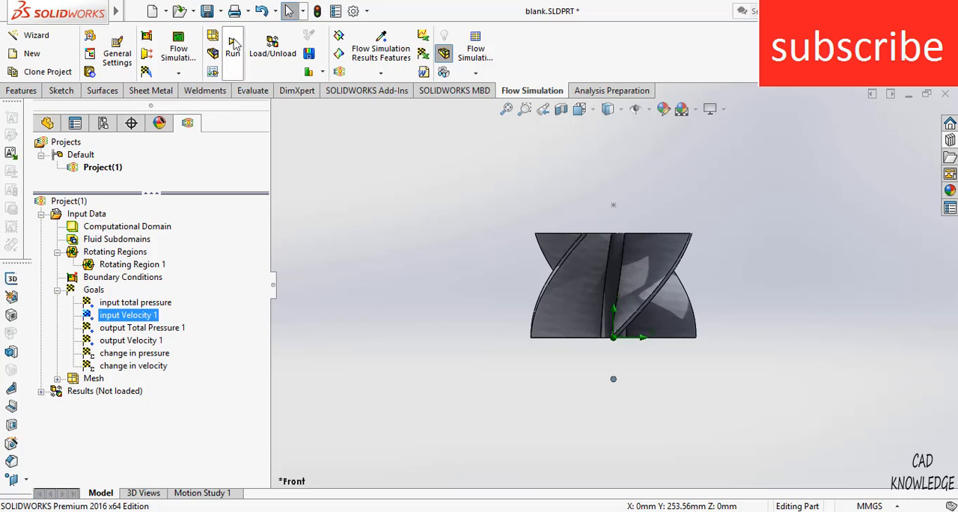
left_click(233, 45)
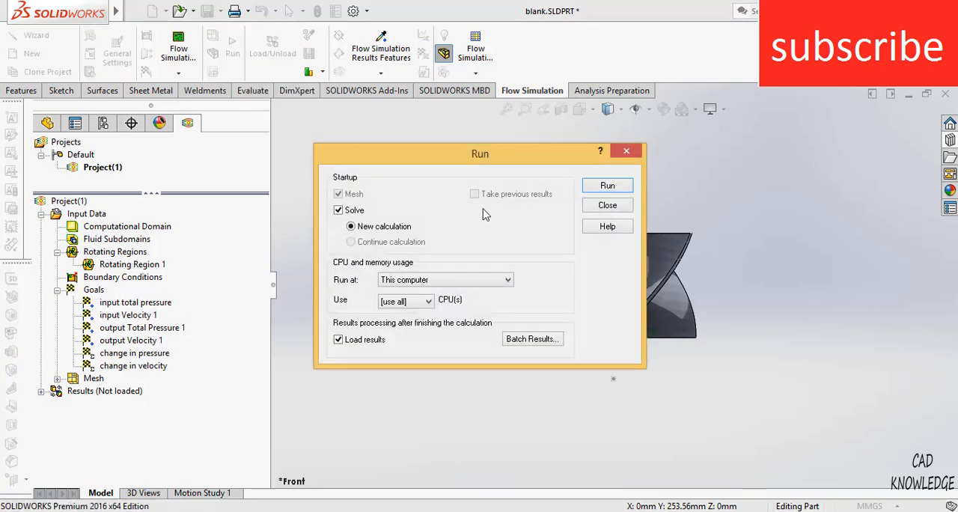
Run the solver as a new calculation with results loaded
left_click(608, 186)
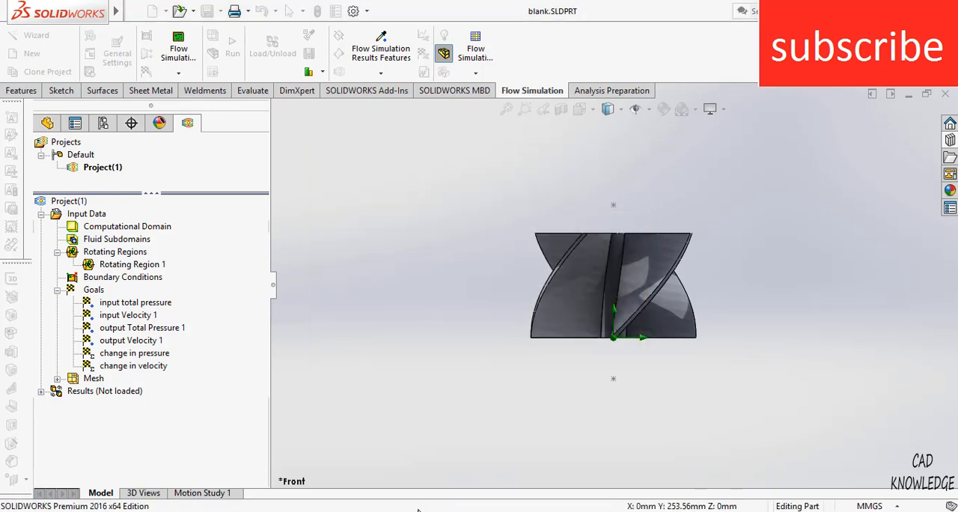
left_click(233, 42)
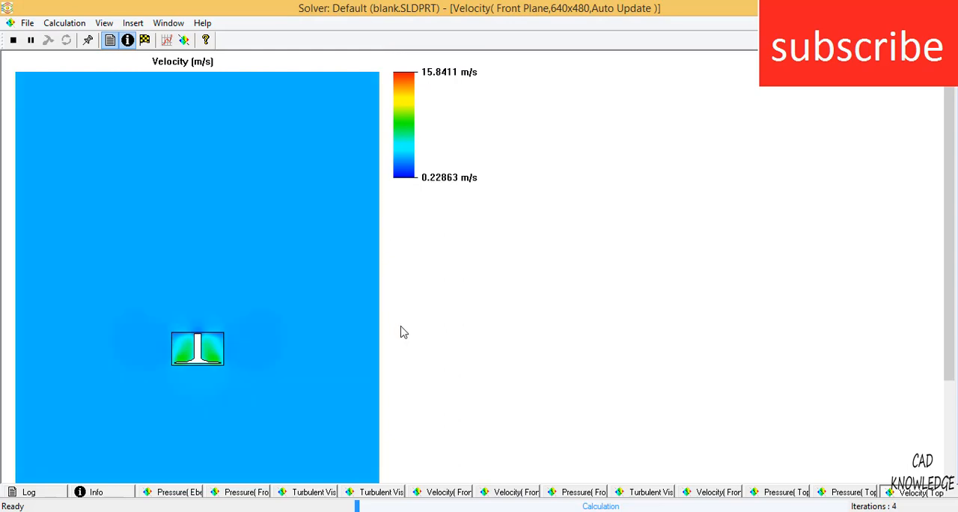
mouse_move(381, 356)
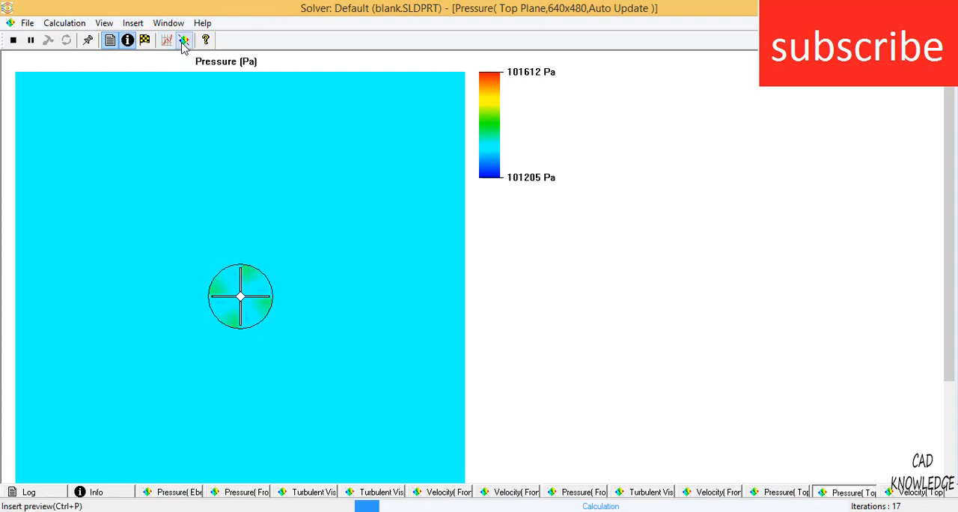
Keep Pressure as the top-plane preview parameter, then switch to the front-plane velocity preview
left_click(183, 39)
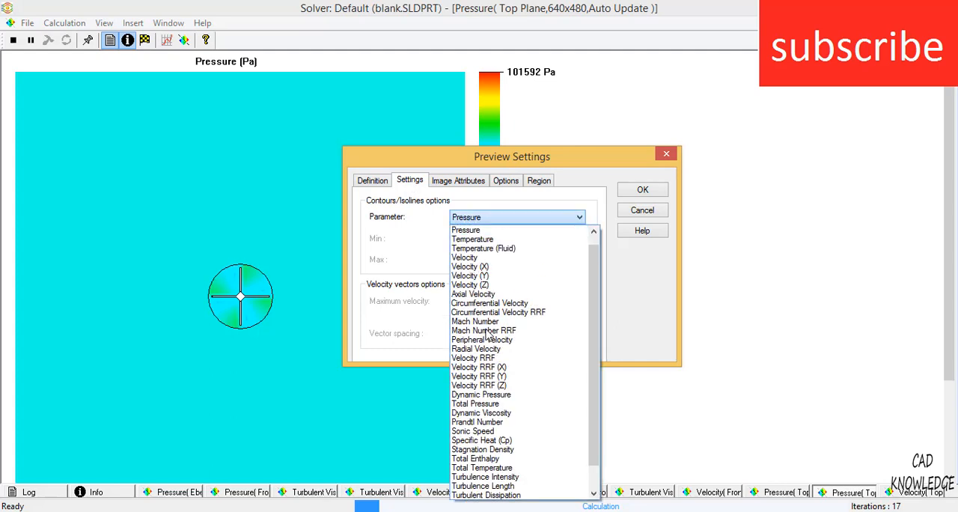
left_click(465, 231)
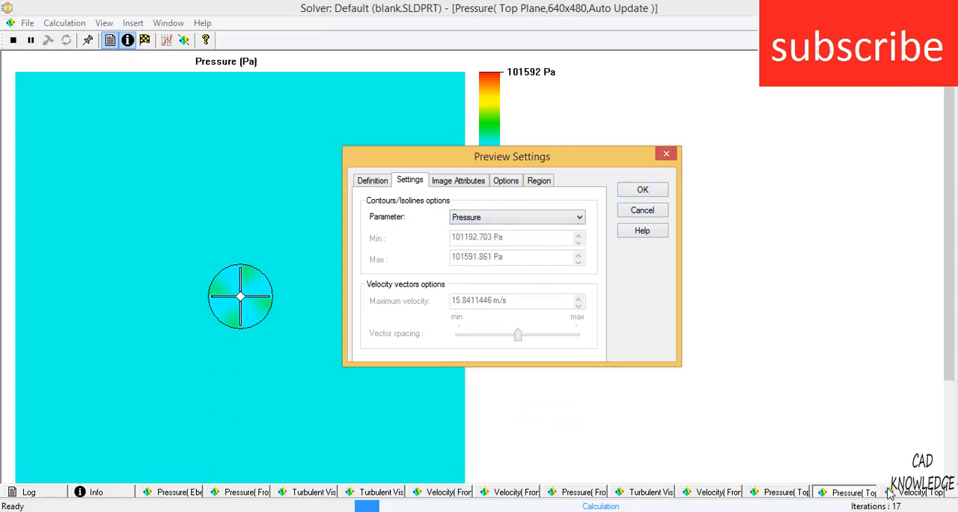
left_click(641, 190)
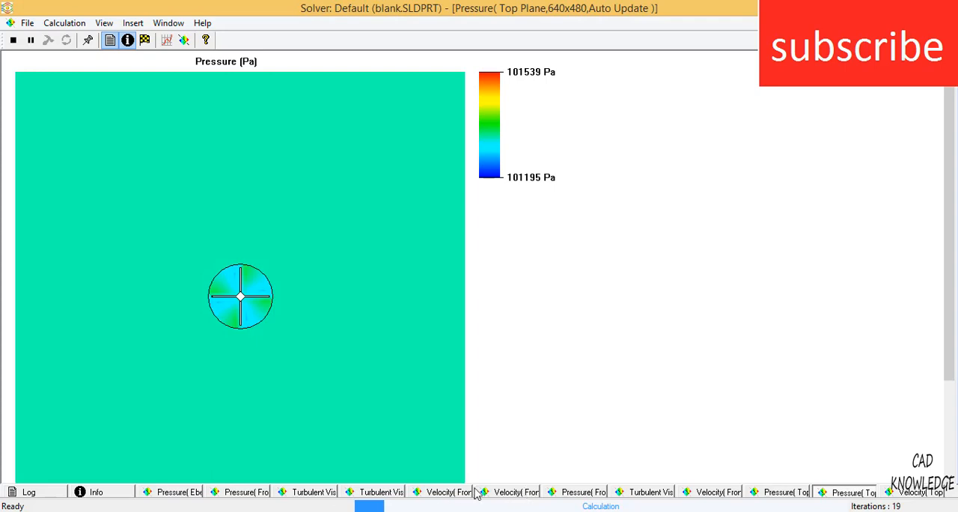
left_click(509, 492)
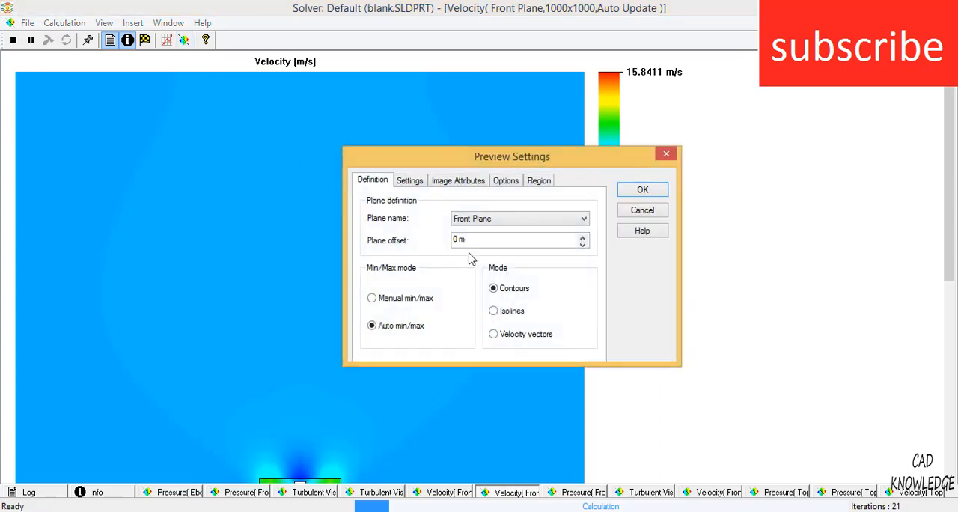
mouse_move(677, 200)
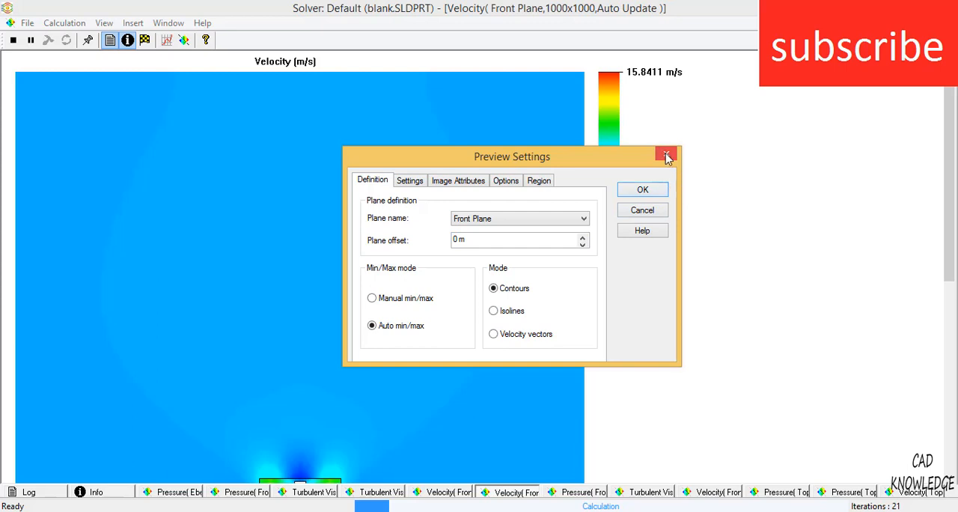
Close the front-plane velocity preview settings while the solver keeps iterating
left_click(667, 157)
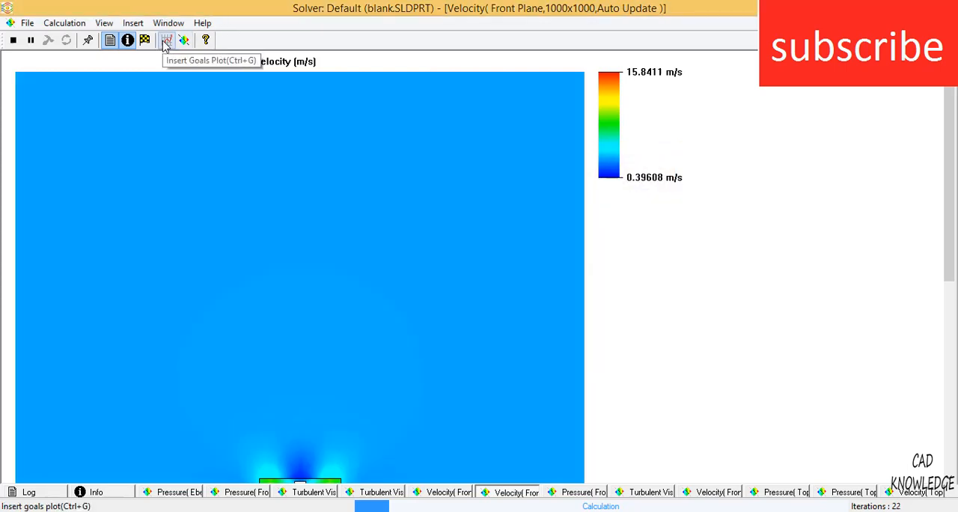
mouse_move(143, 39)
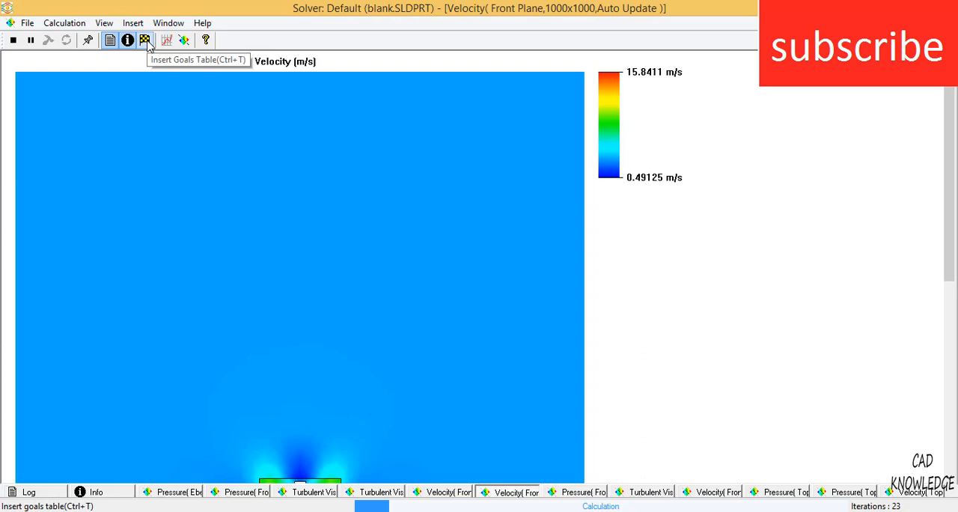
mouse_move(641, 391)
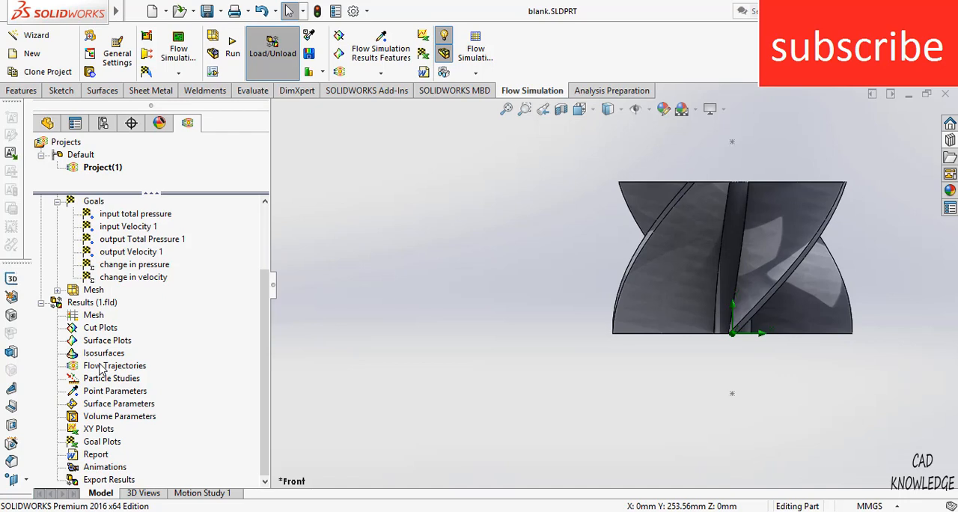
Insert flow trajectories from the Top Plane as lines with arrows, 100 points, coloured by pressure
right_click(114, 365)
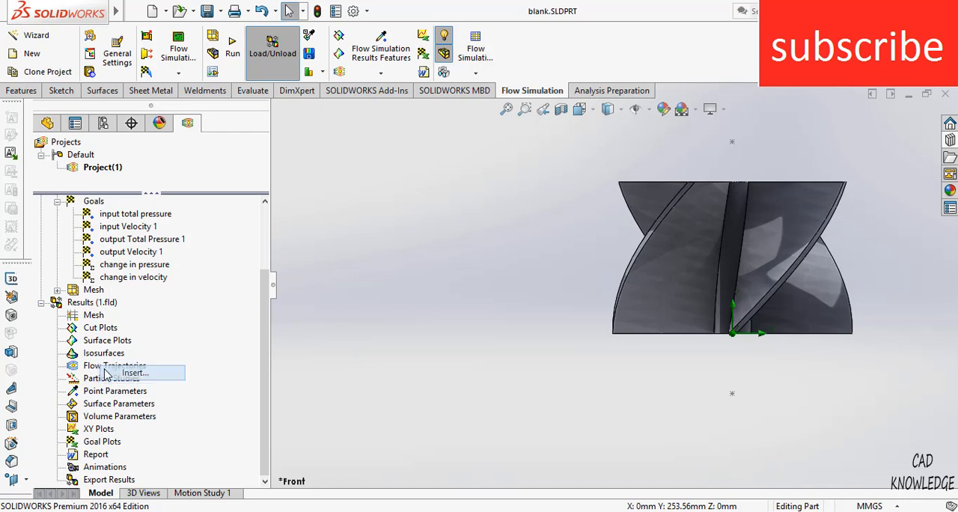
left_click(135, 373)
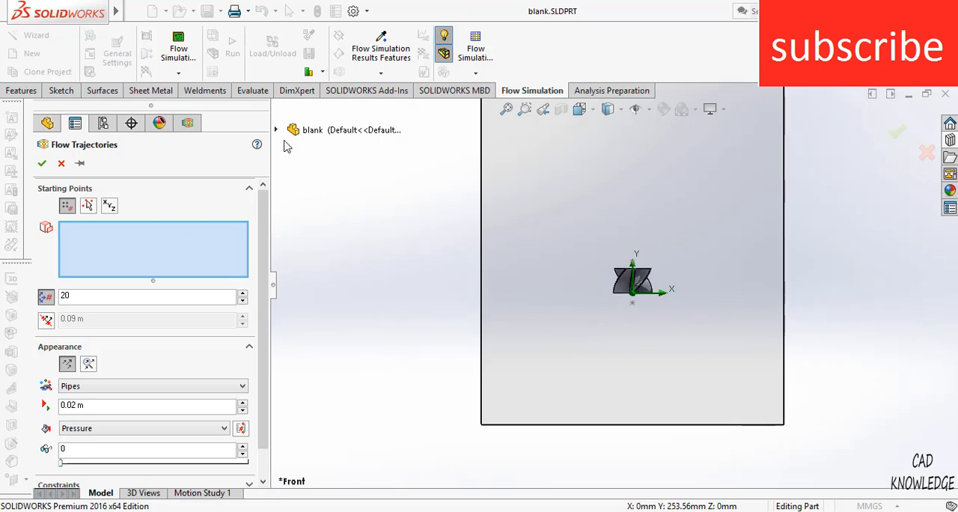
left_click(276, 130)
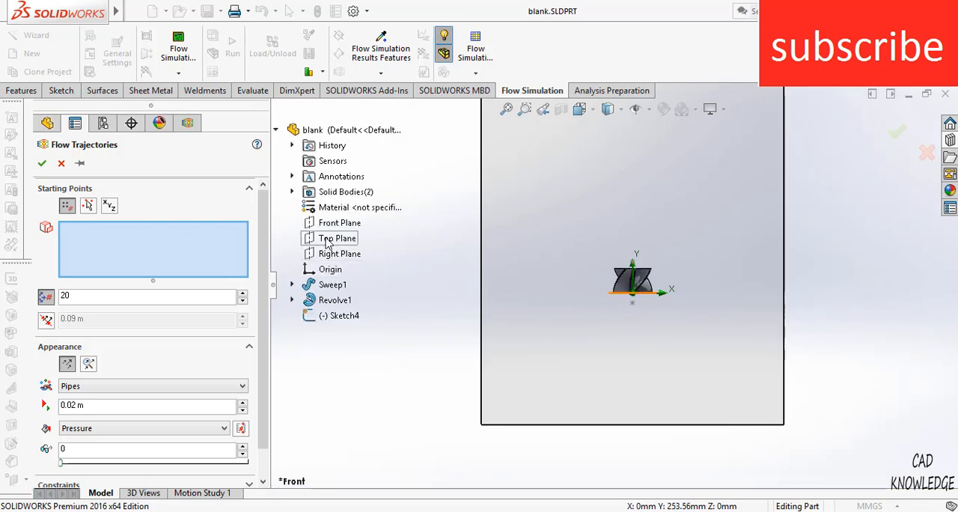
left_click(339, 238)
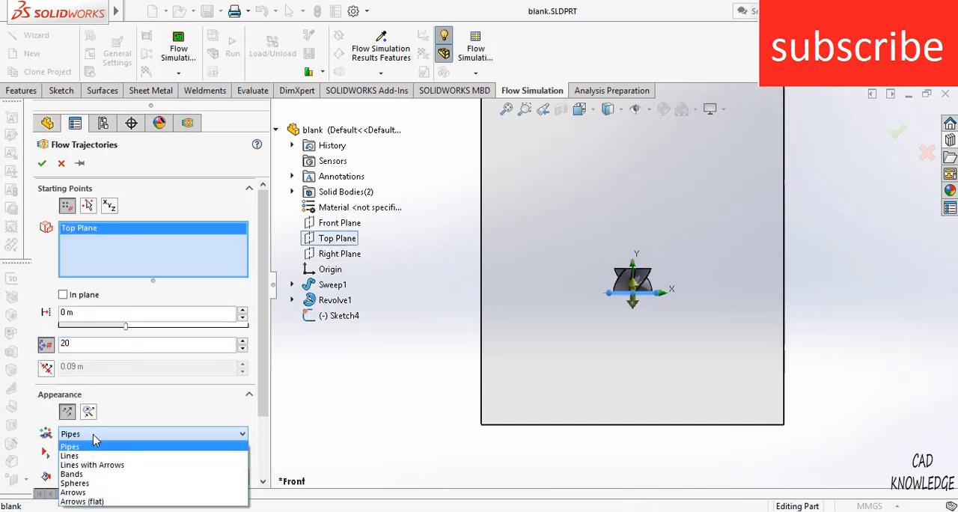
left_click(92, 464)
type("100")
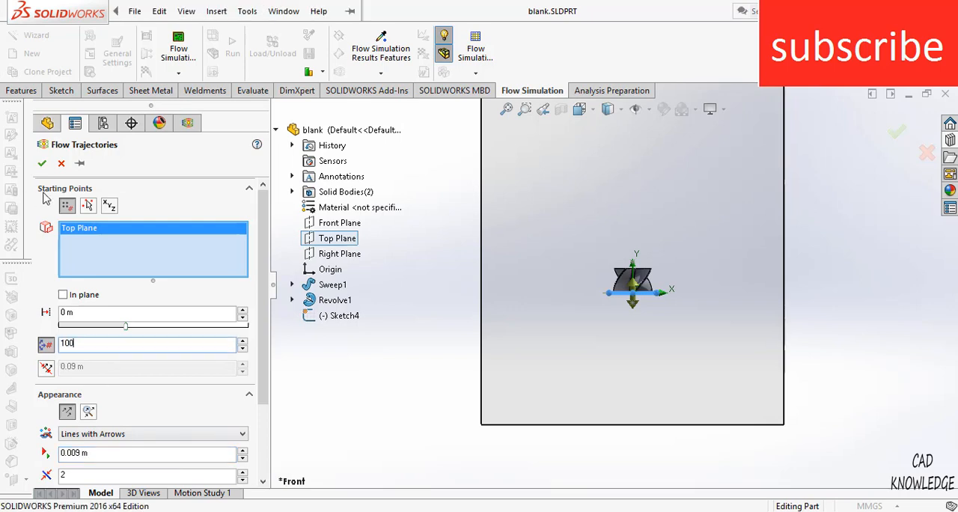
left_click(42, 164)
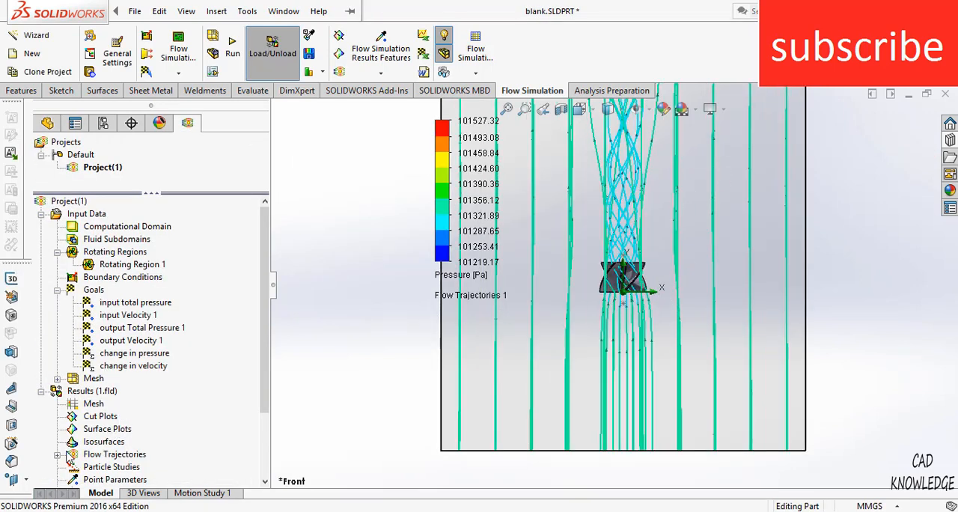
Bring up the Goal Plots insert option in the Results tree
right_click(114, 456)
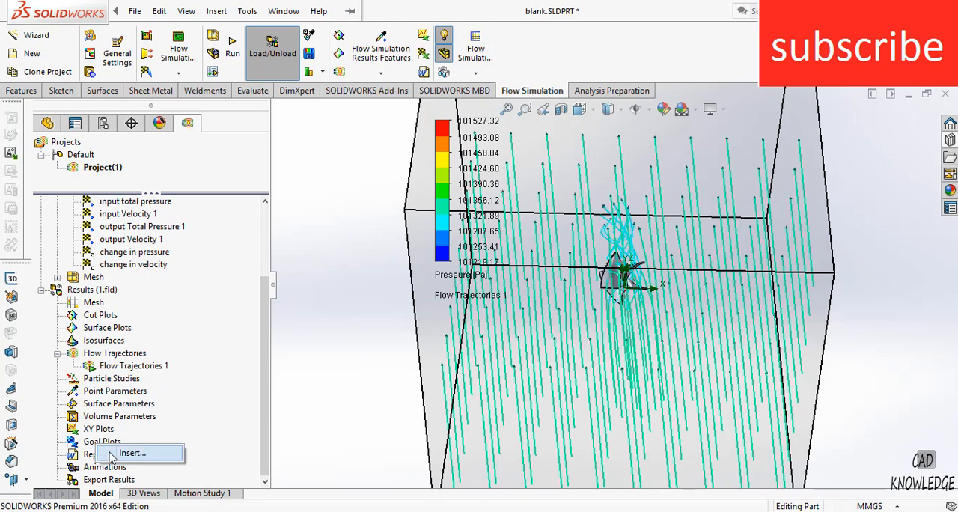
Insert a goal plot of all six project goals and show it
left_click(132, 452)
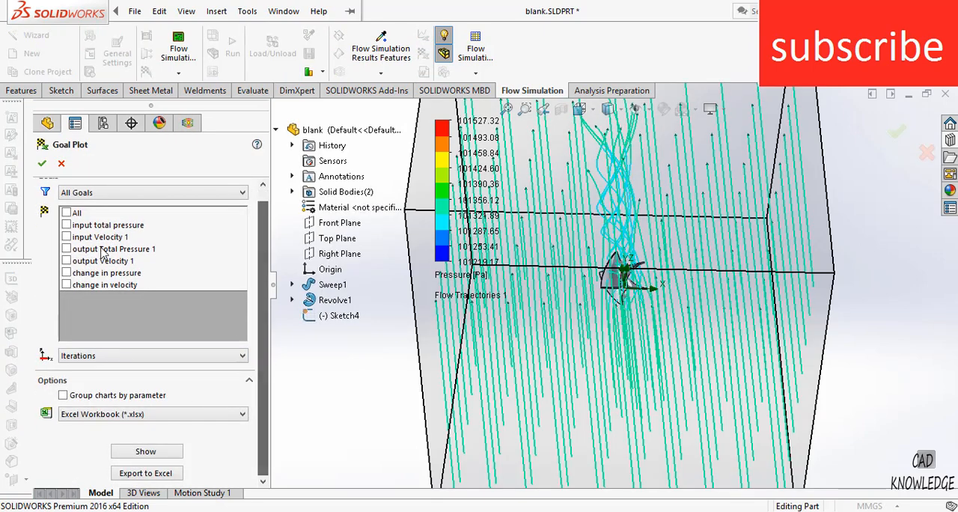
left_click(66, 212)
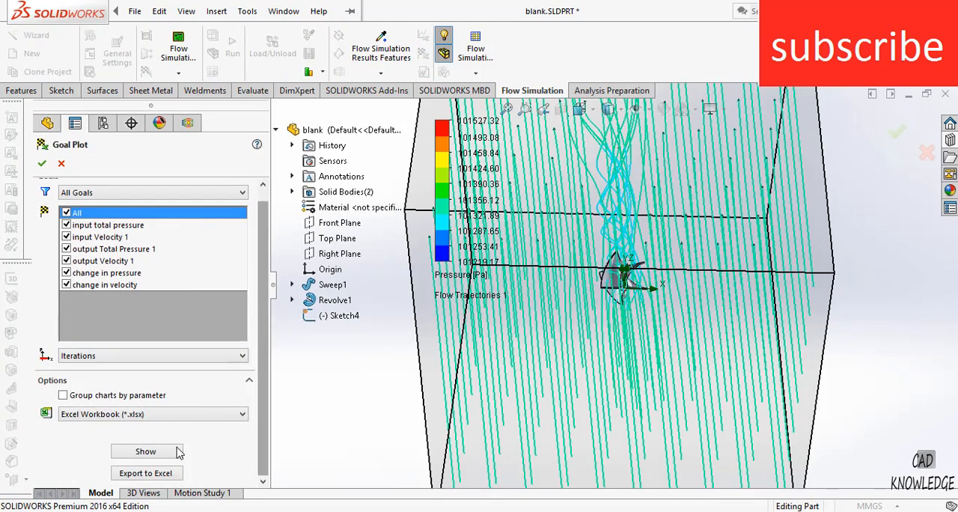
left_click(145, 451)
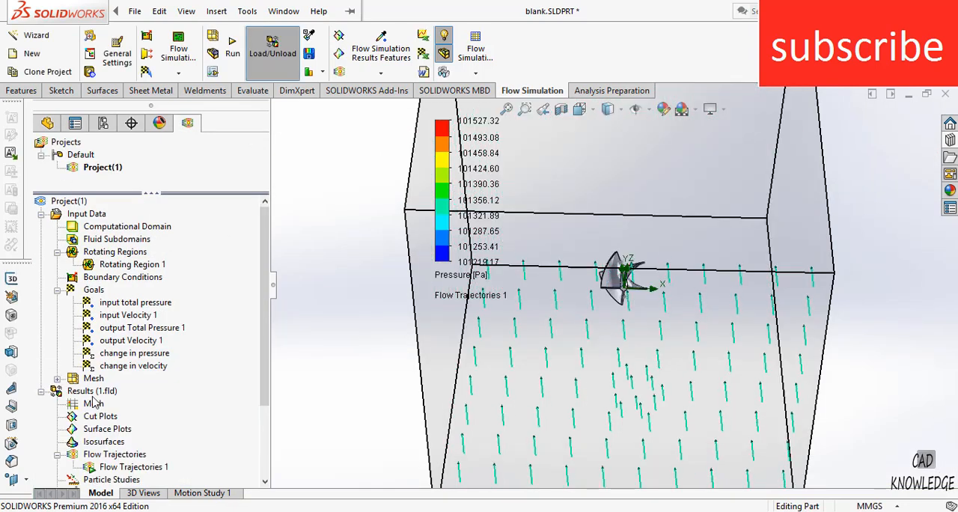
Insert a Front Plane cut plot through the rotor and switch its contours from pressure to velocity
scroll("down", 3)
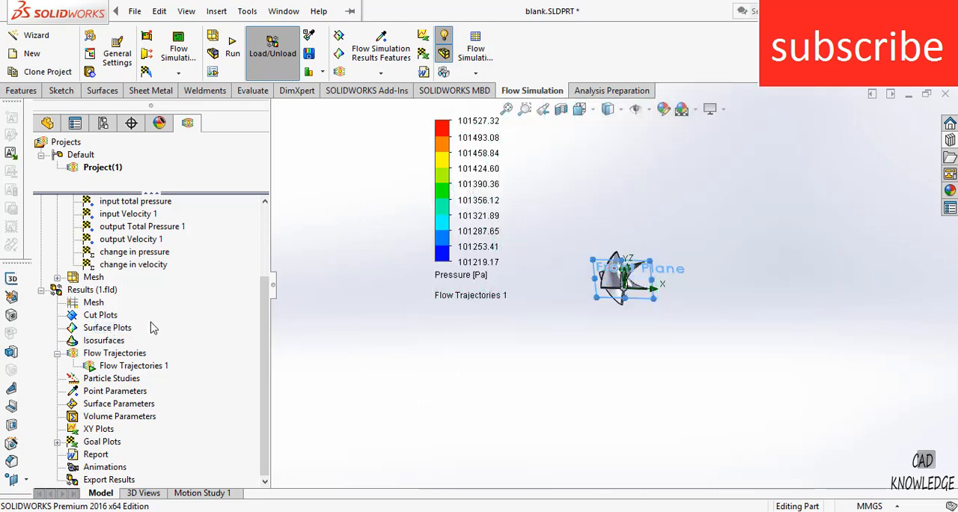
left_click(100, 314)
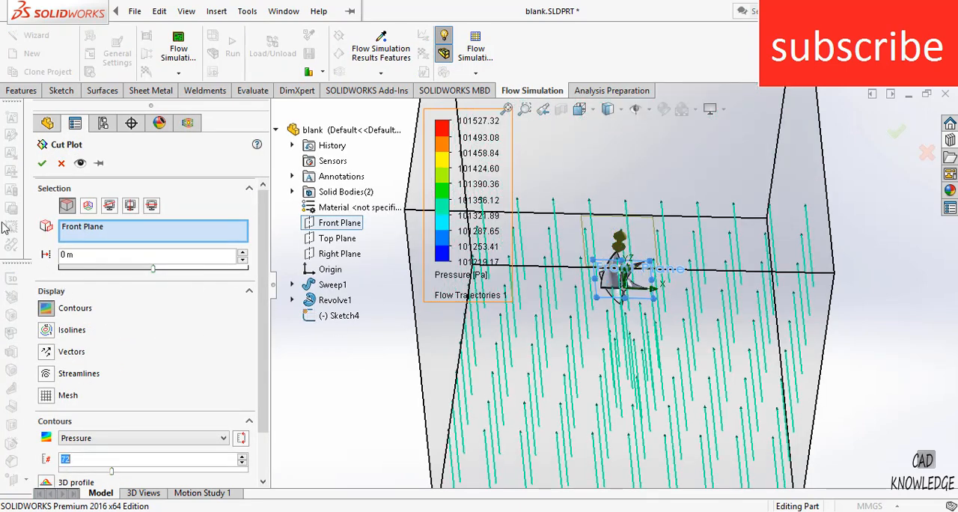
left_click(42, 164)
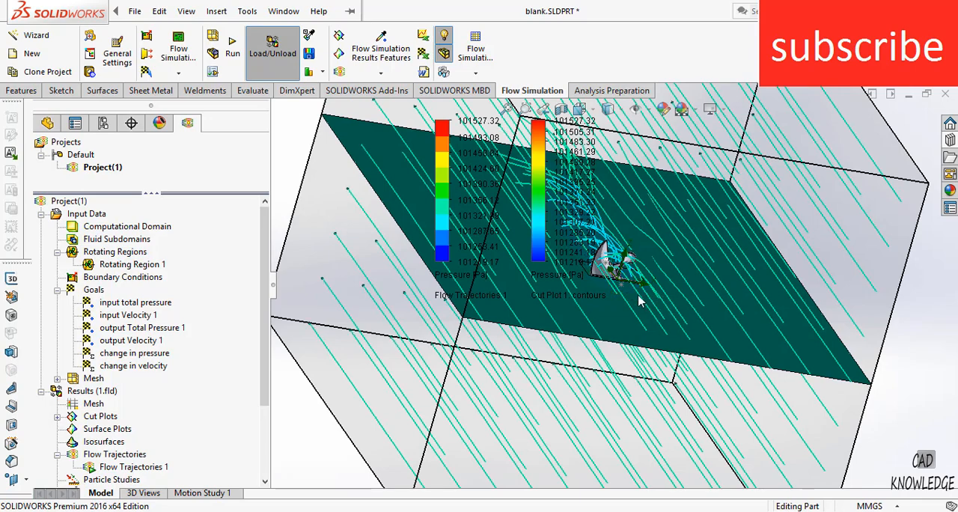
left_click(584, 279)
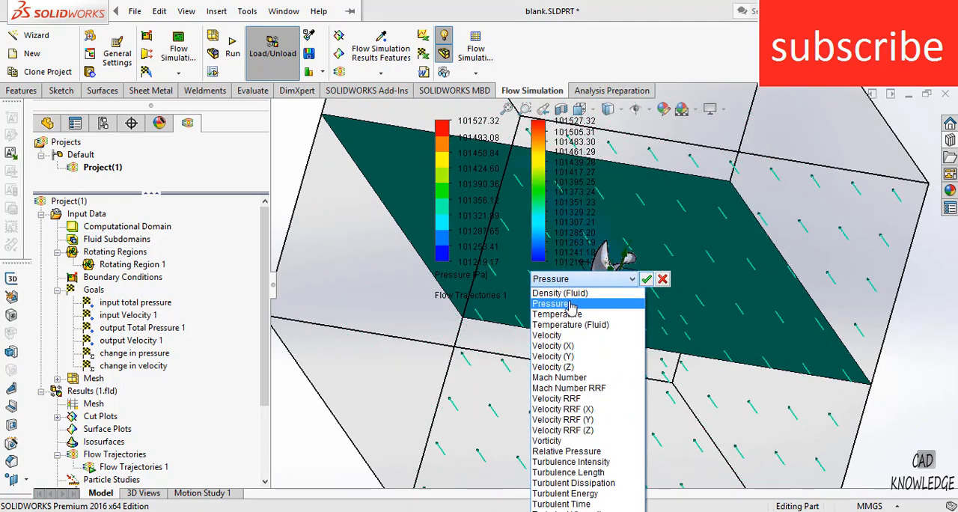
left_click(548, 335)
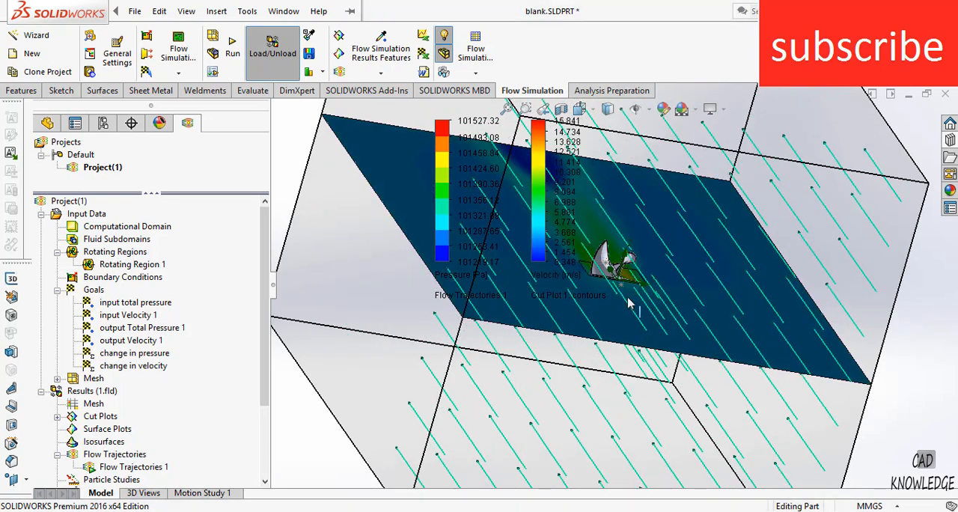